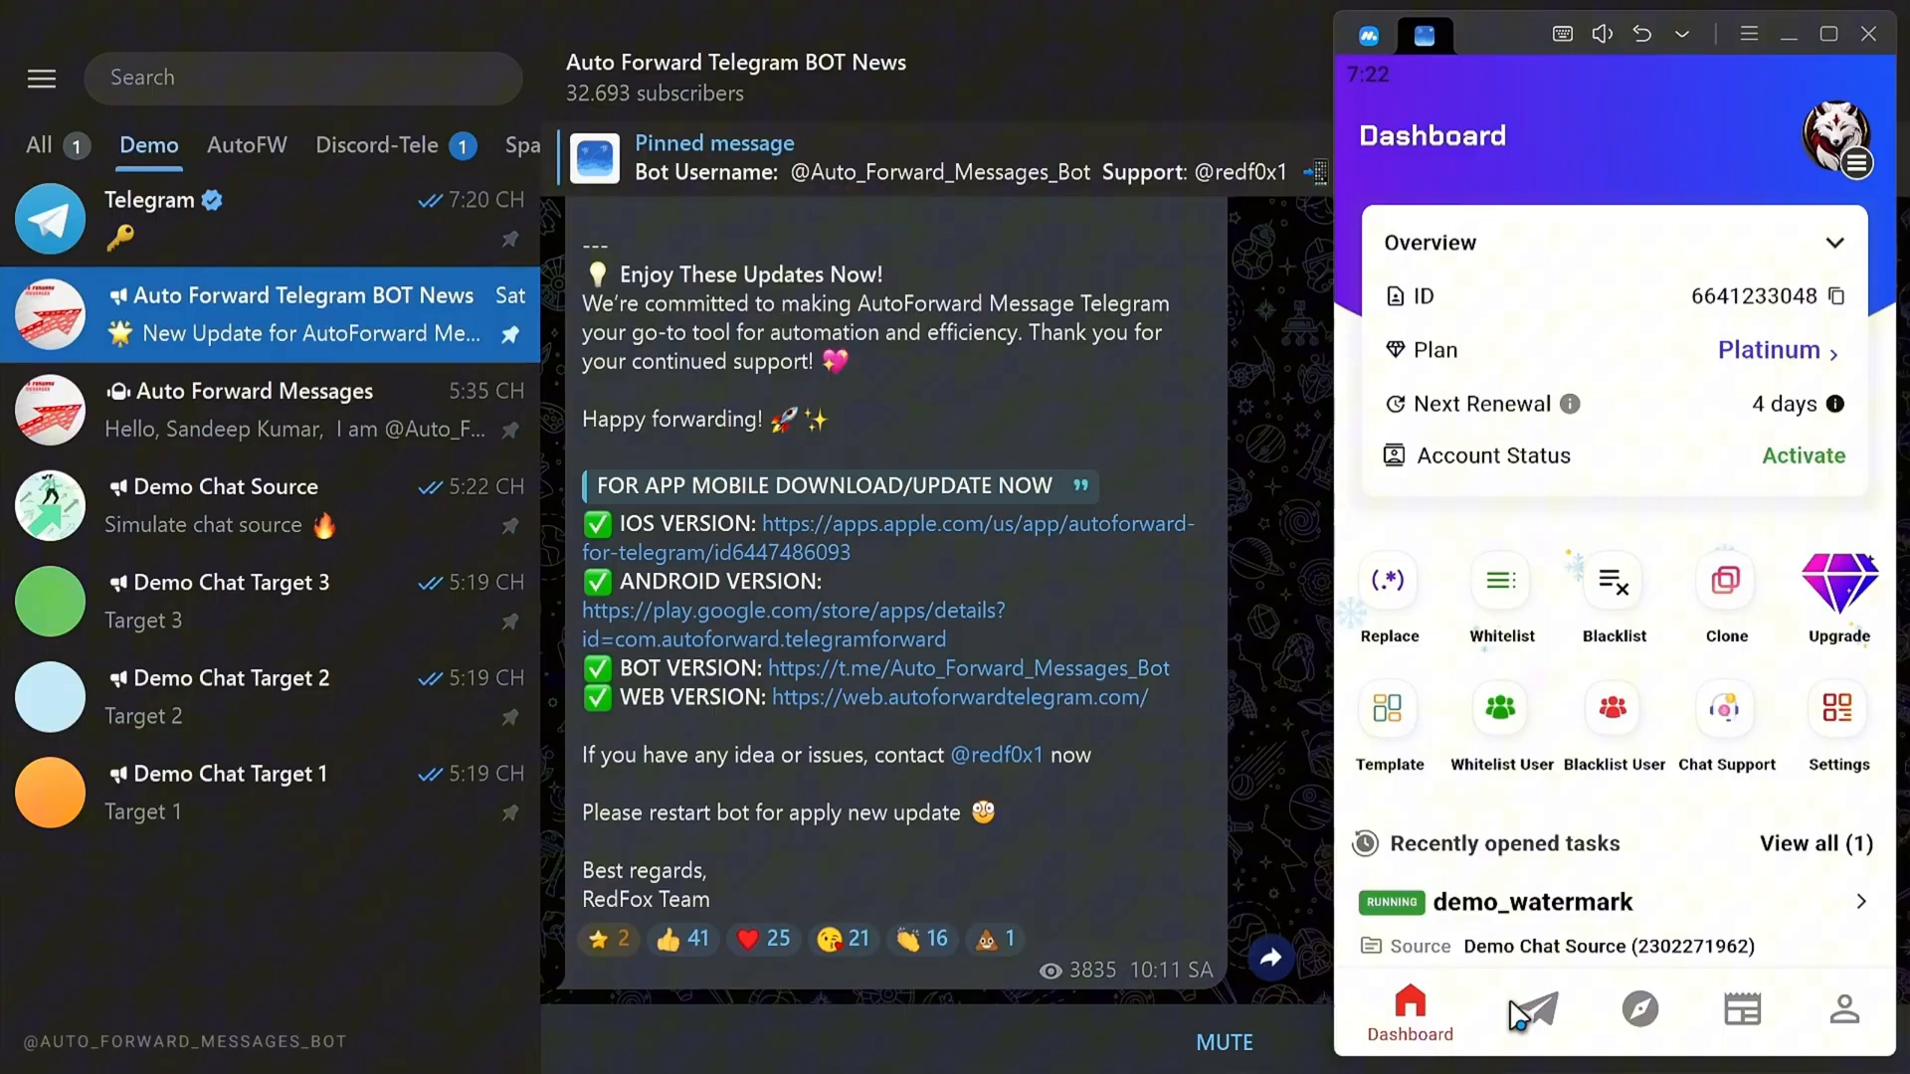
pyautogui.moveTo(1537, 1029)
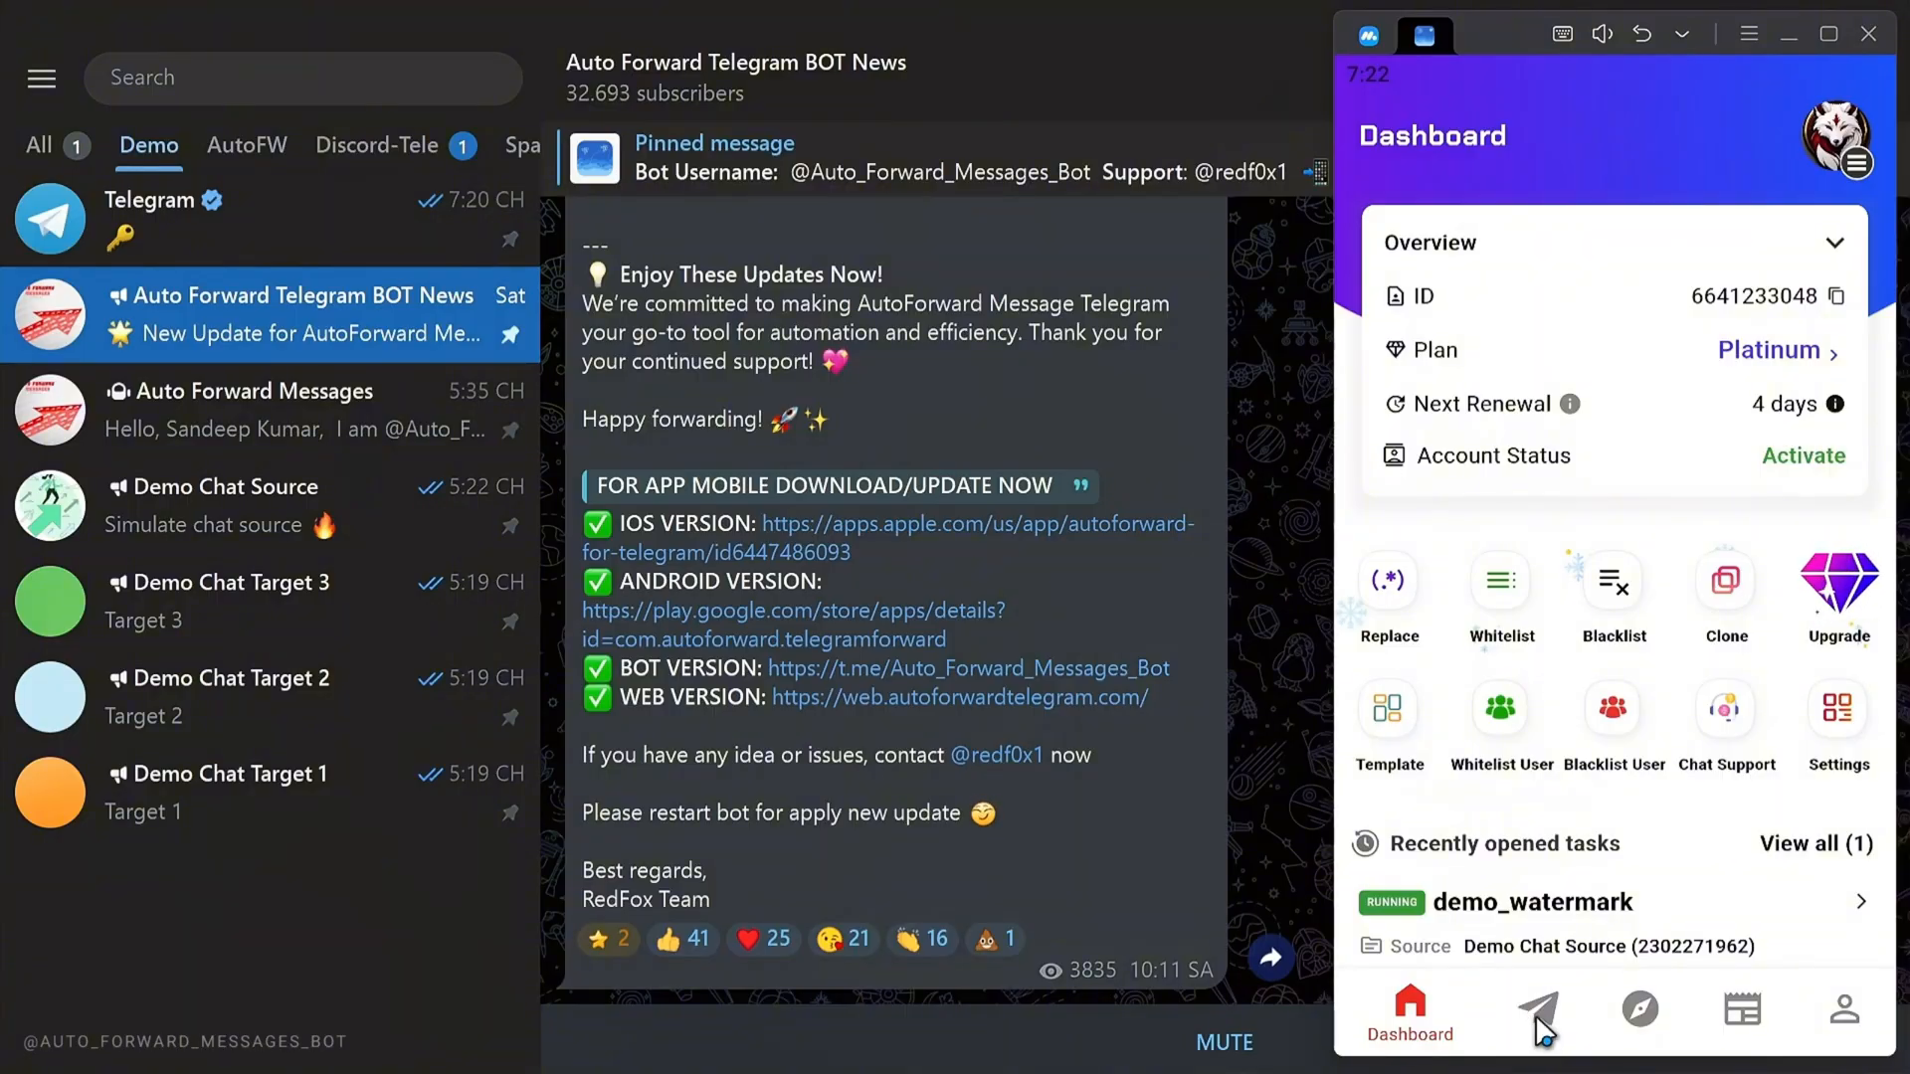
# Open the demo_watermark forwarding task and scroll down to its Features section
pyautogui.click(1536, 1009)
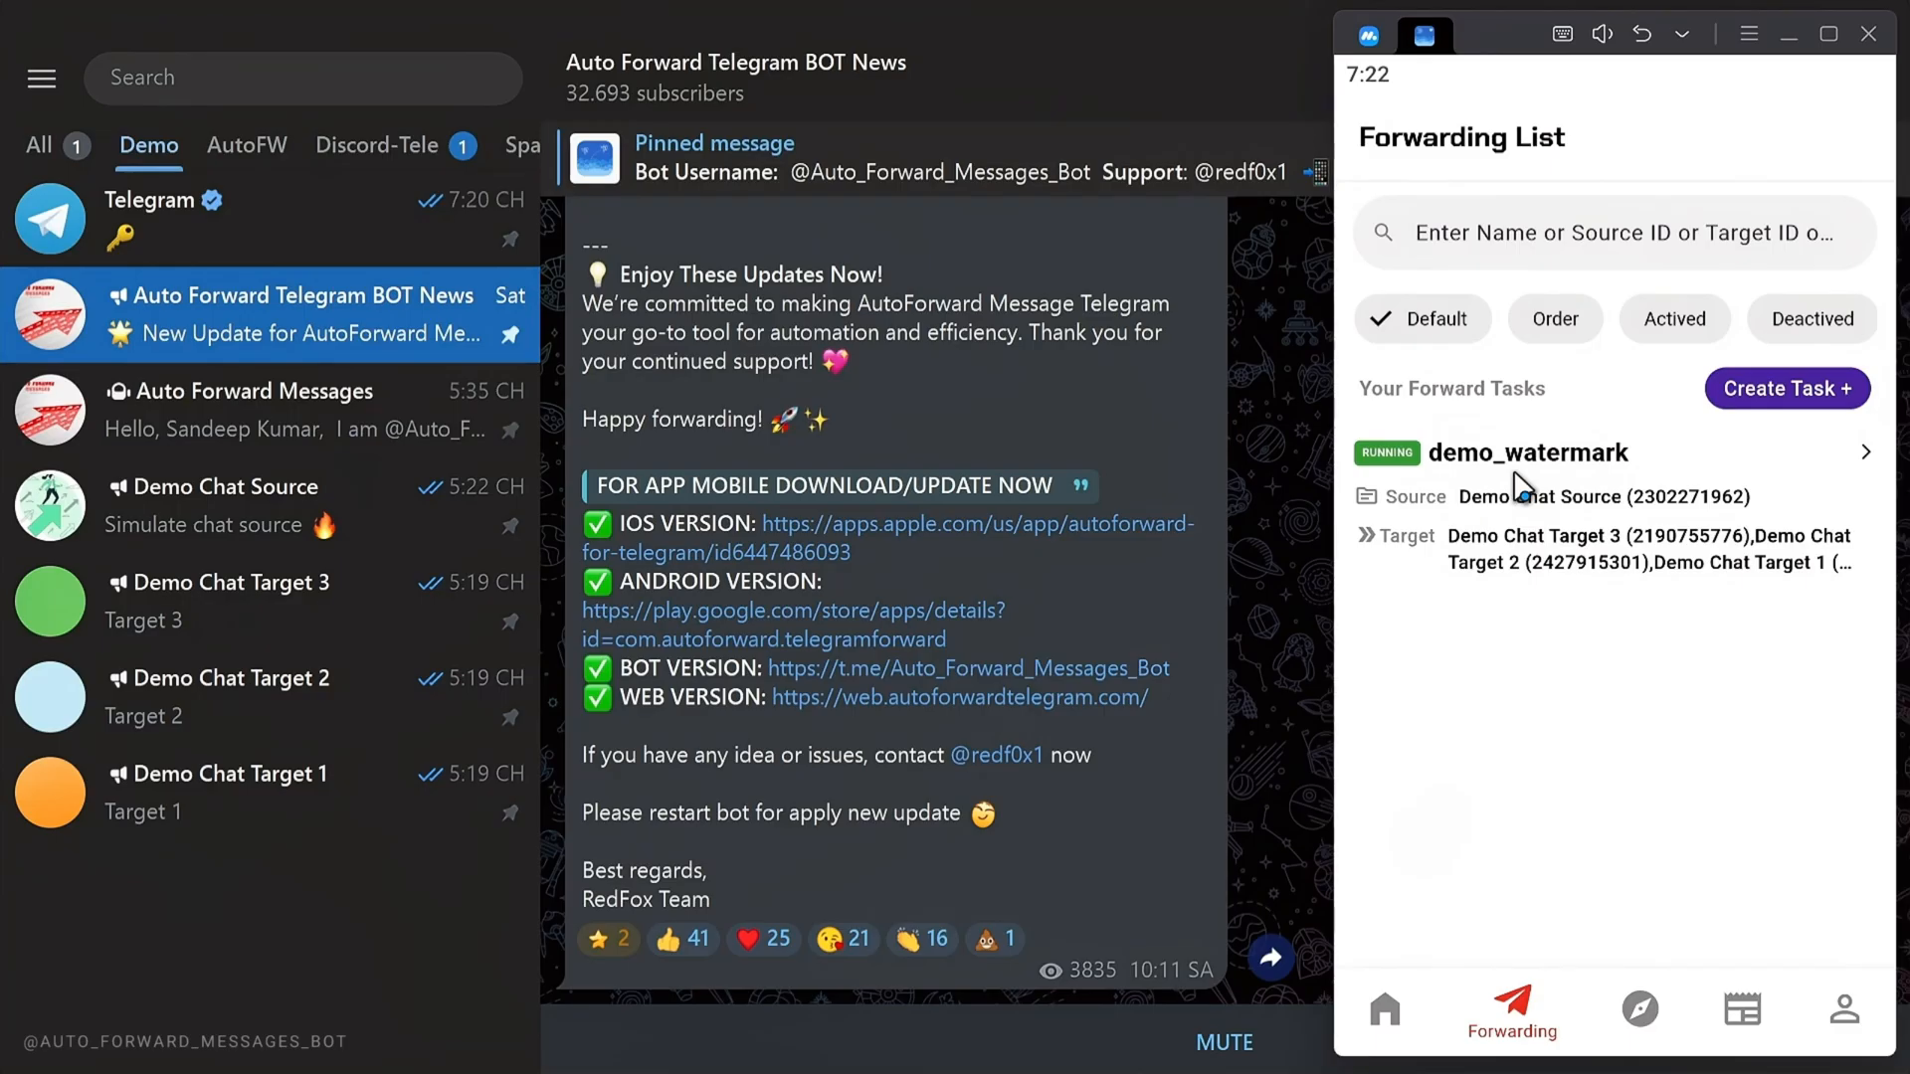
pyautogui.click(1528, 451)
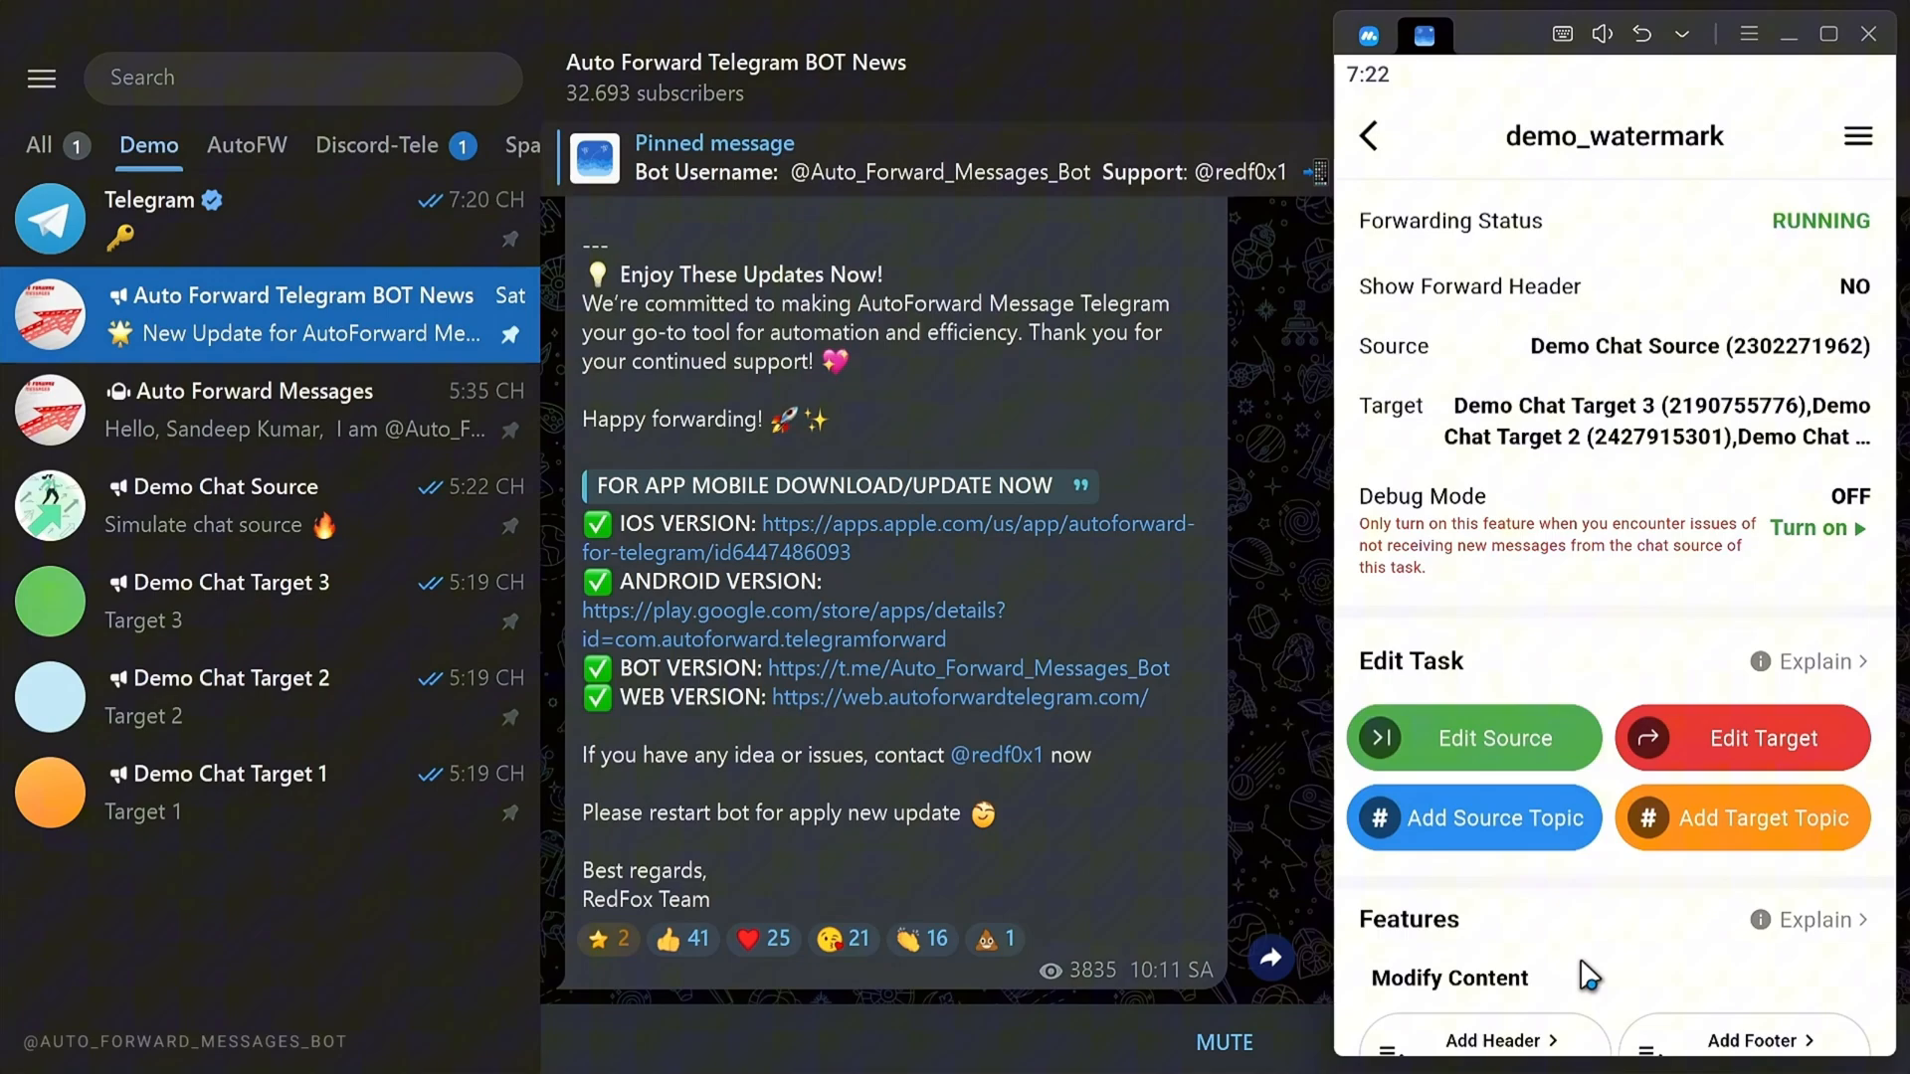
pyautogui.scroll(-3)
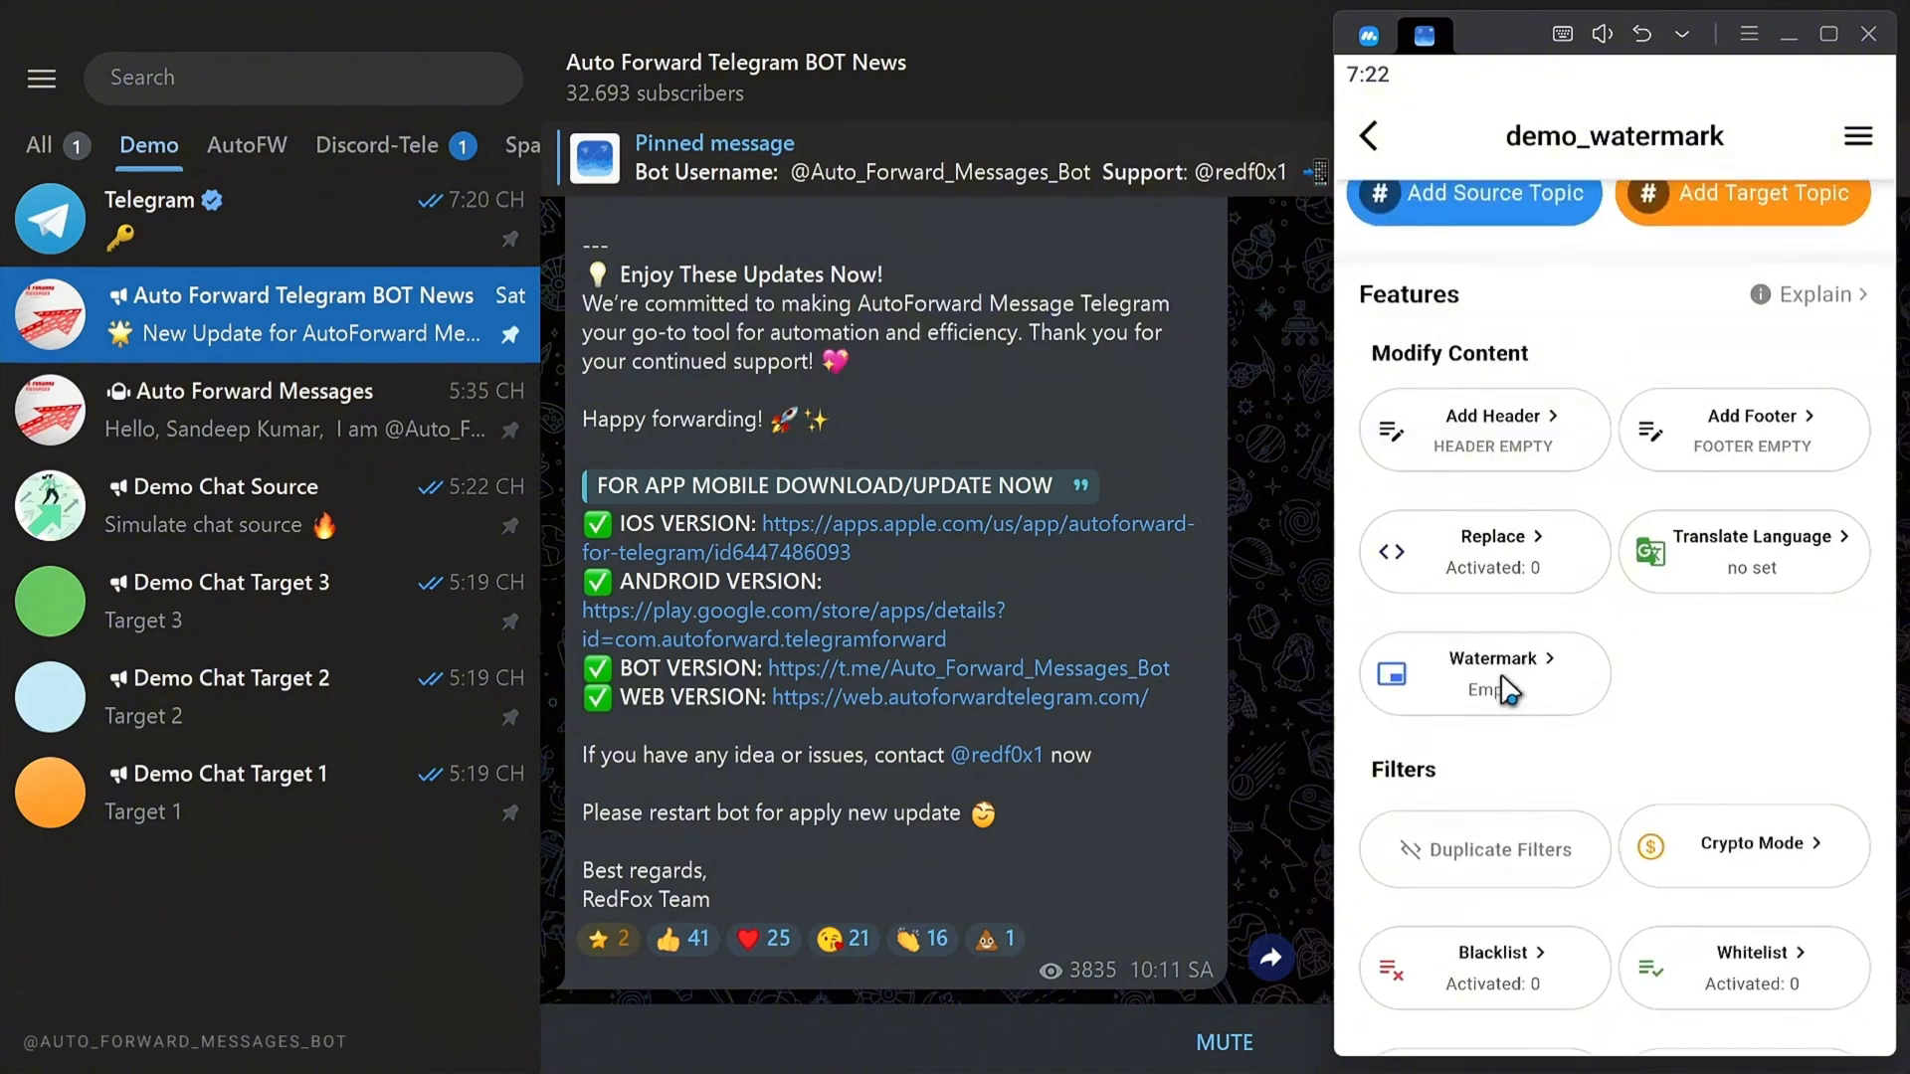
# Open the Add Watermark page from Watermark under Modify Content
pyautogui.click(1483, 673)
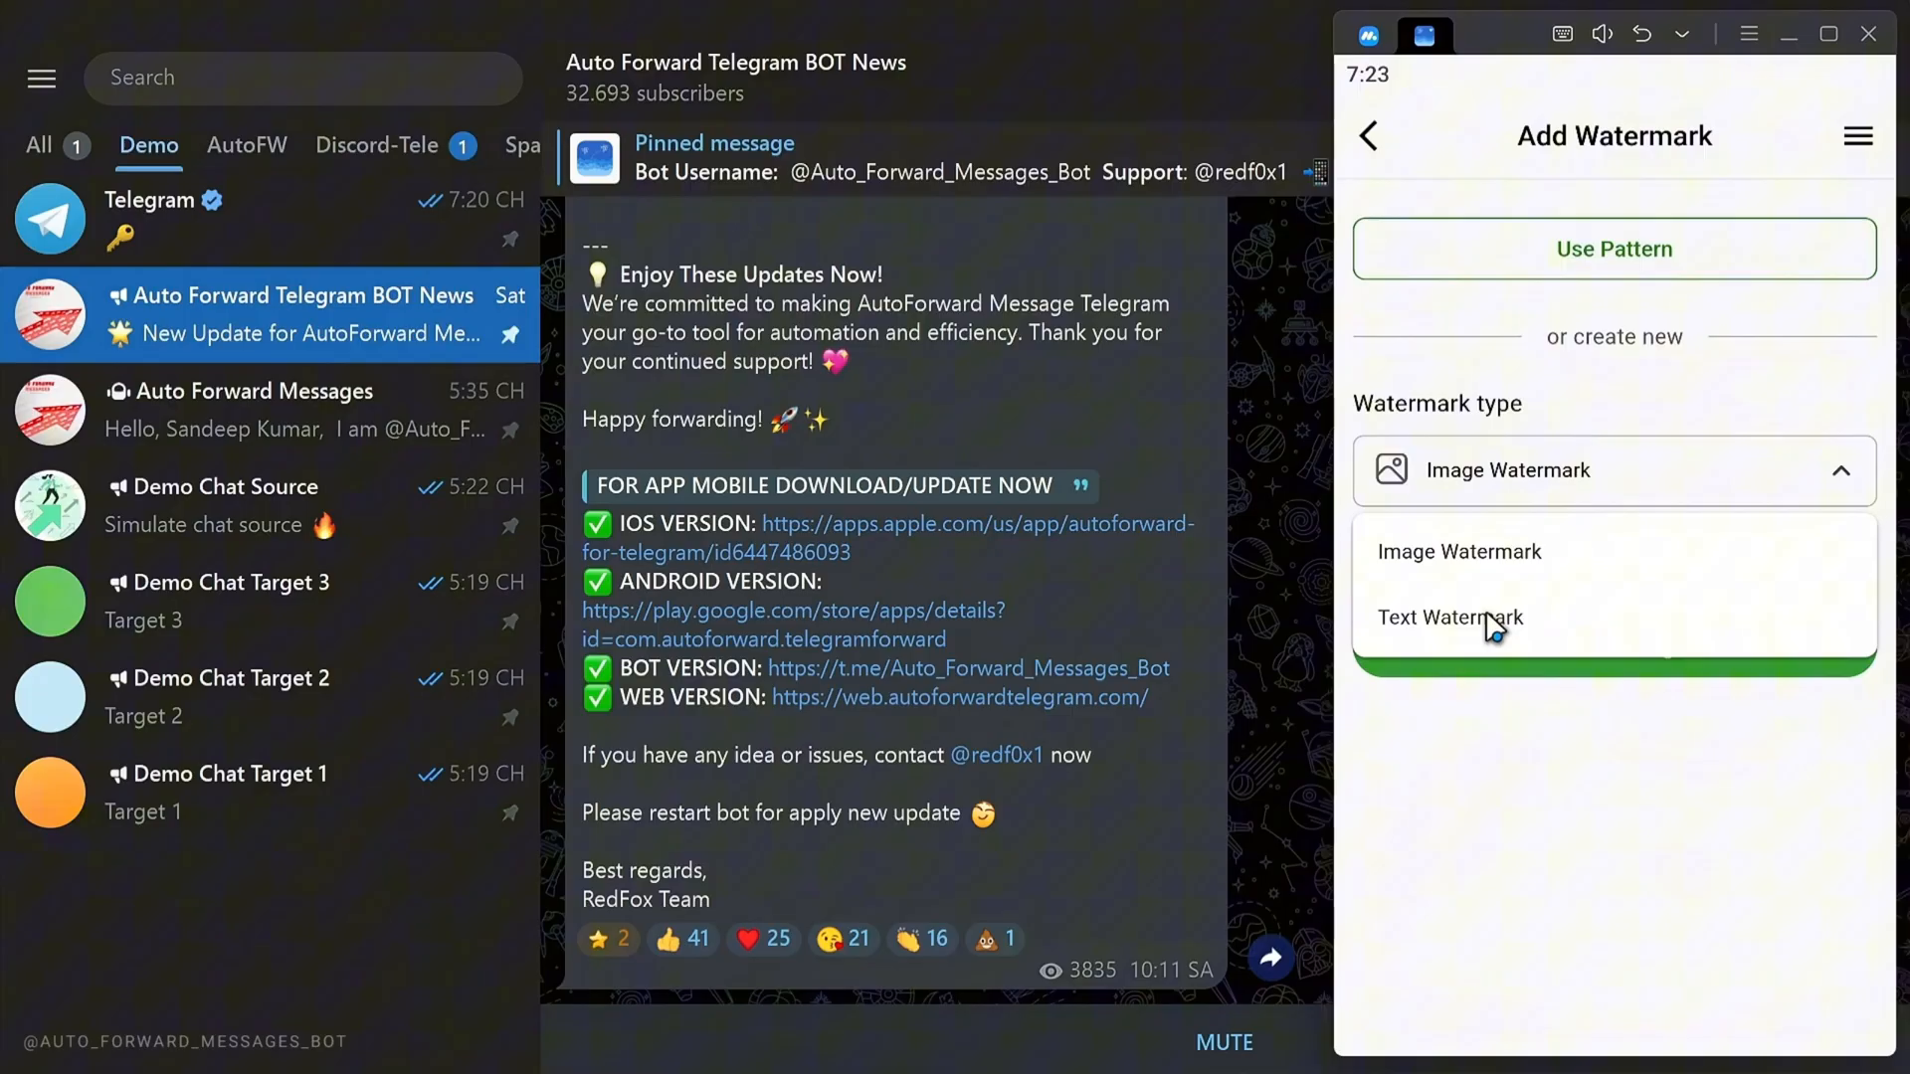
pyautogui.moveTo(1563, 559)
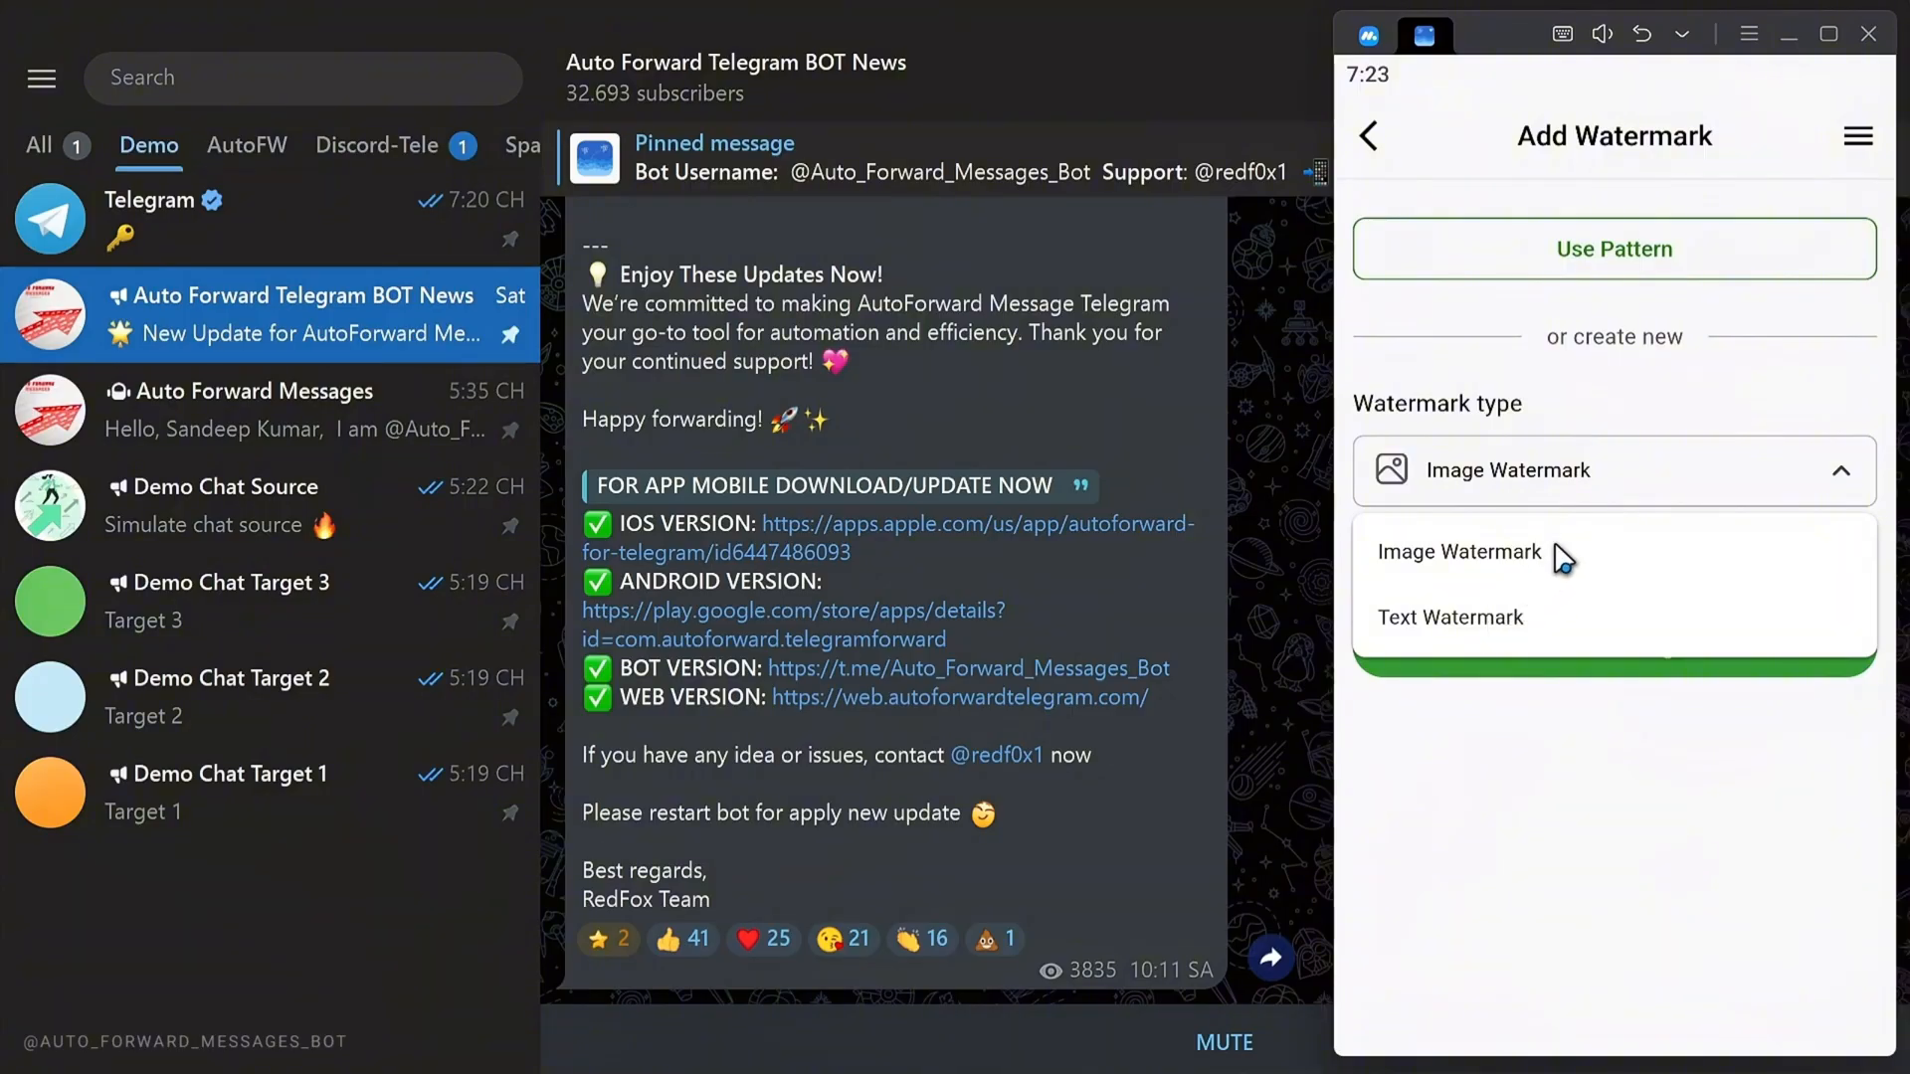
pyautogui.moveTo(1445, 569)
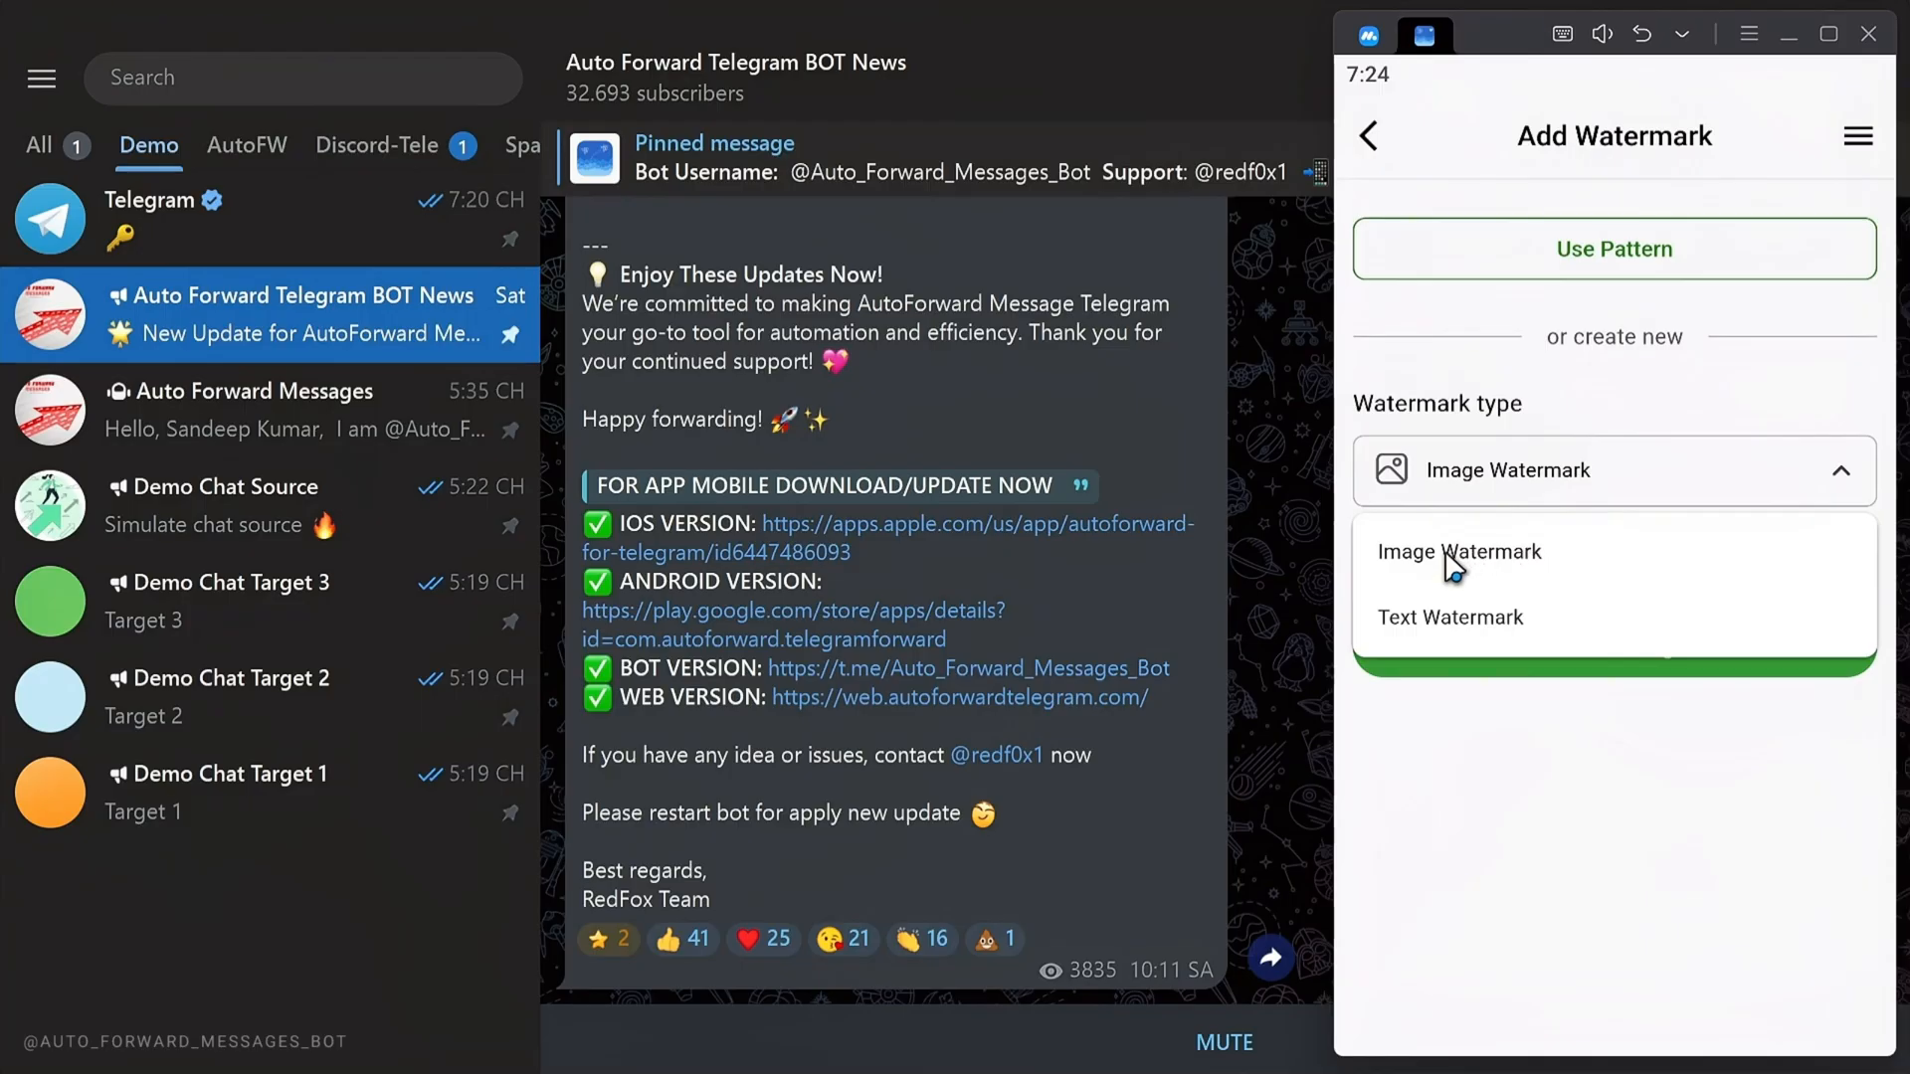
# Choose Image Watermark and pick the AUTO logo from recently uploaded images
pyautogui.click(1458, 552)
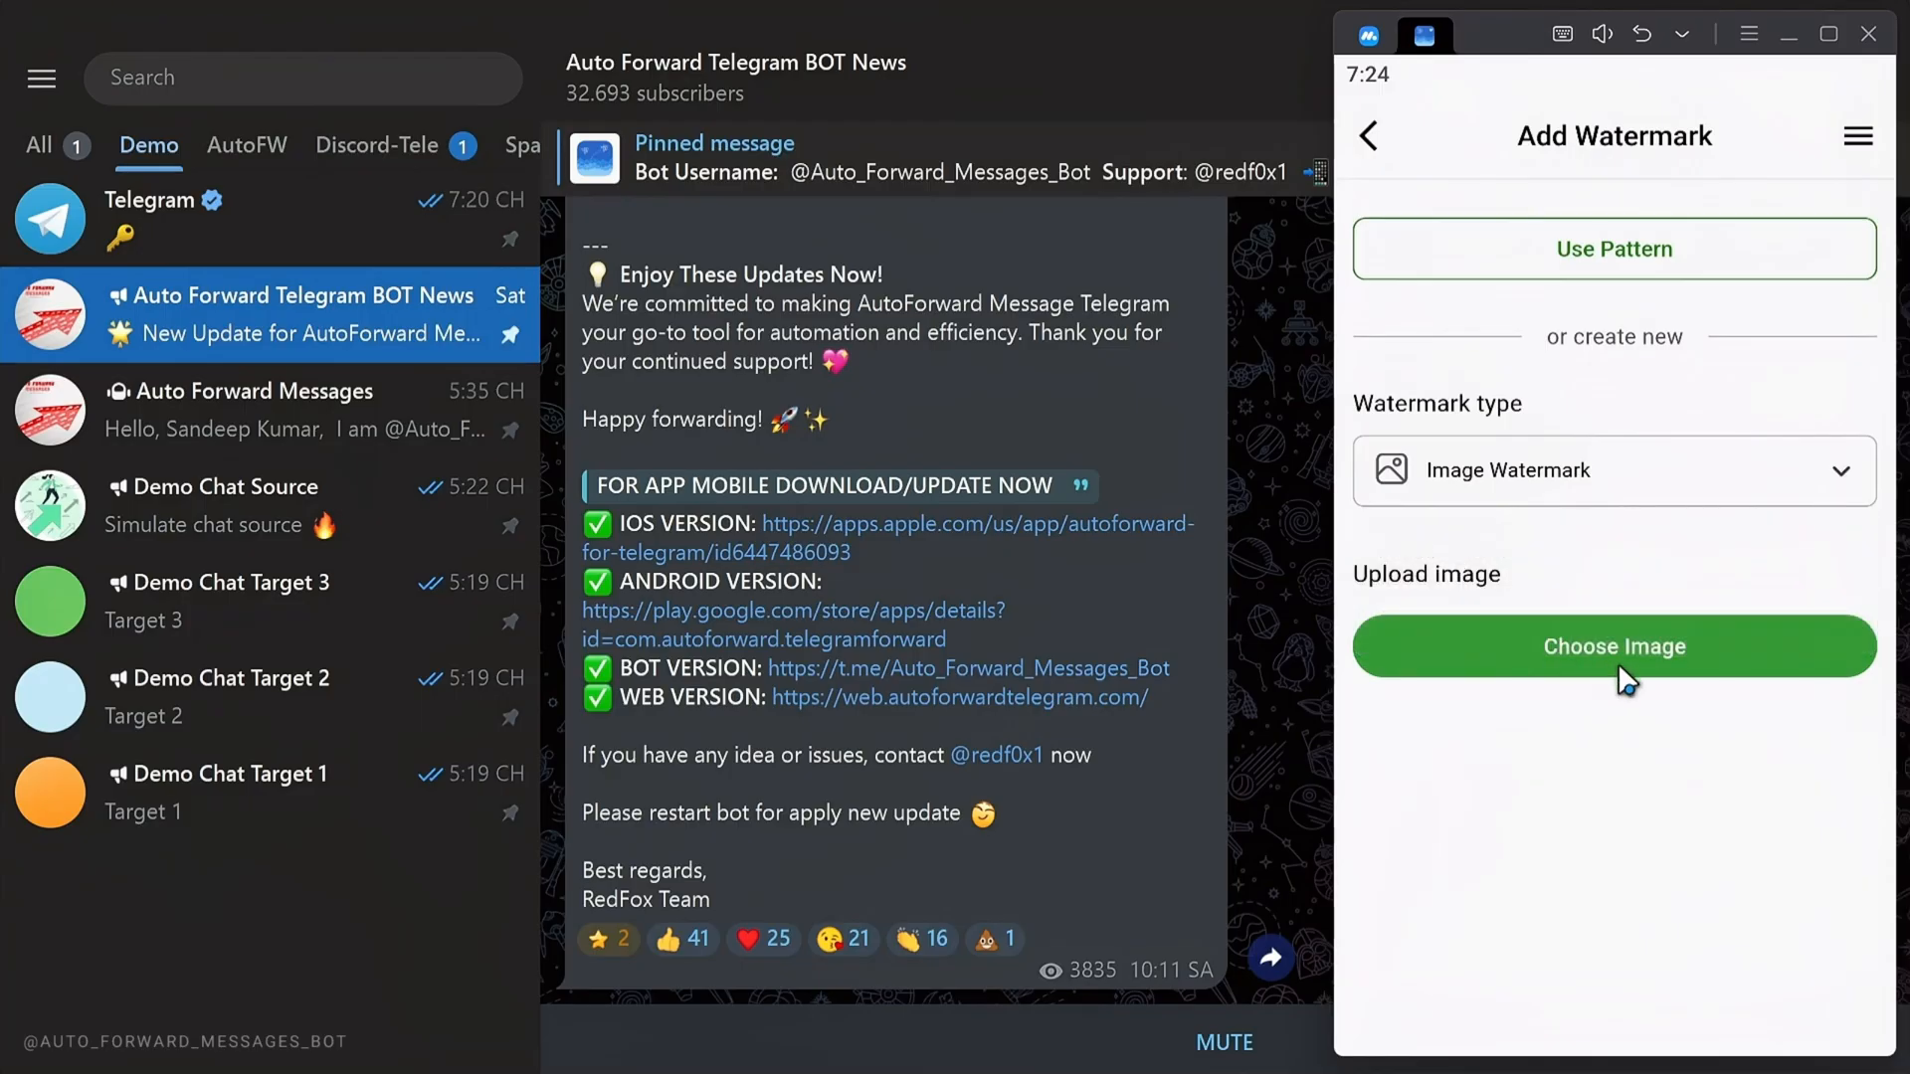
pyautogui.click(1612, 645)
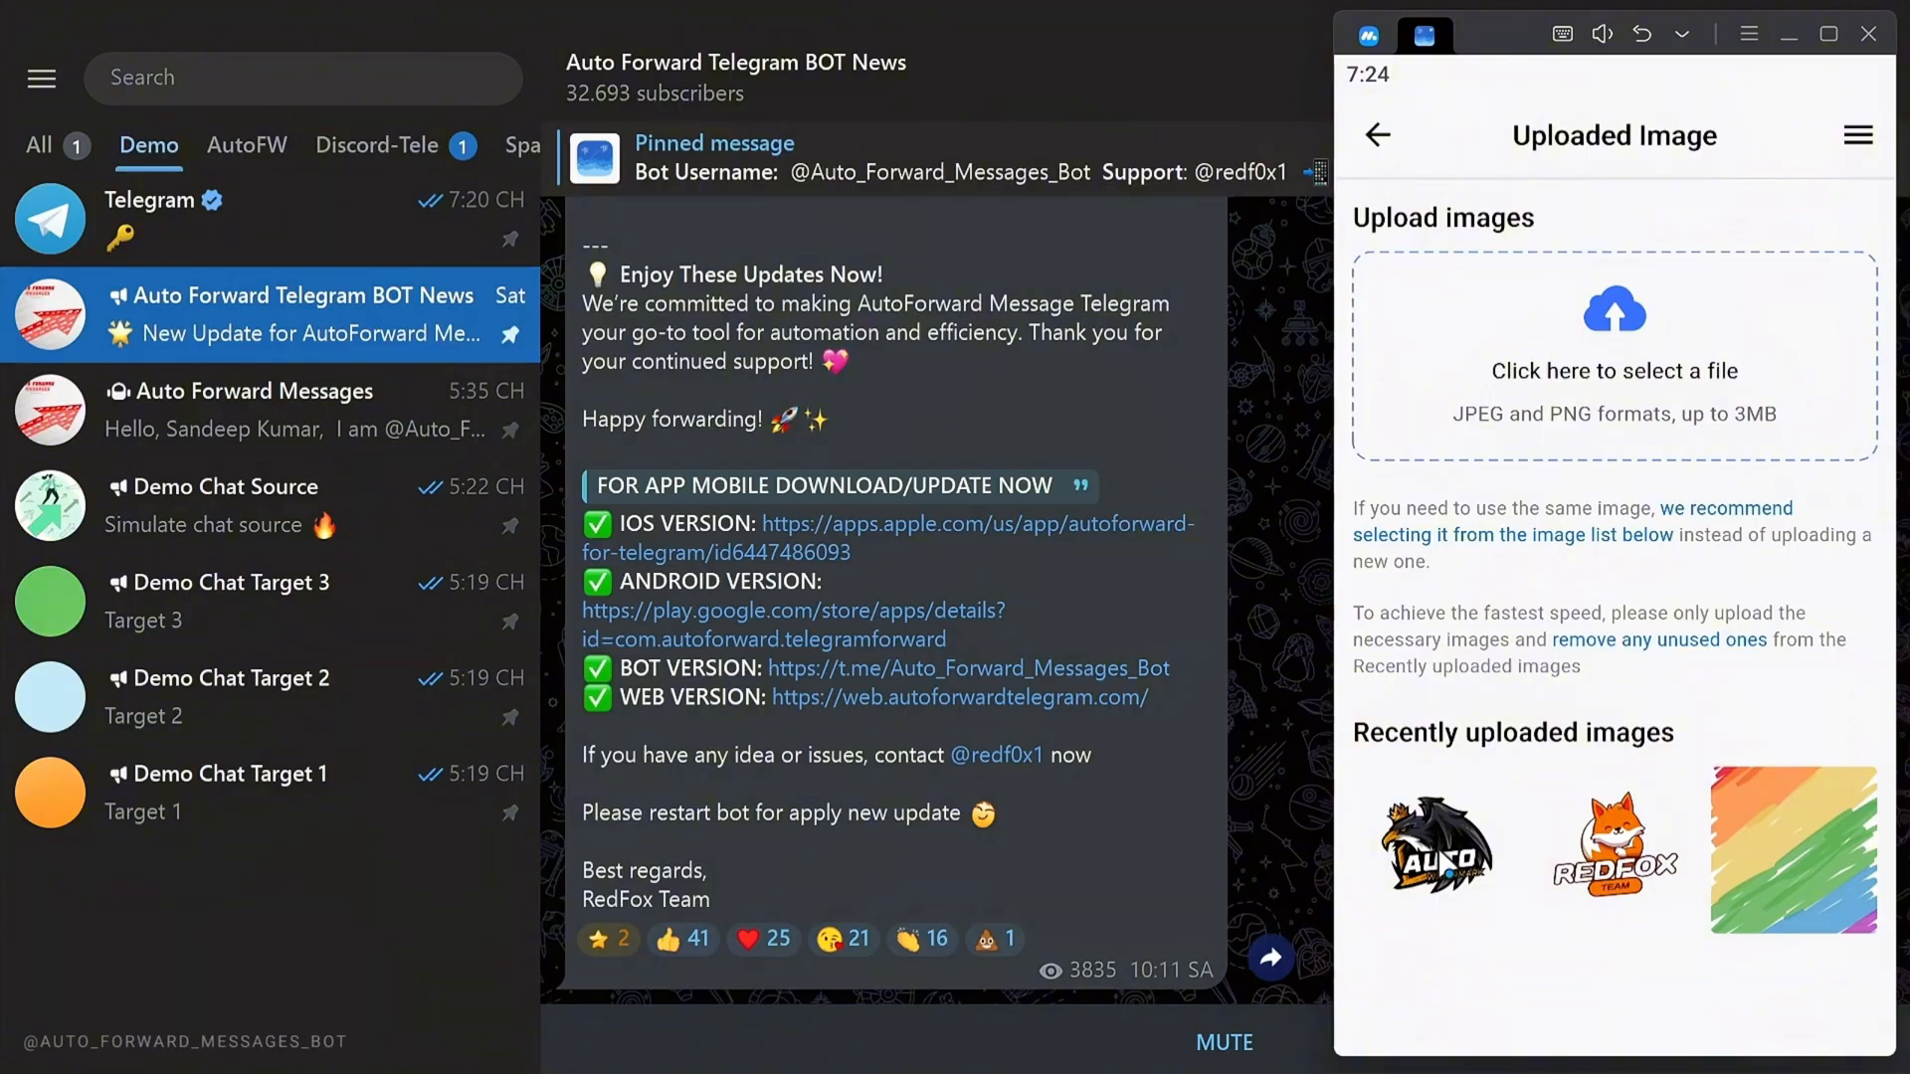
pyautogui.click(1435, 848)
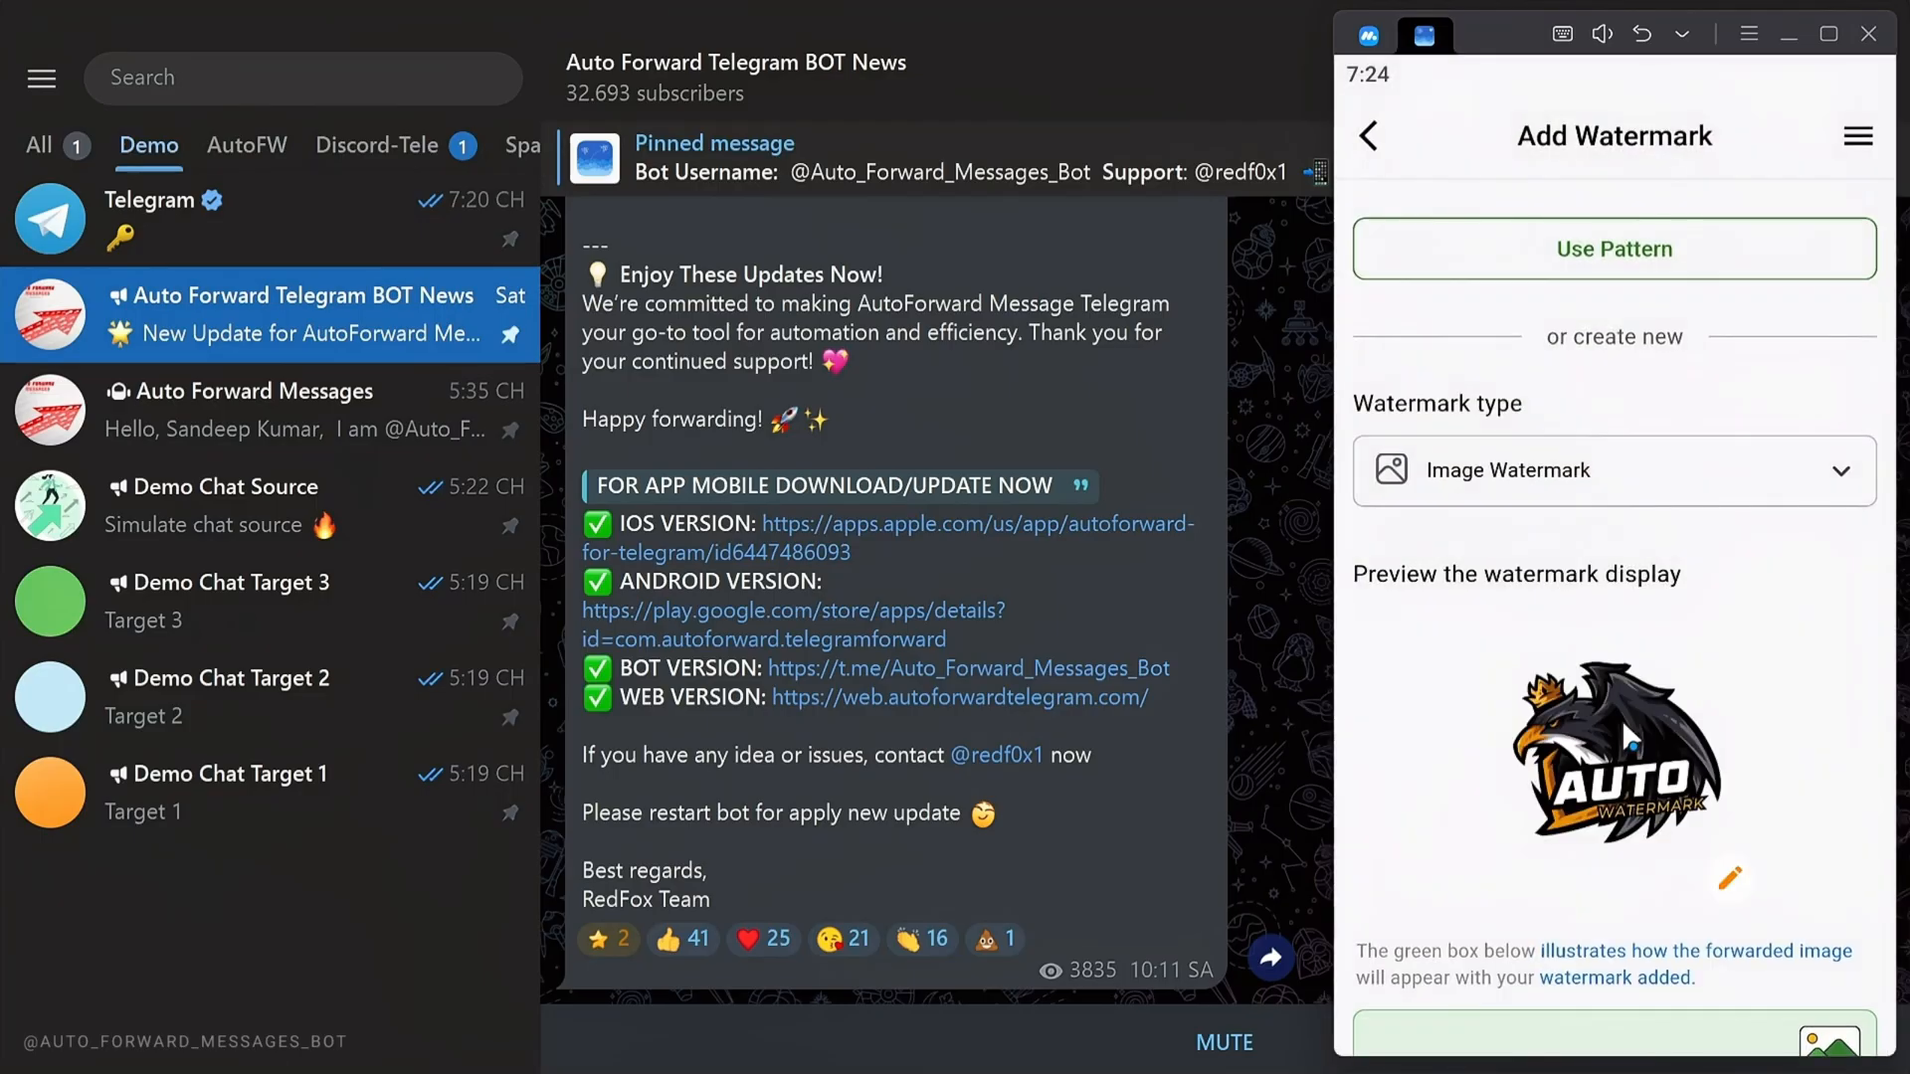
pyautogui.moveTo(1741, 904)
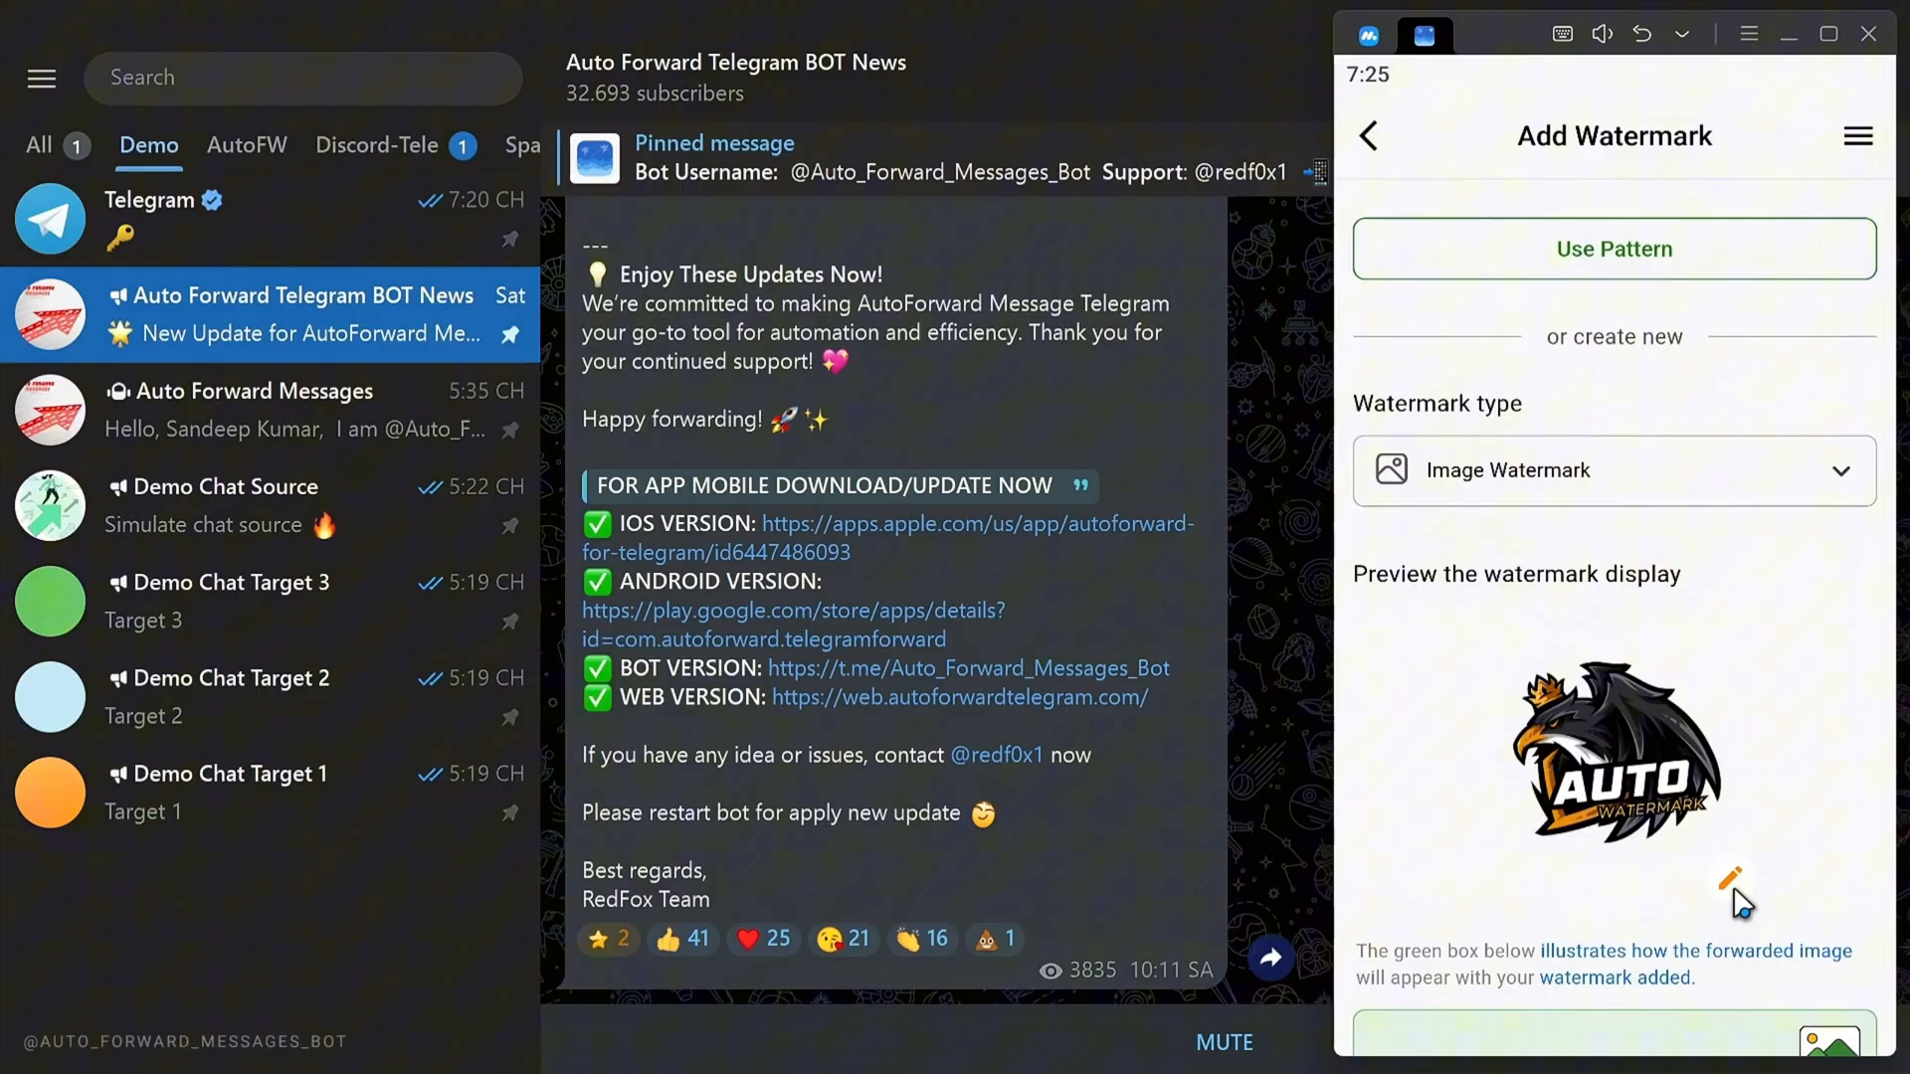
# Change the watermark image to the REDFOX logo from recently uploaded images
pyautogui.click(1731, 884)
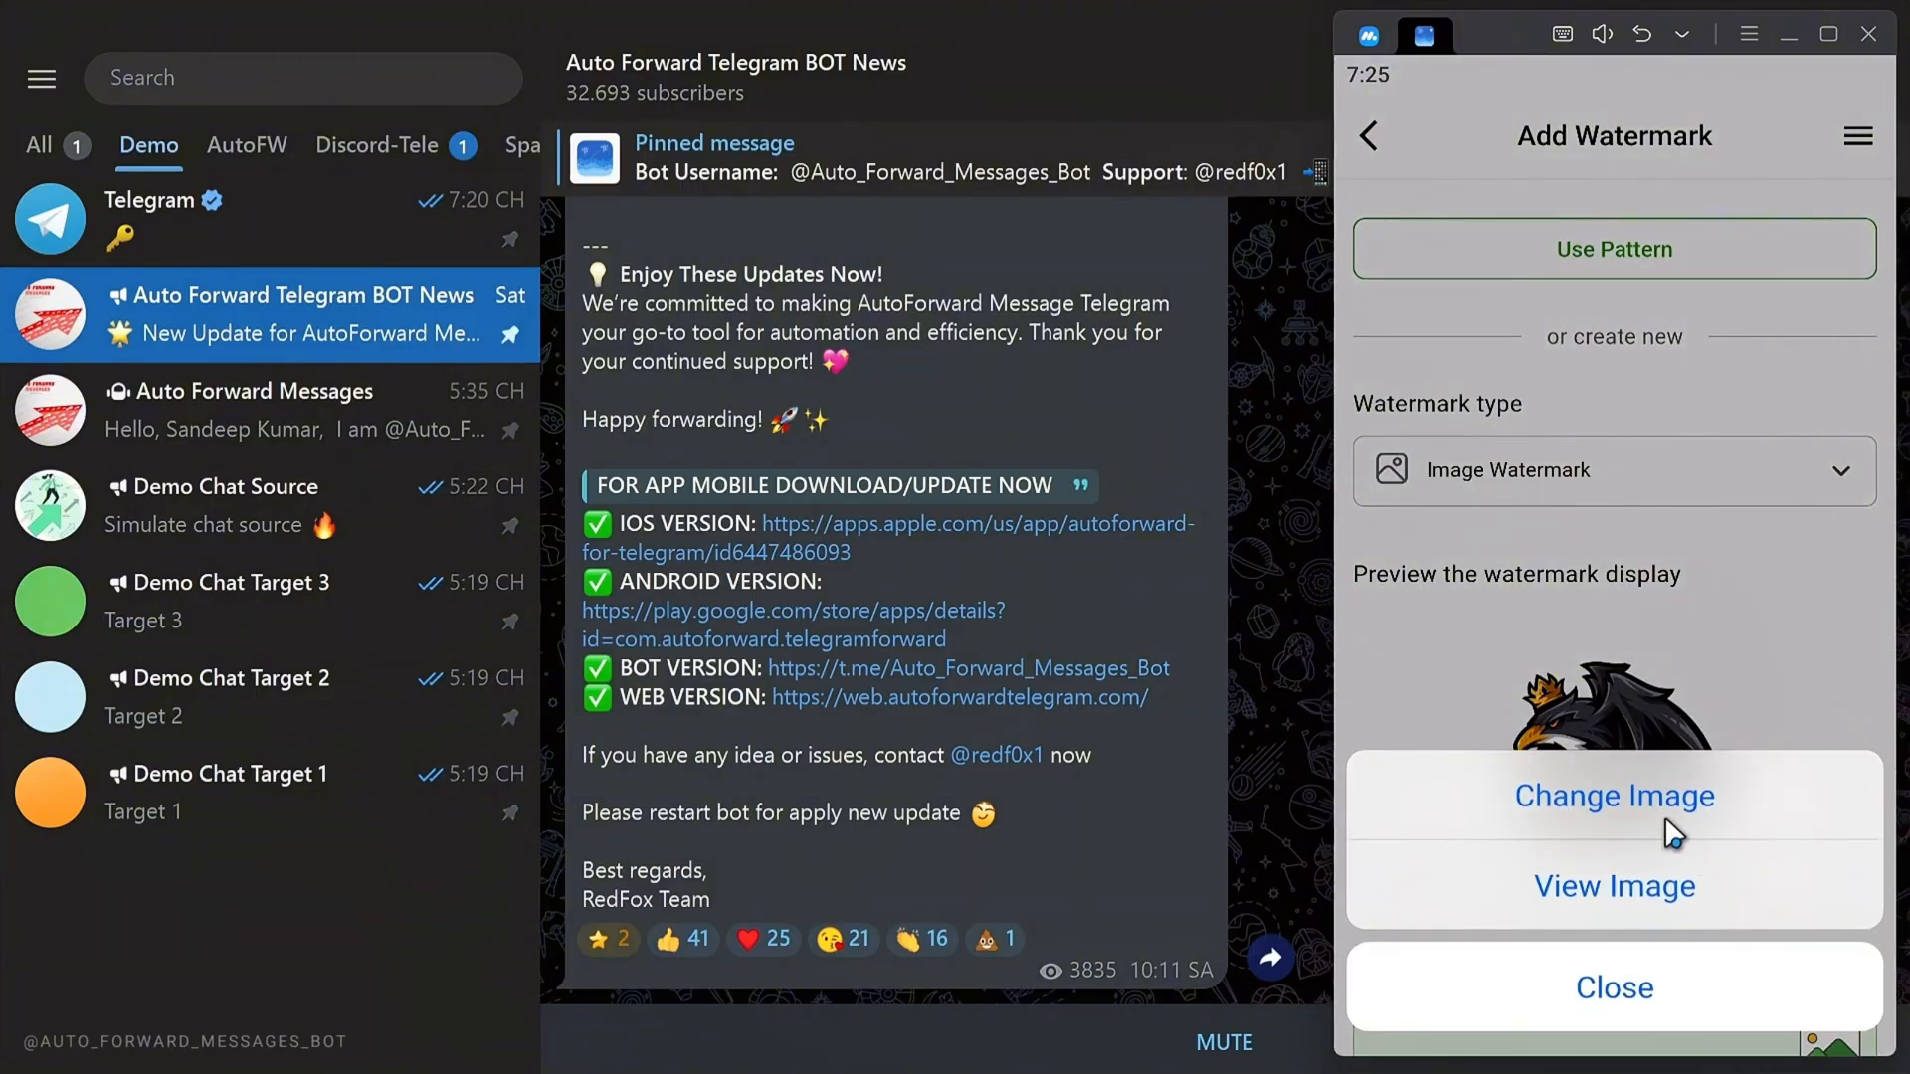
pyautogui.click(1613, 796)
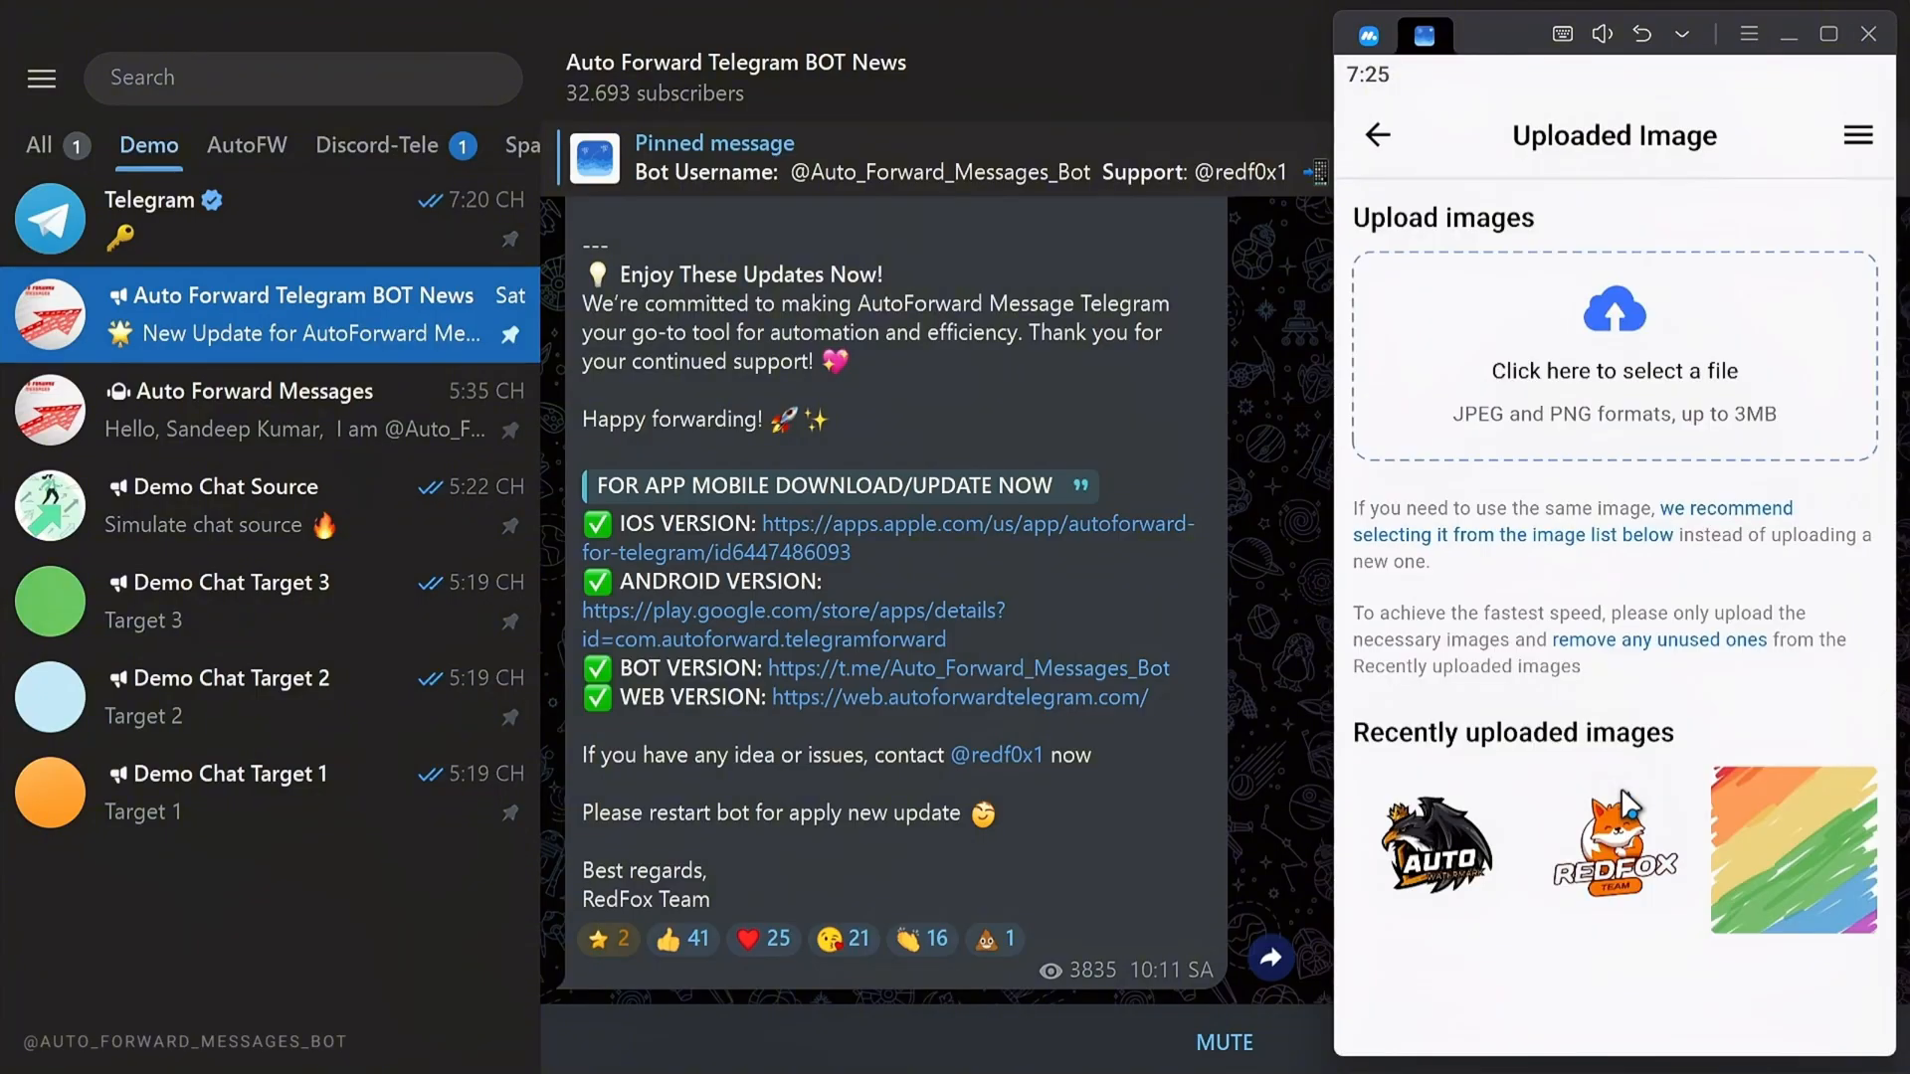
pyautogui.moveTo(1709, 326)
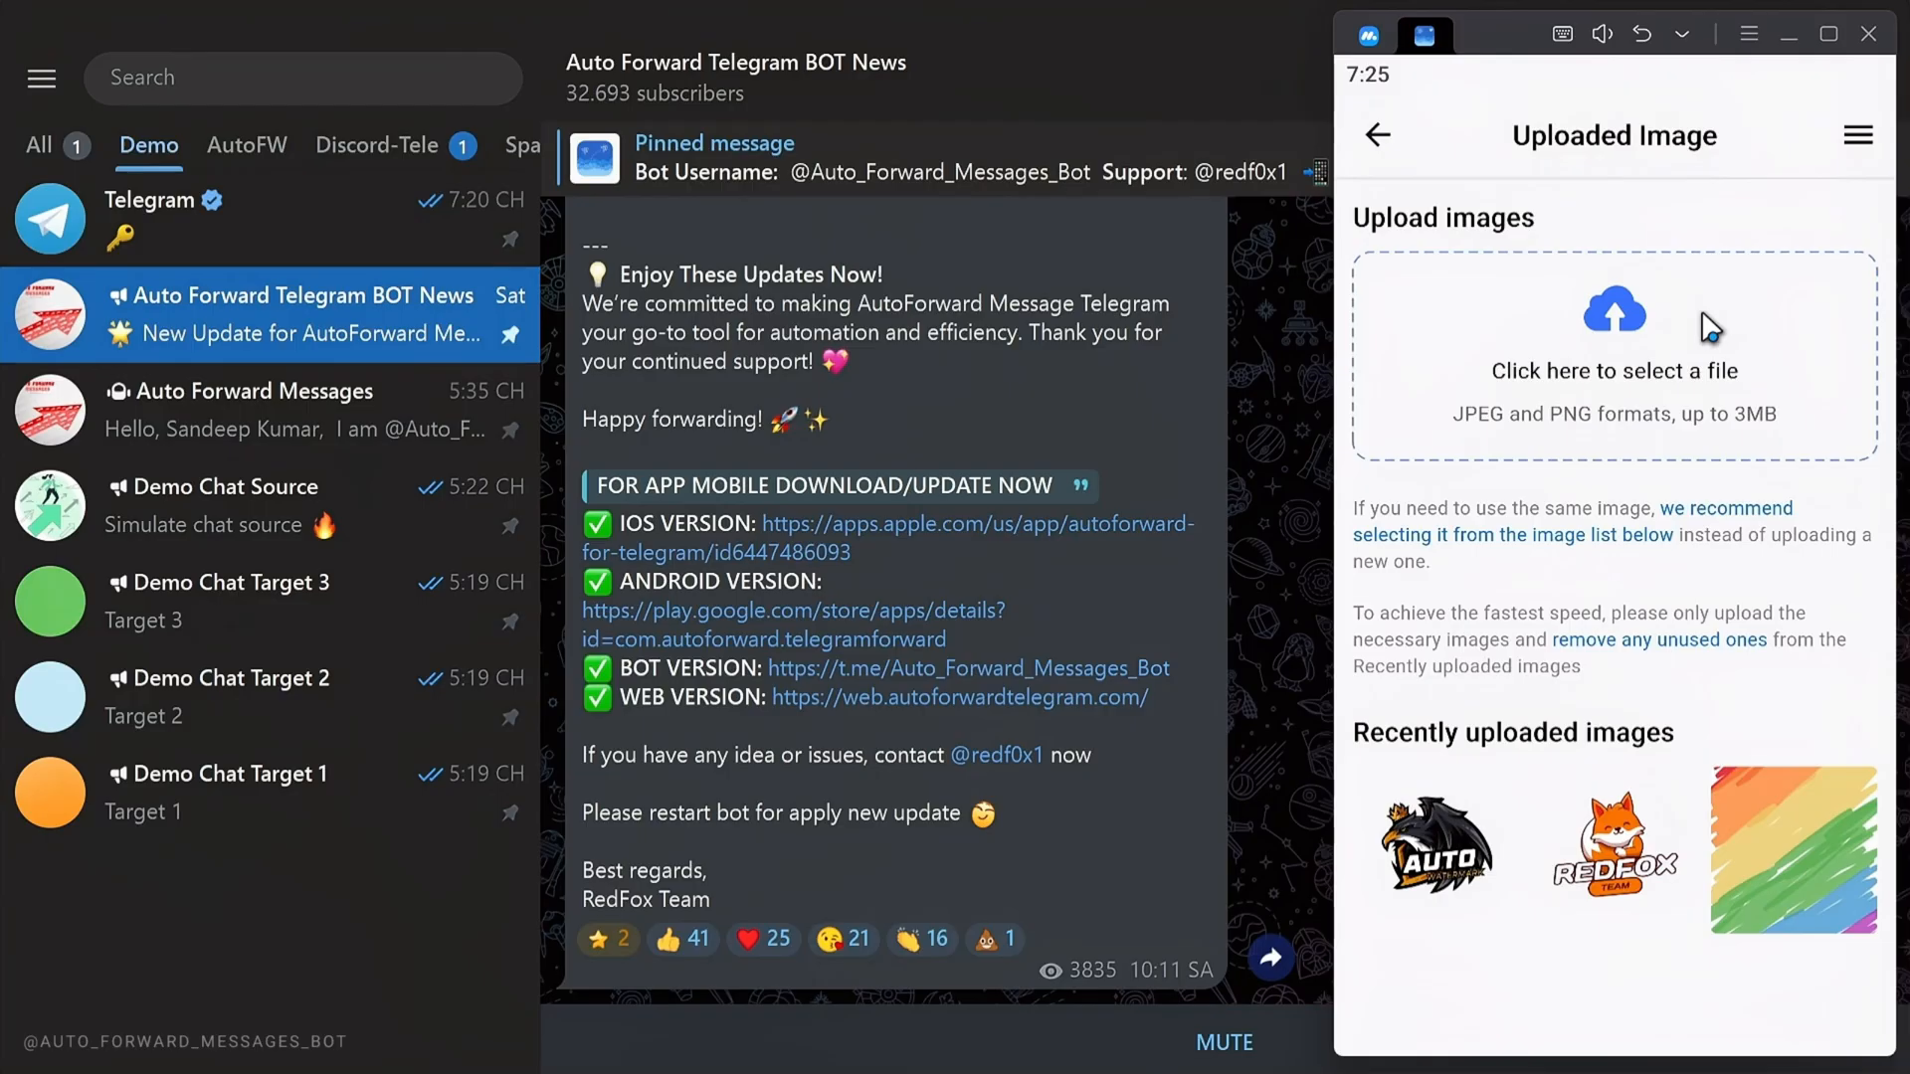
pyautogui.click(1613, 371)
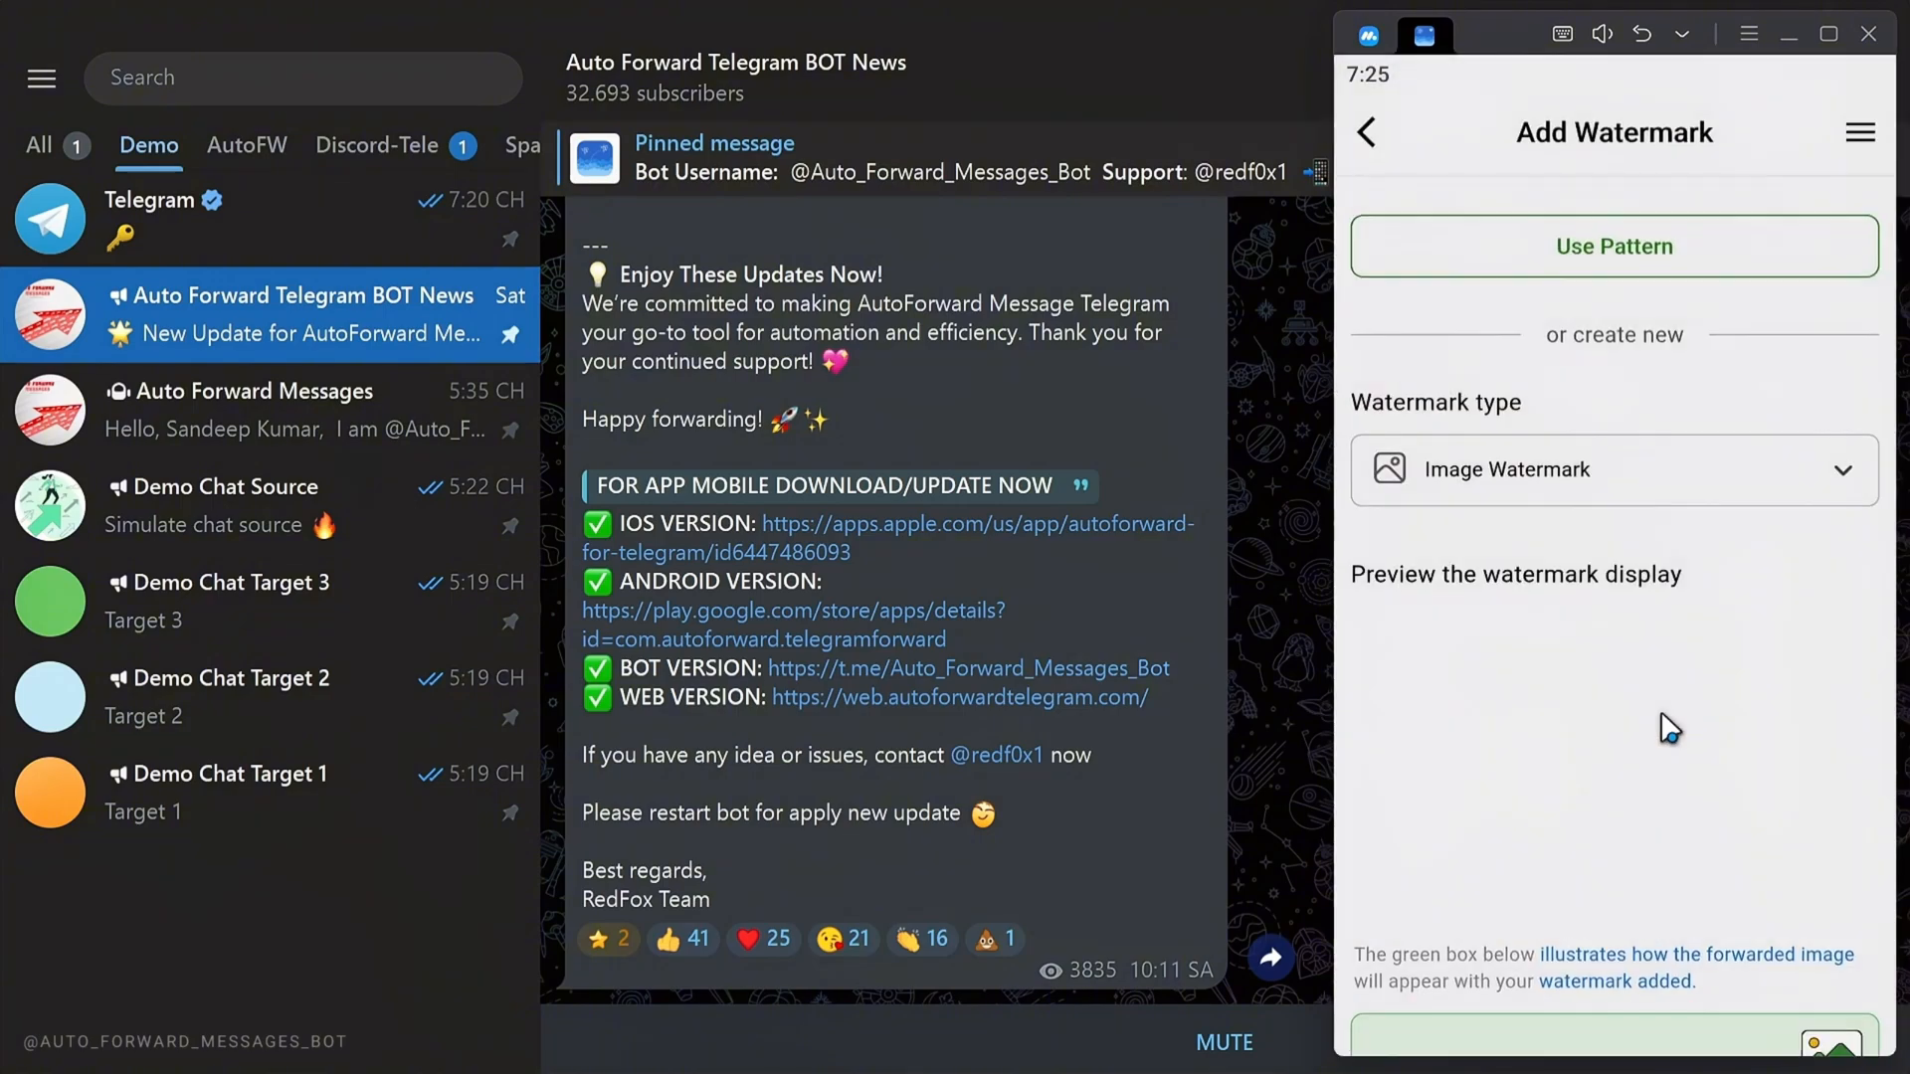
pyautogui.scroll(-3)
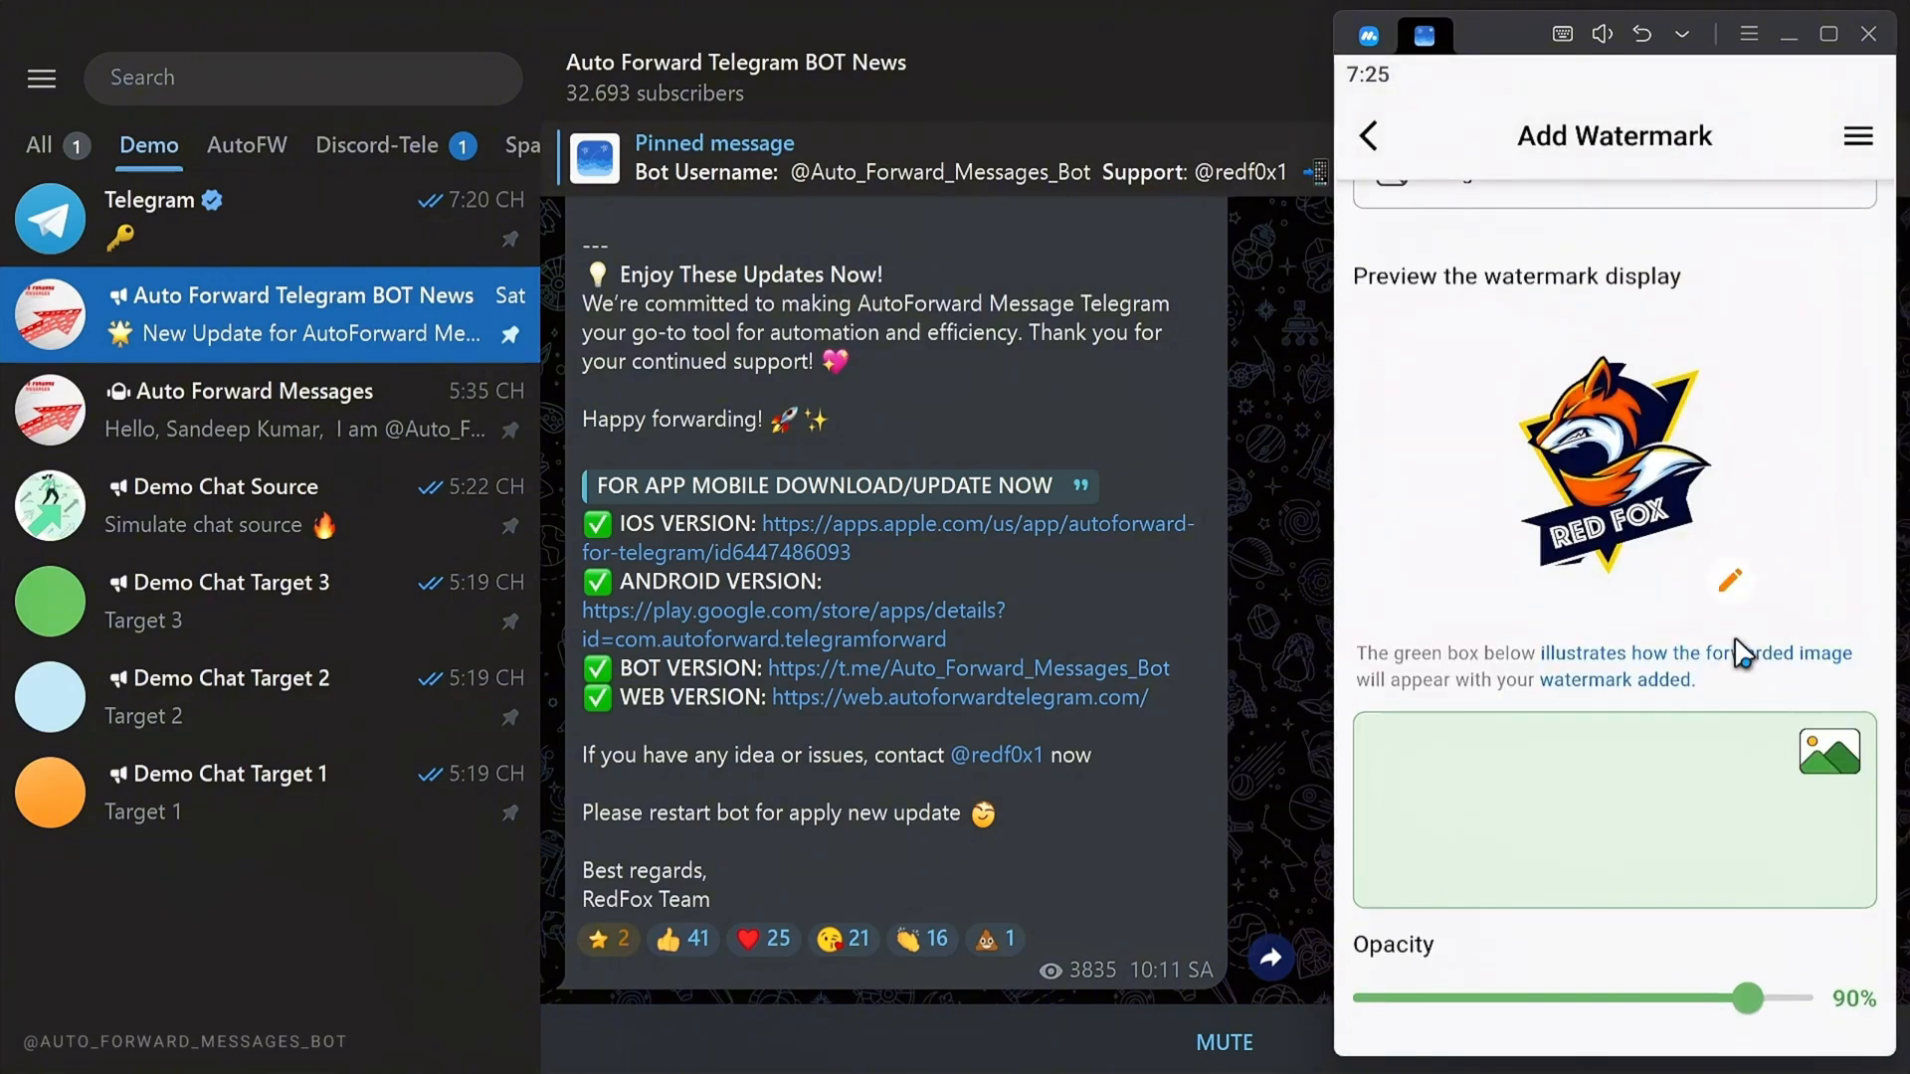
# Set the watermark opacity to 10% with Bottom Right display position
pyautogui.scroll(-3)
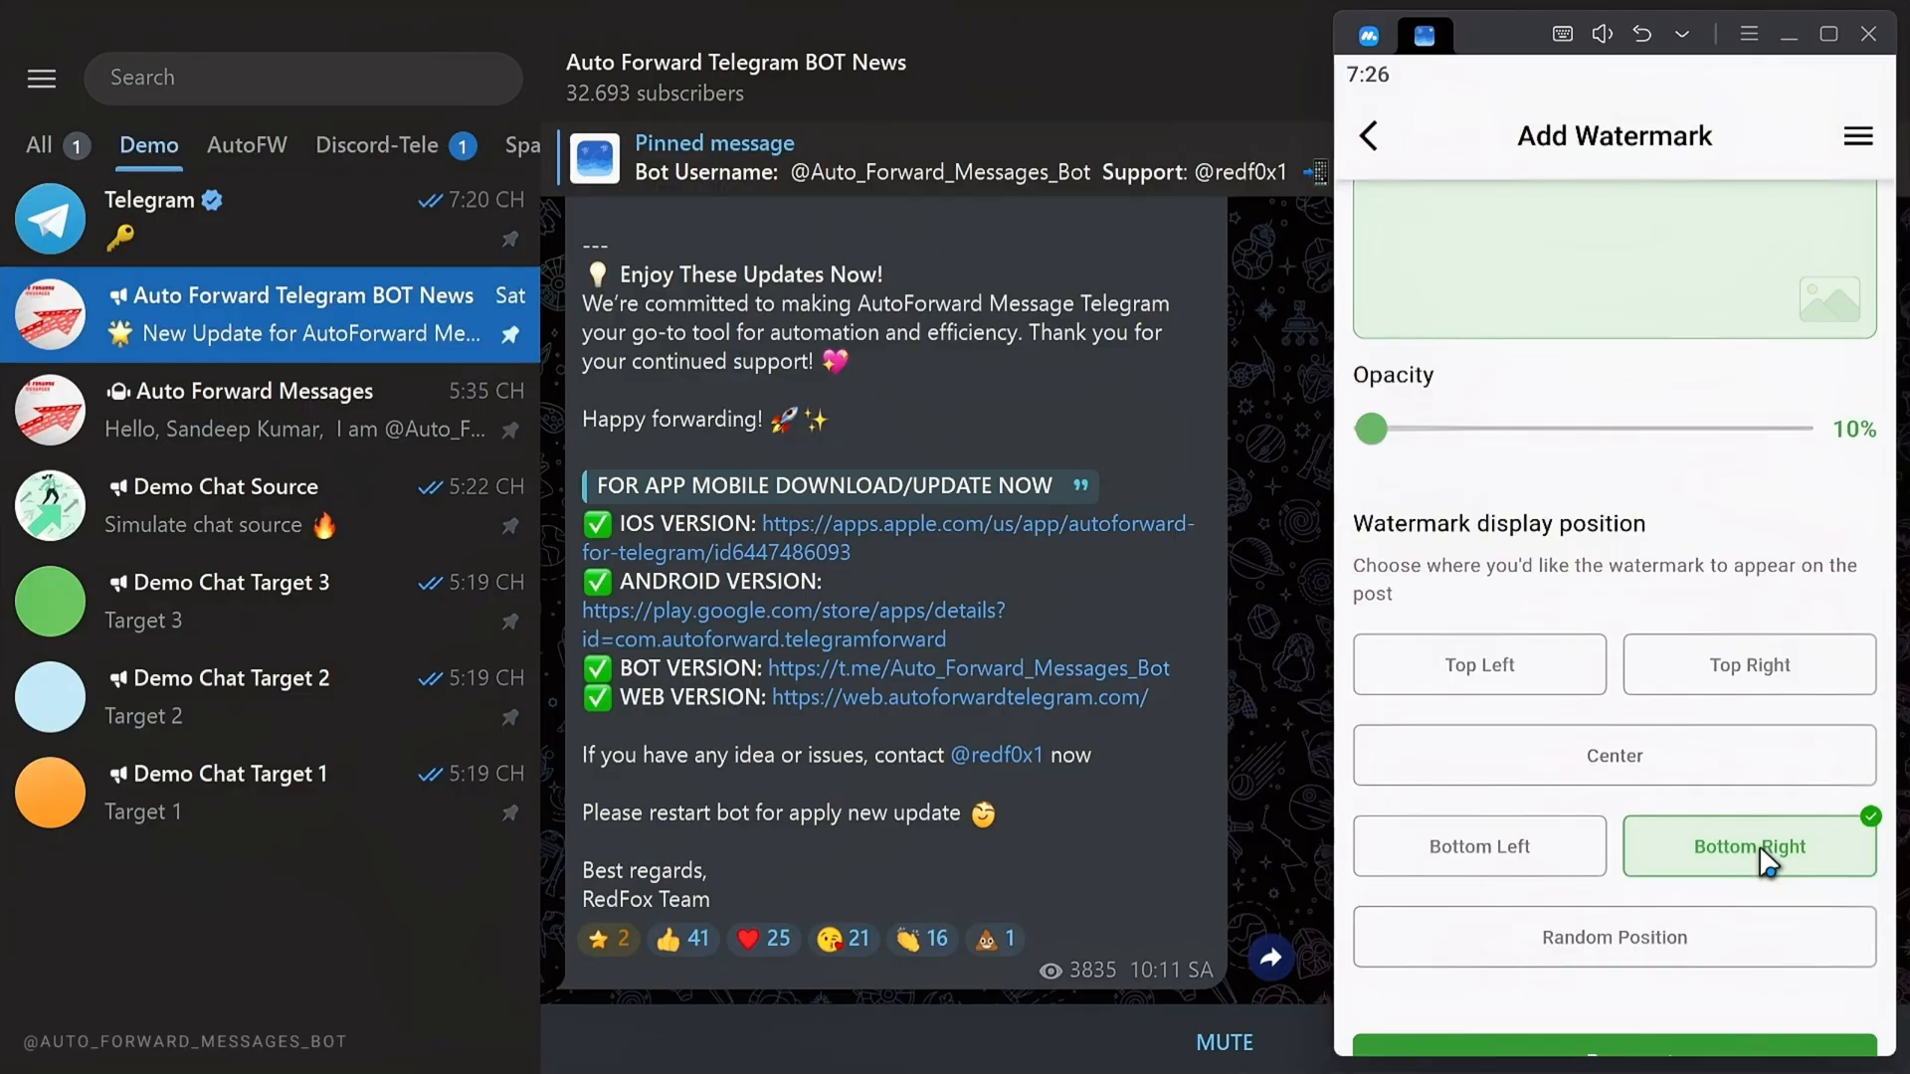
pyautogui.scroll(3)
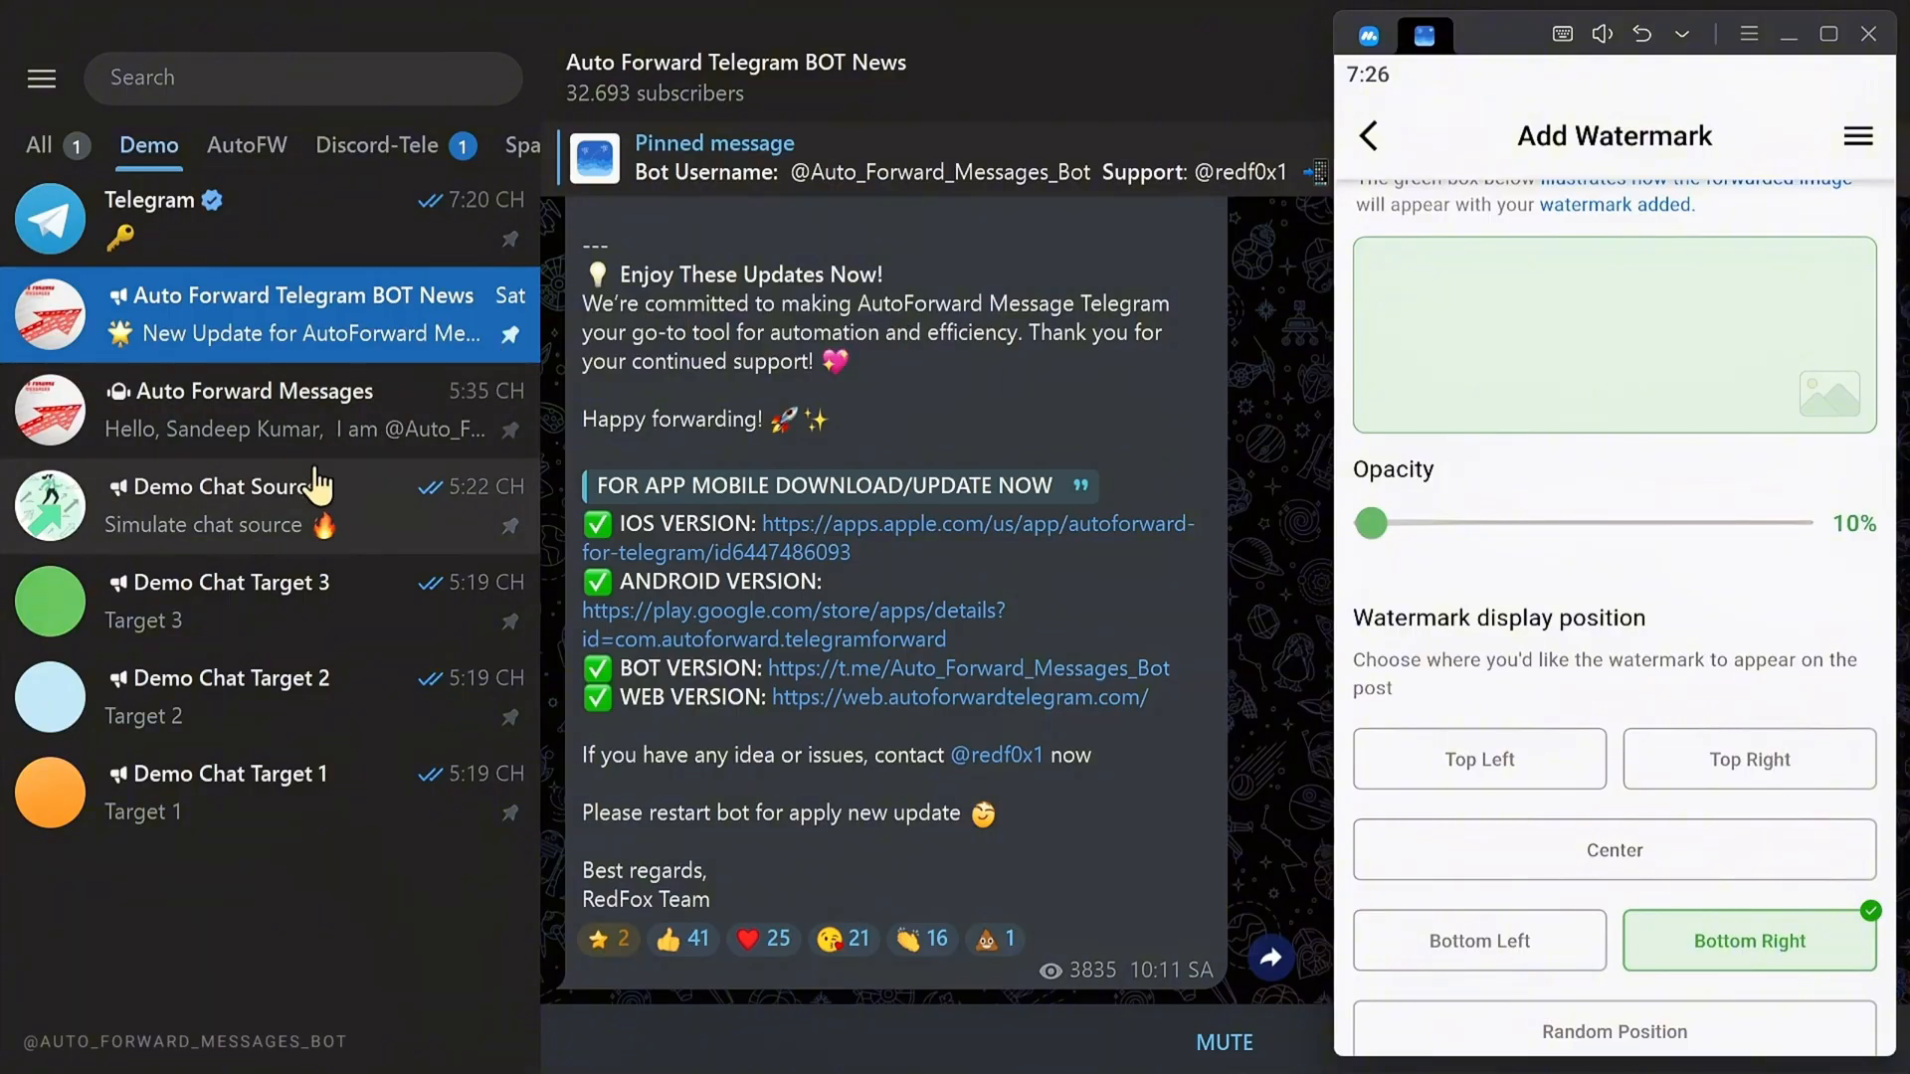
# Post a chart photo in Demo Chat Source and verify it in Demo Chat Target 2
pyautogui.click(219, 506)
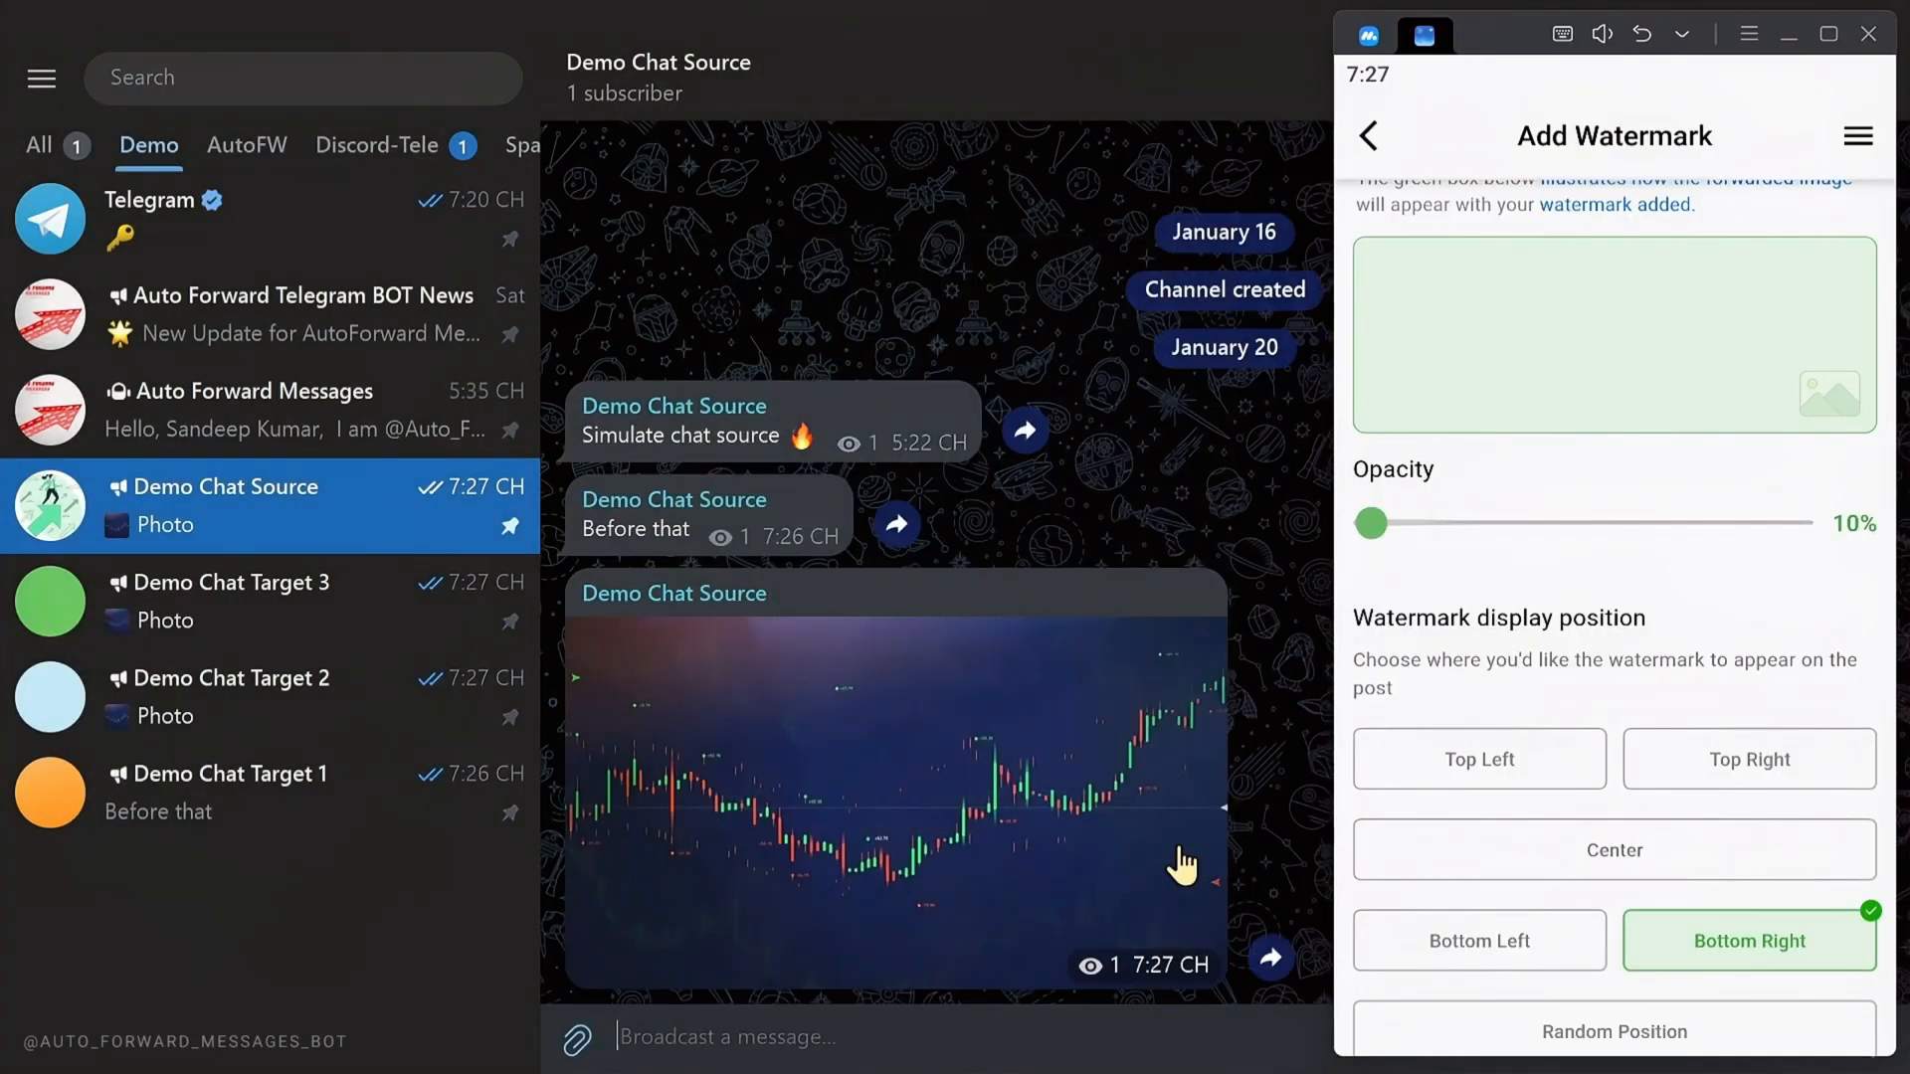
pyautogui.click(244, 696)
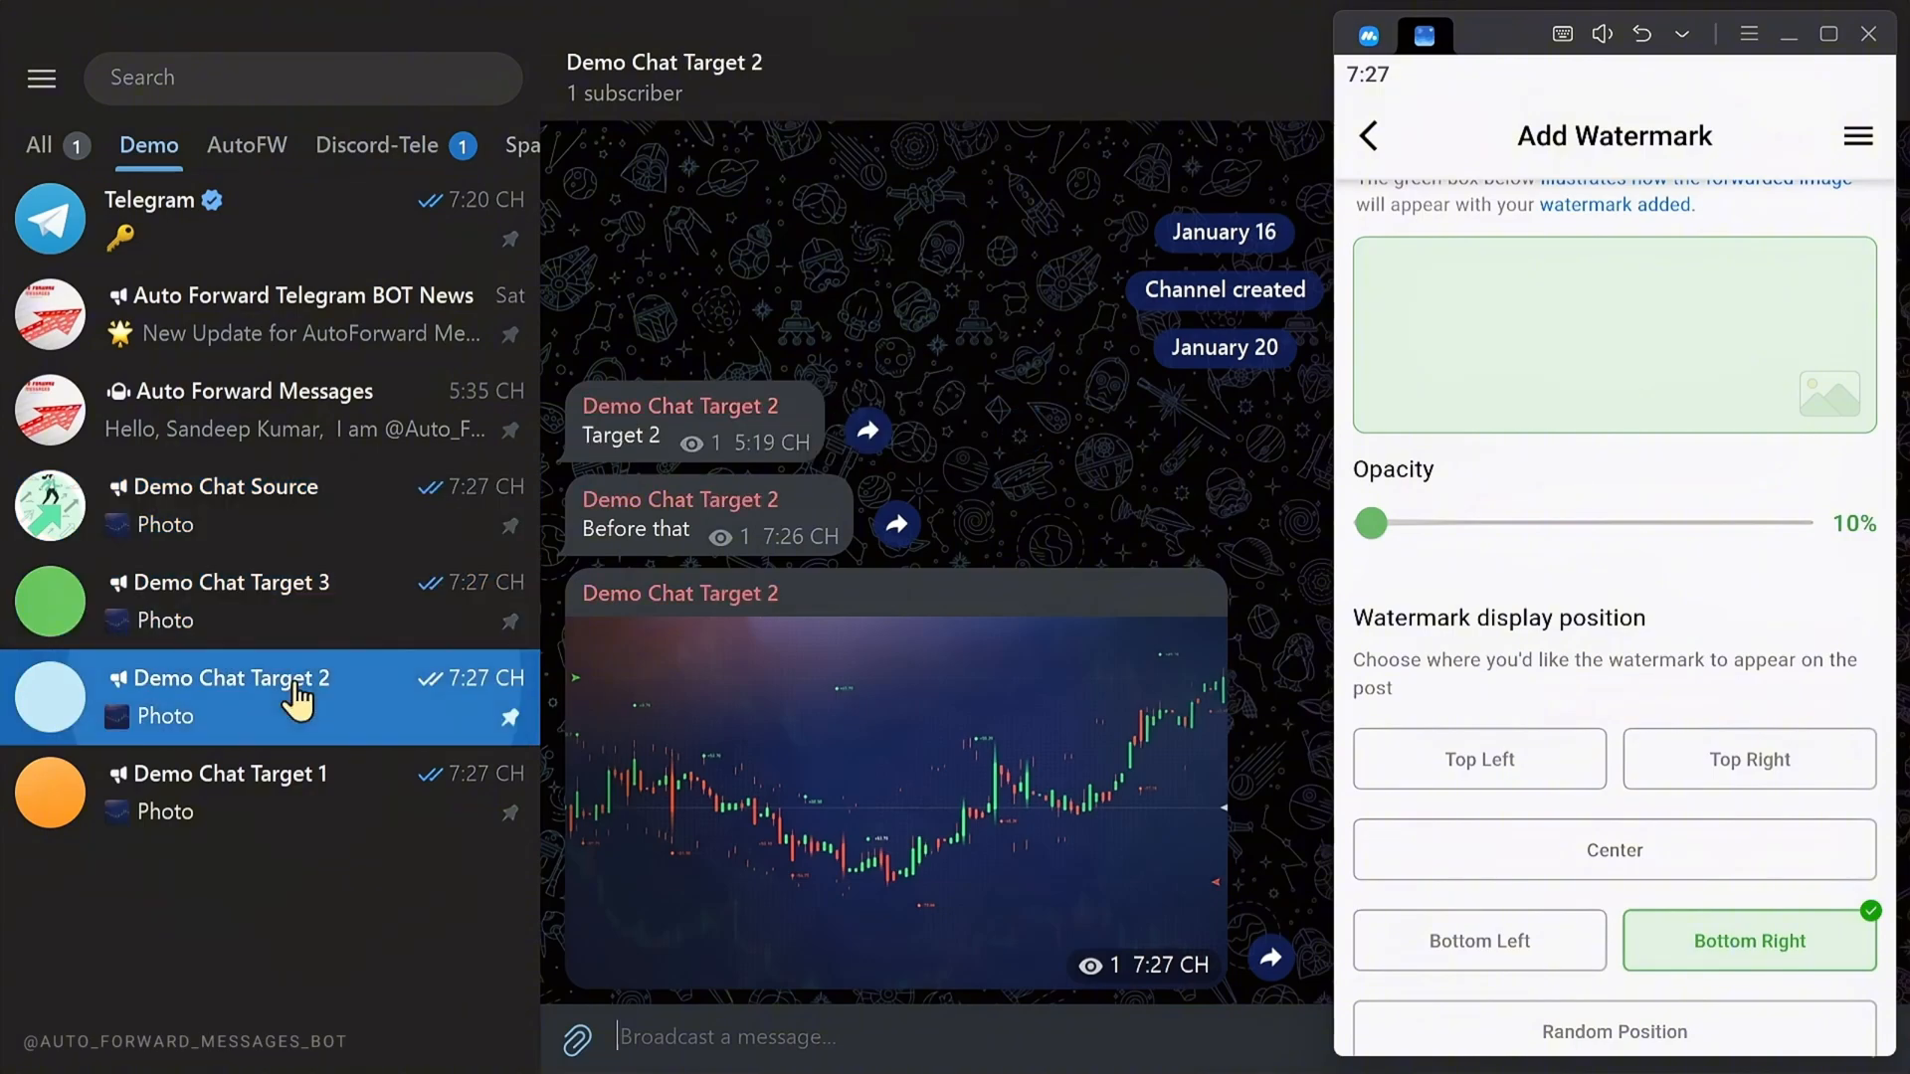
pyautogui.click(218, 501)
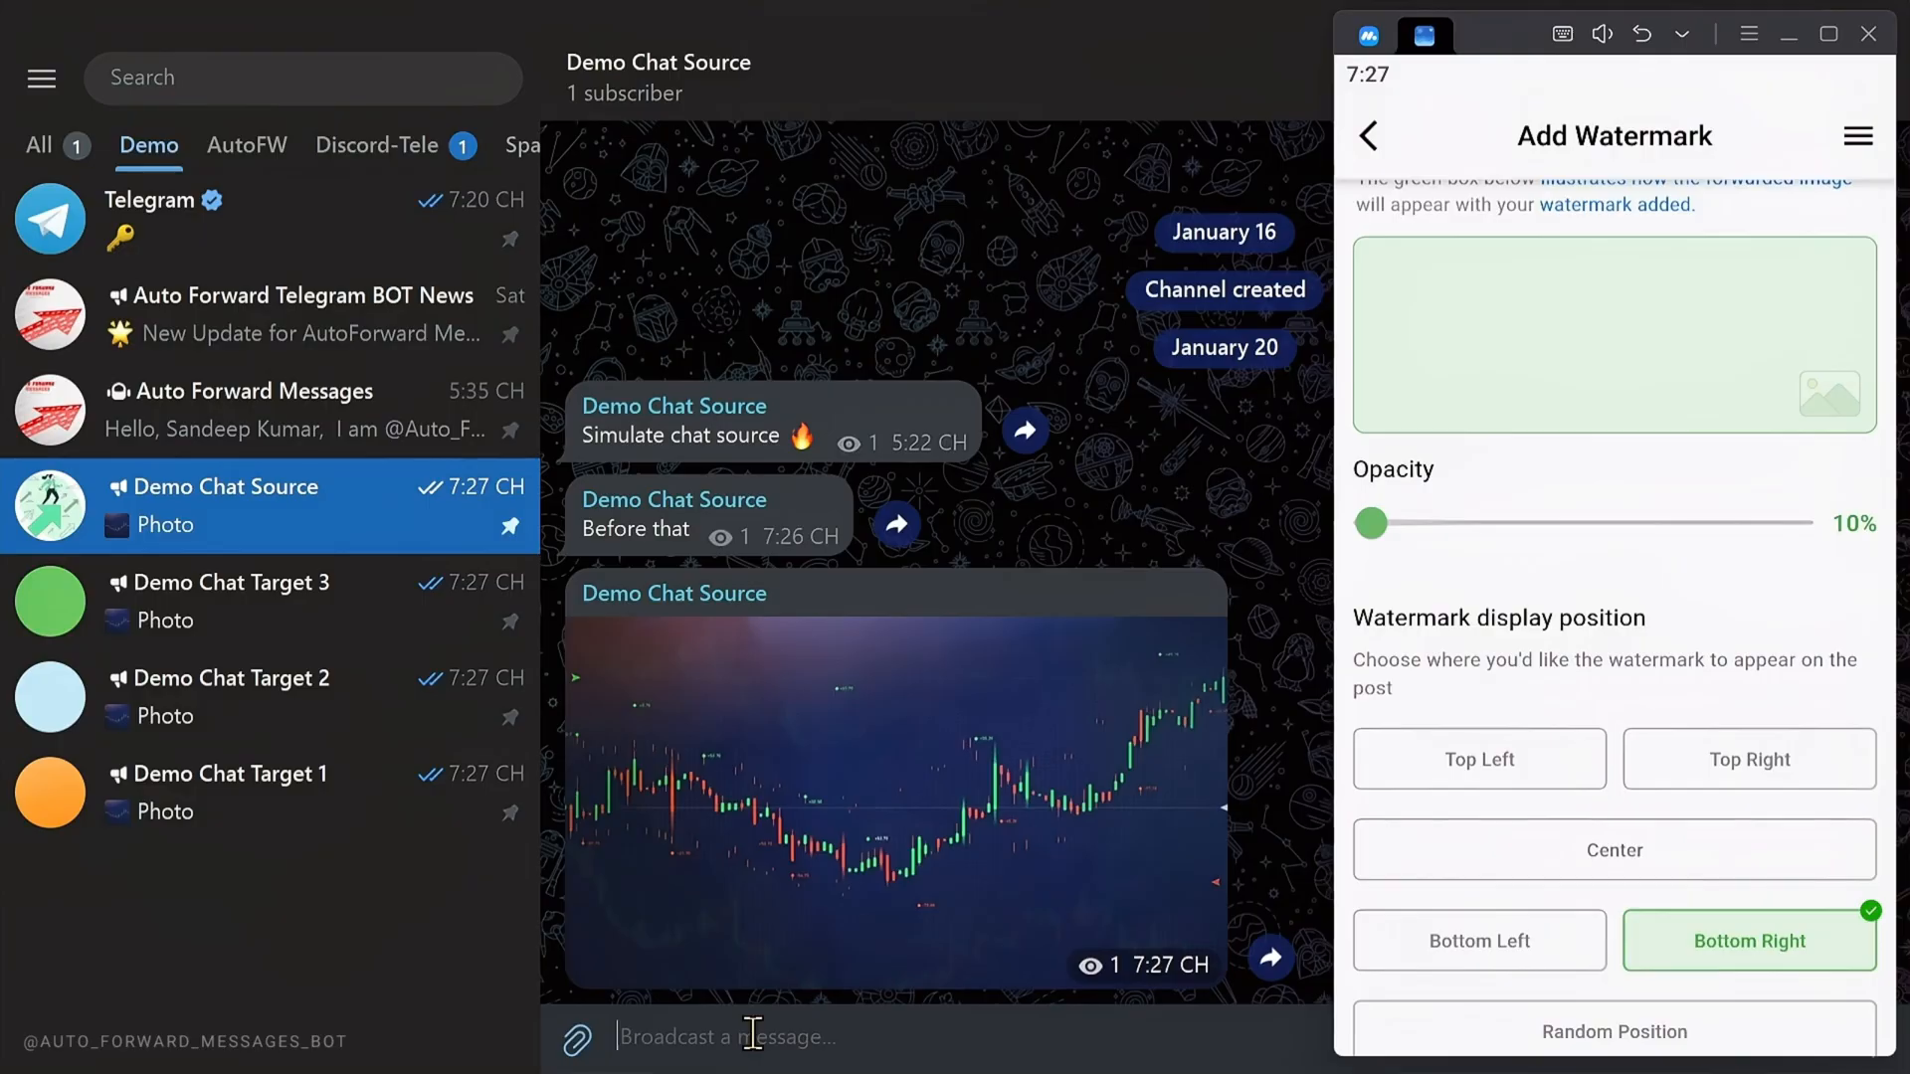
pyautogui.scroll(-3)
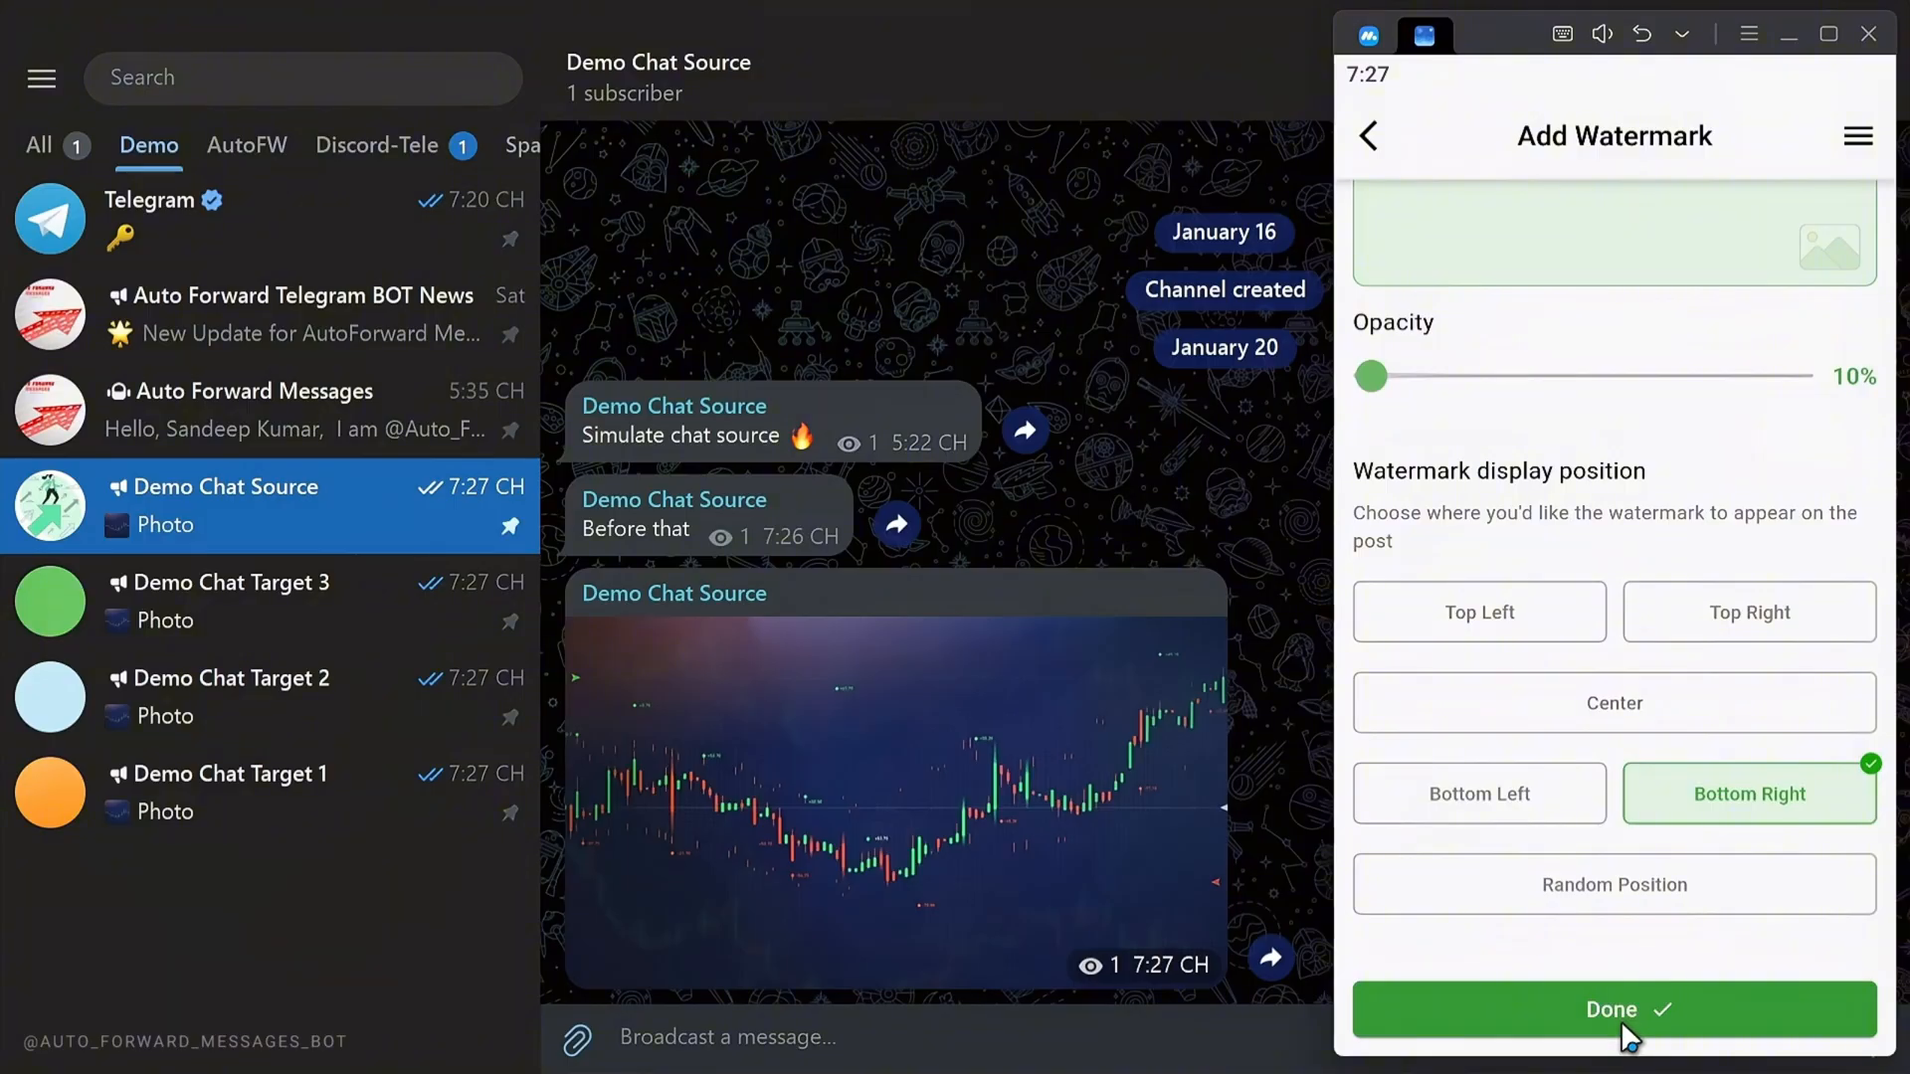
# Save the Red Fox watermark and view the watermarked photo in Demo Chat Target 1
pyautogui.click(1613, 1008)
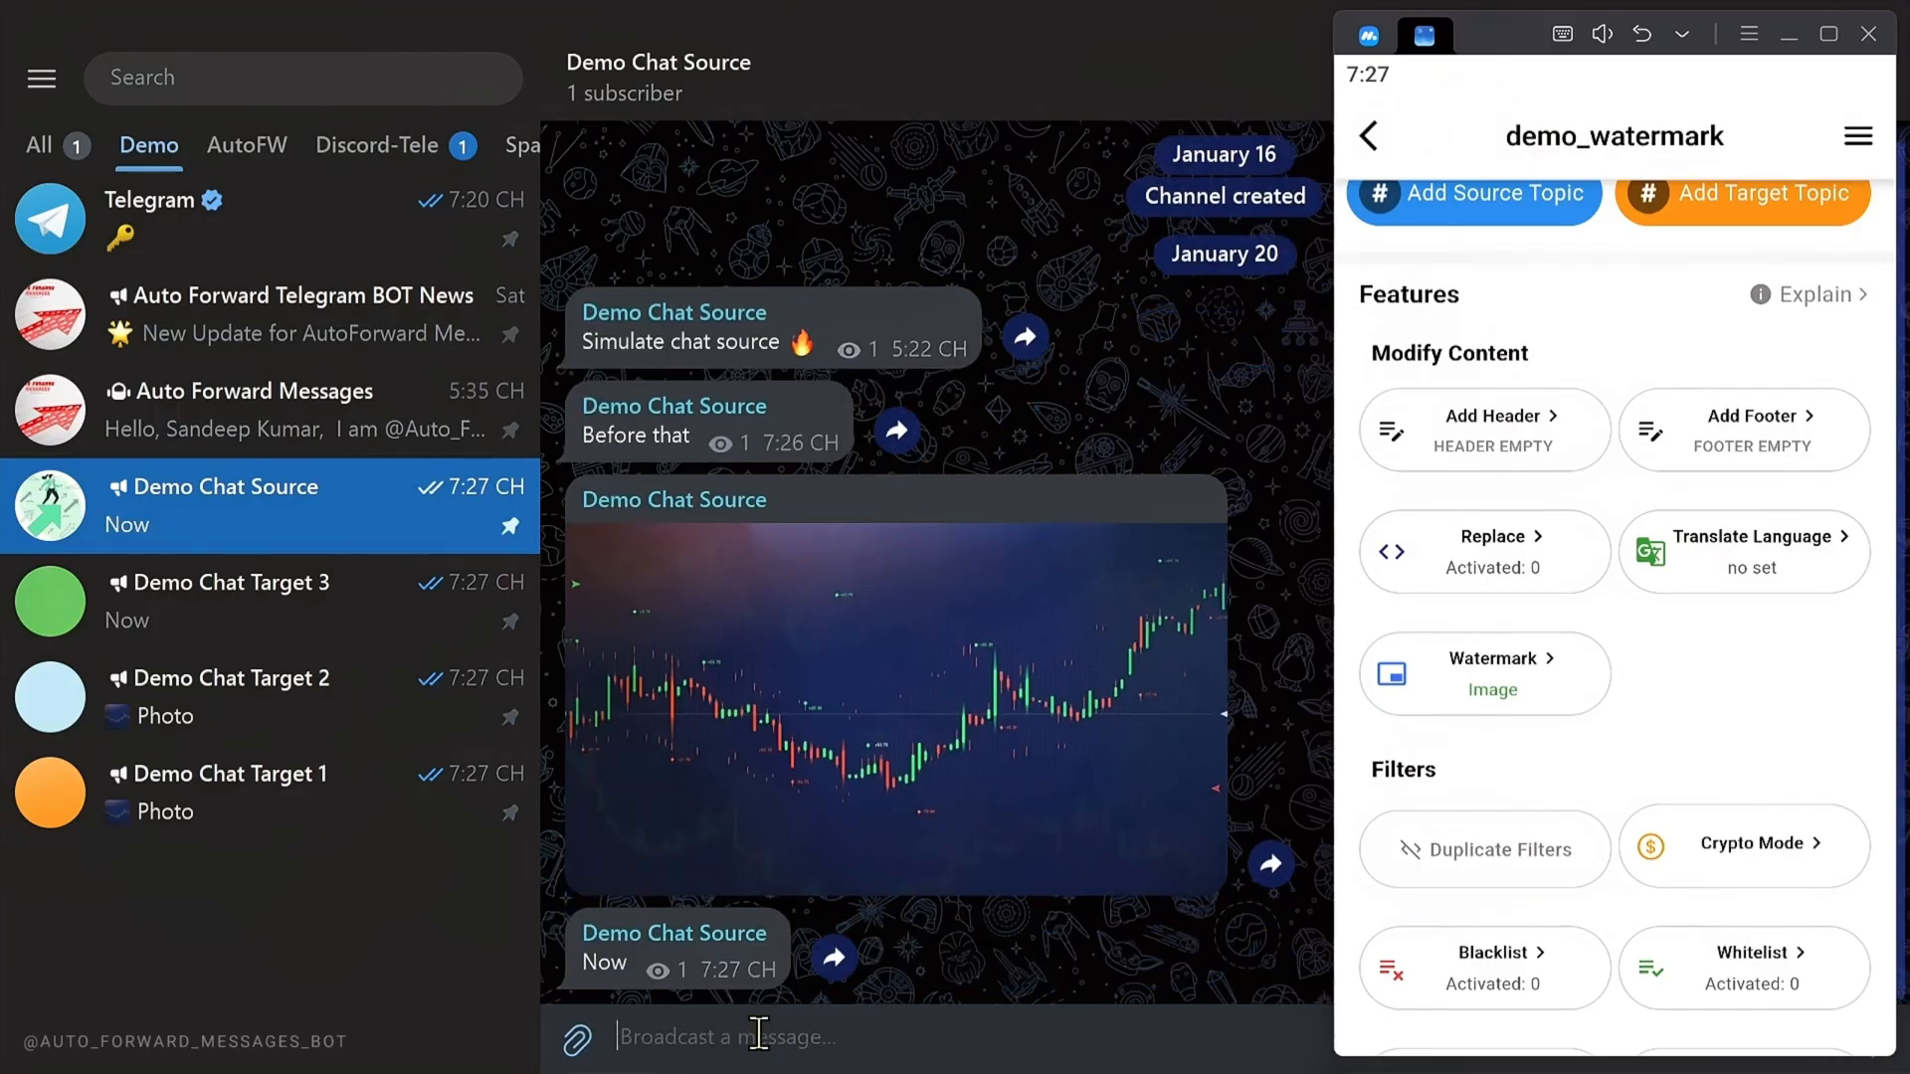
pyautogui.click(574, 1036)
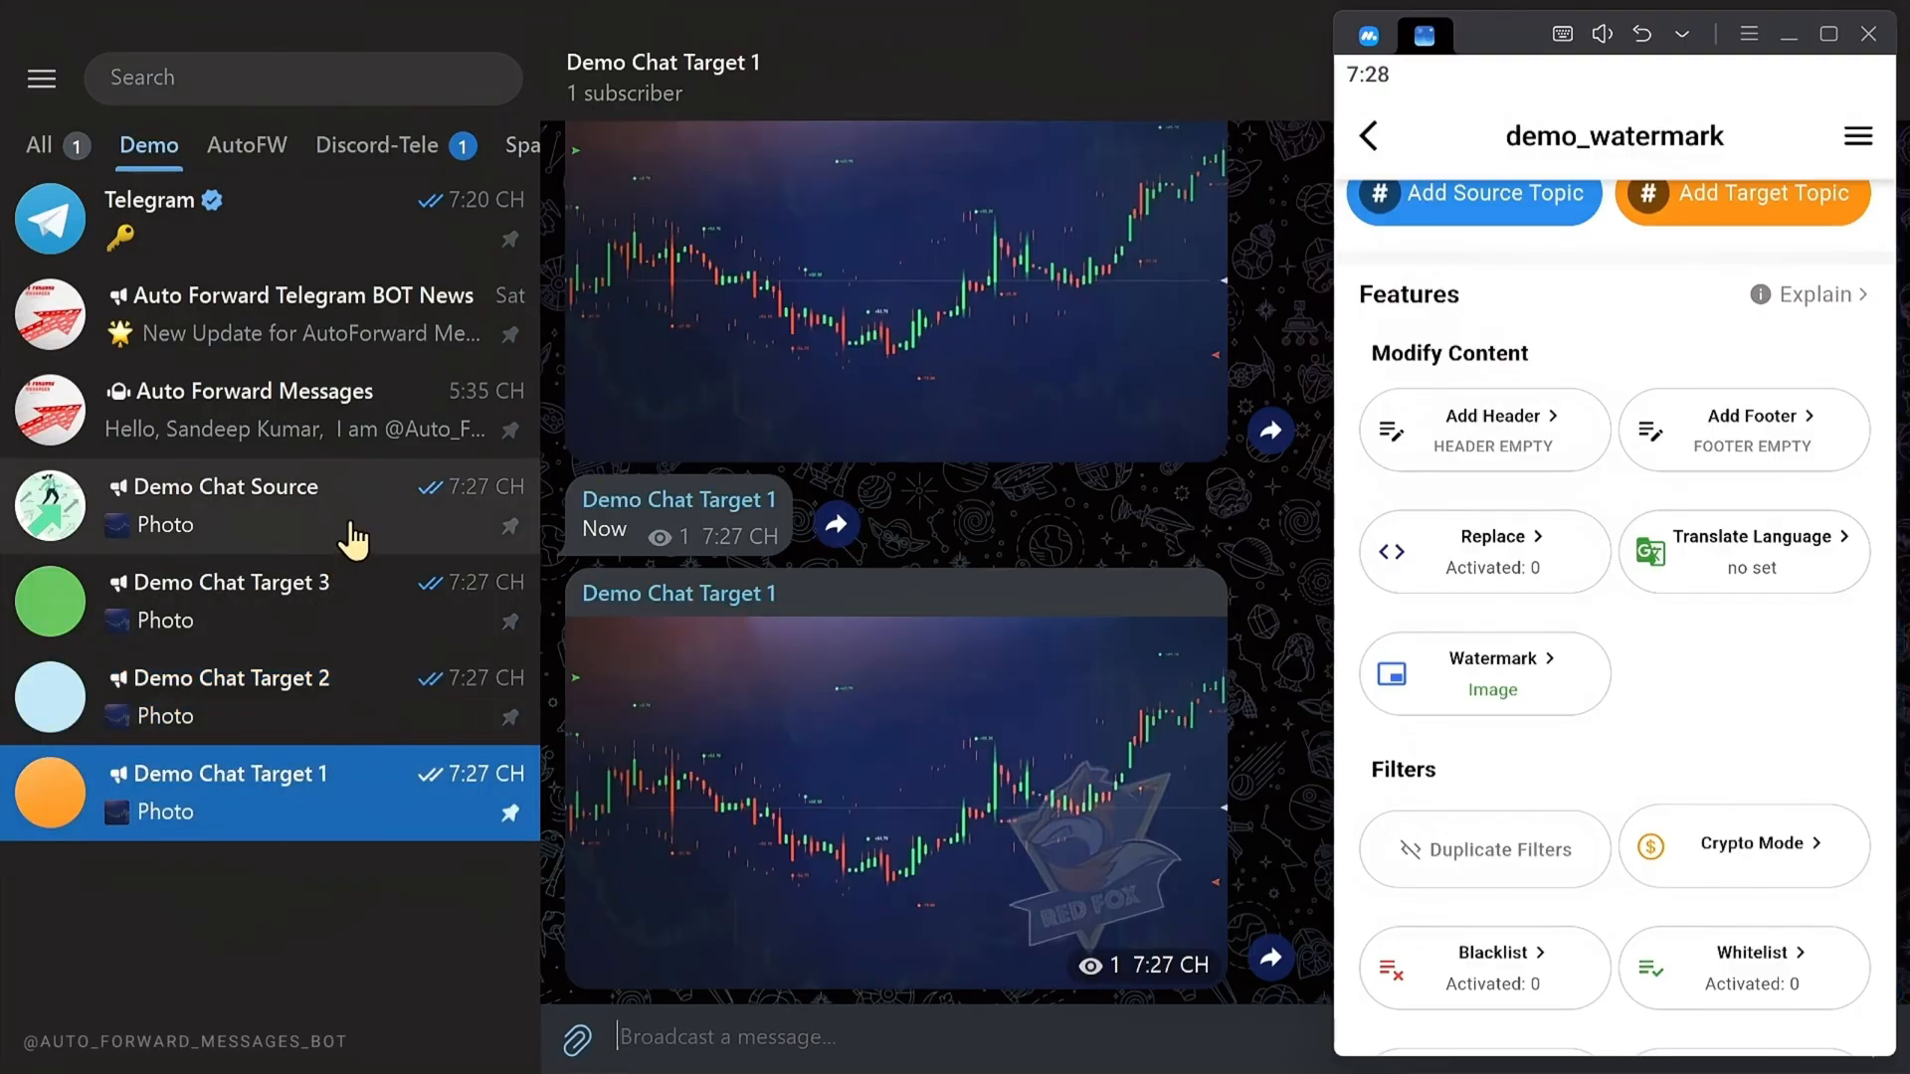
# Send a two-photo album from Demo Chat Source and check it in Demo Chat Target 1
pyautogui.click(219, 505)
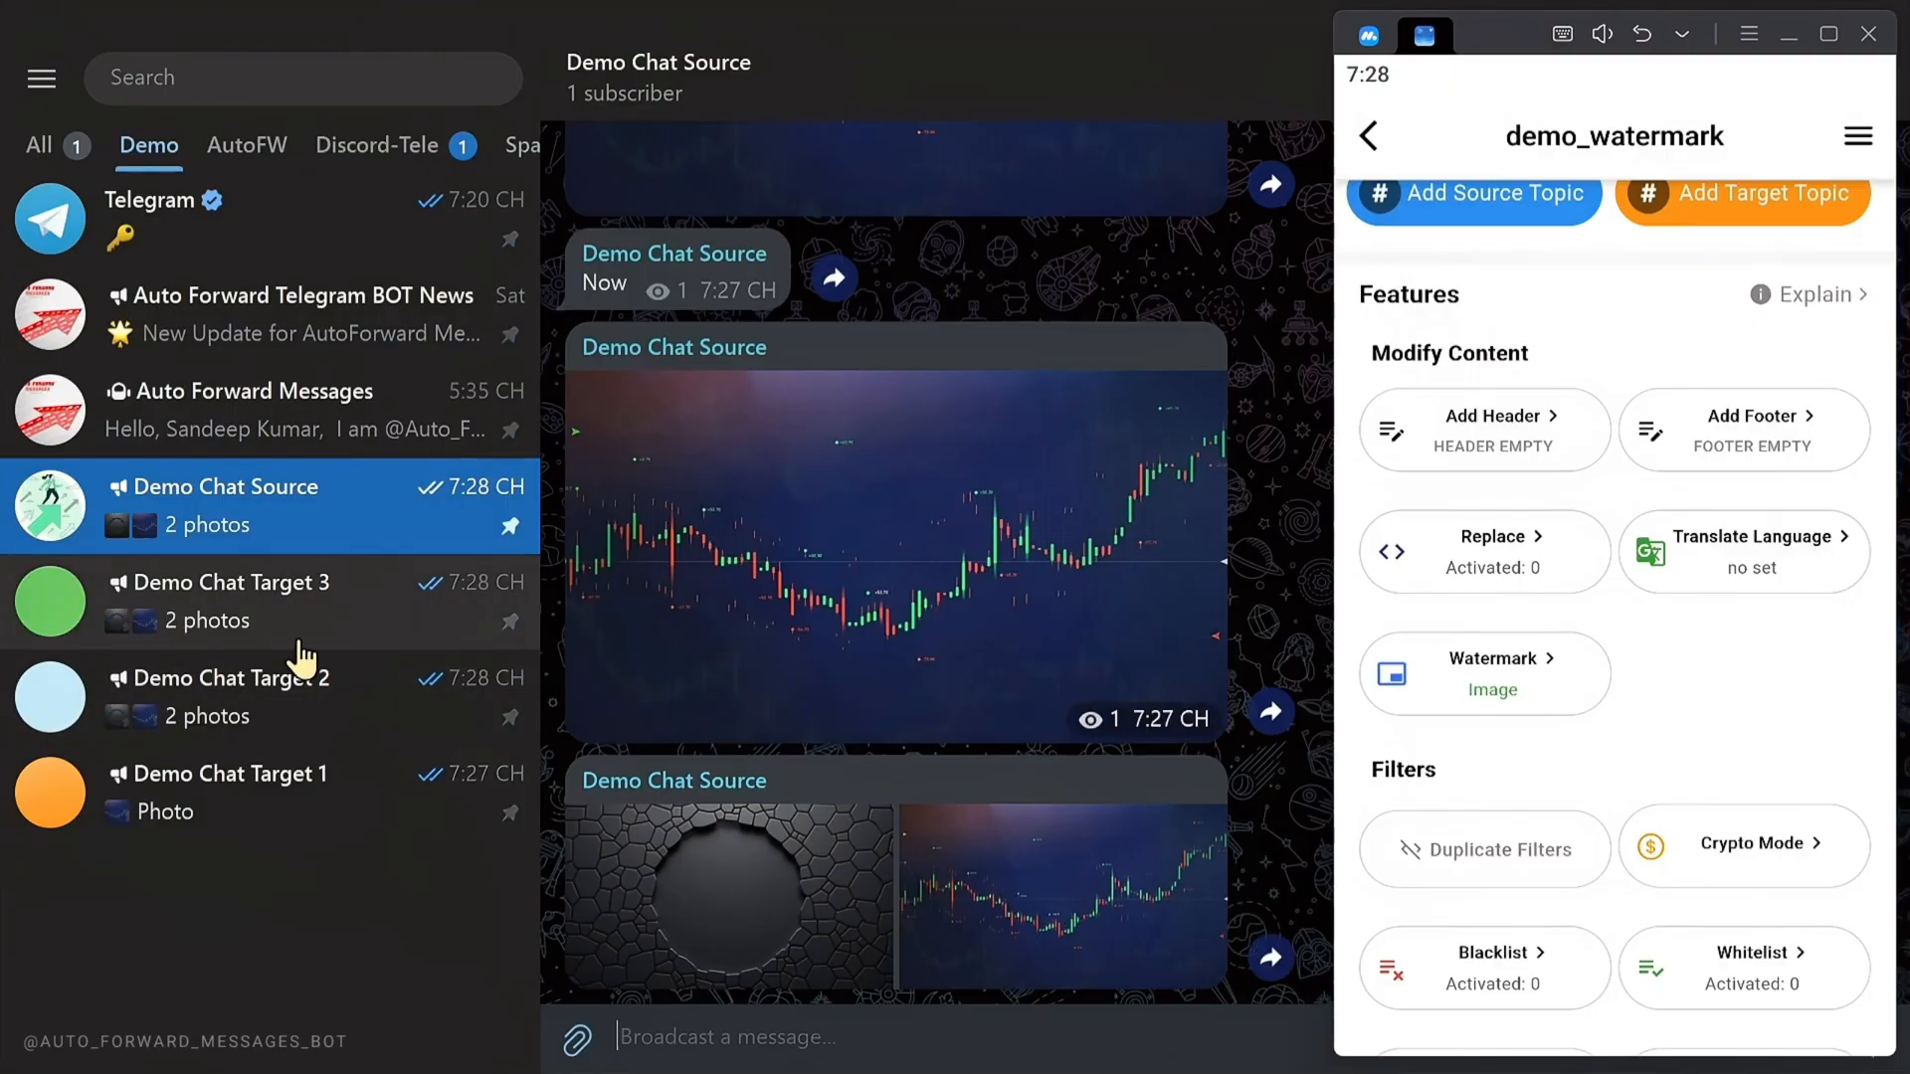
pyautogui.click(268, 696)
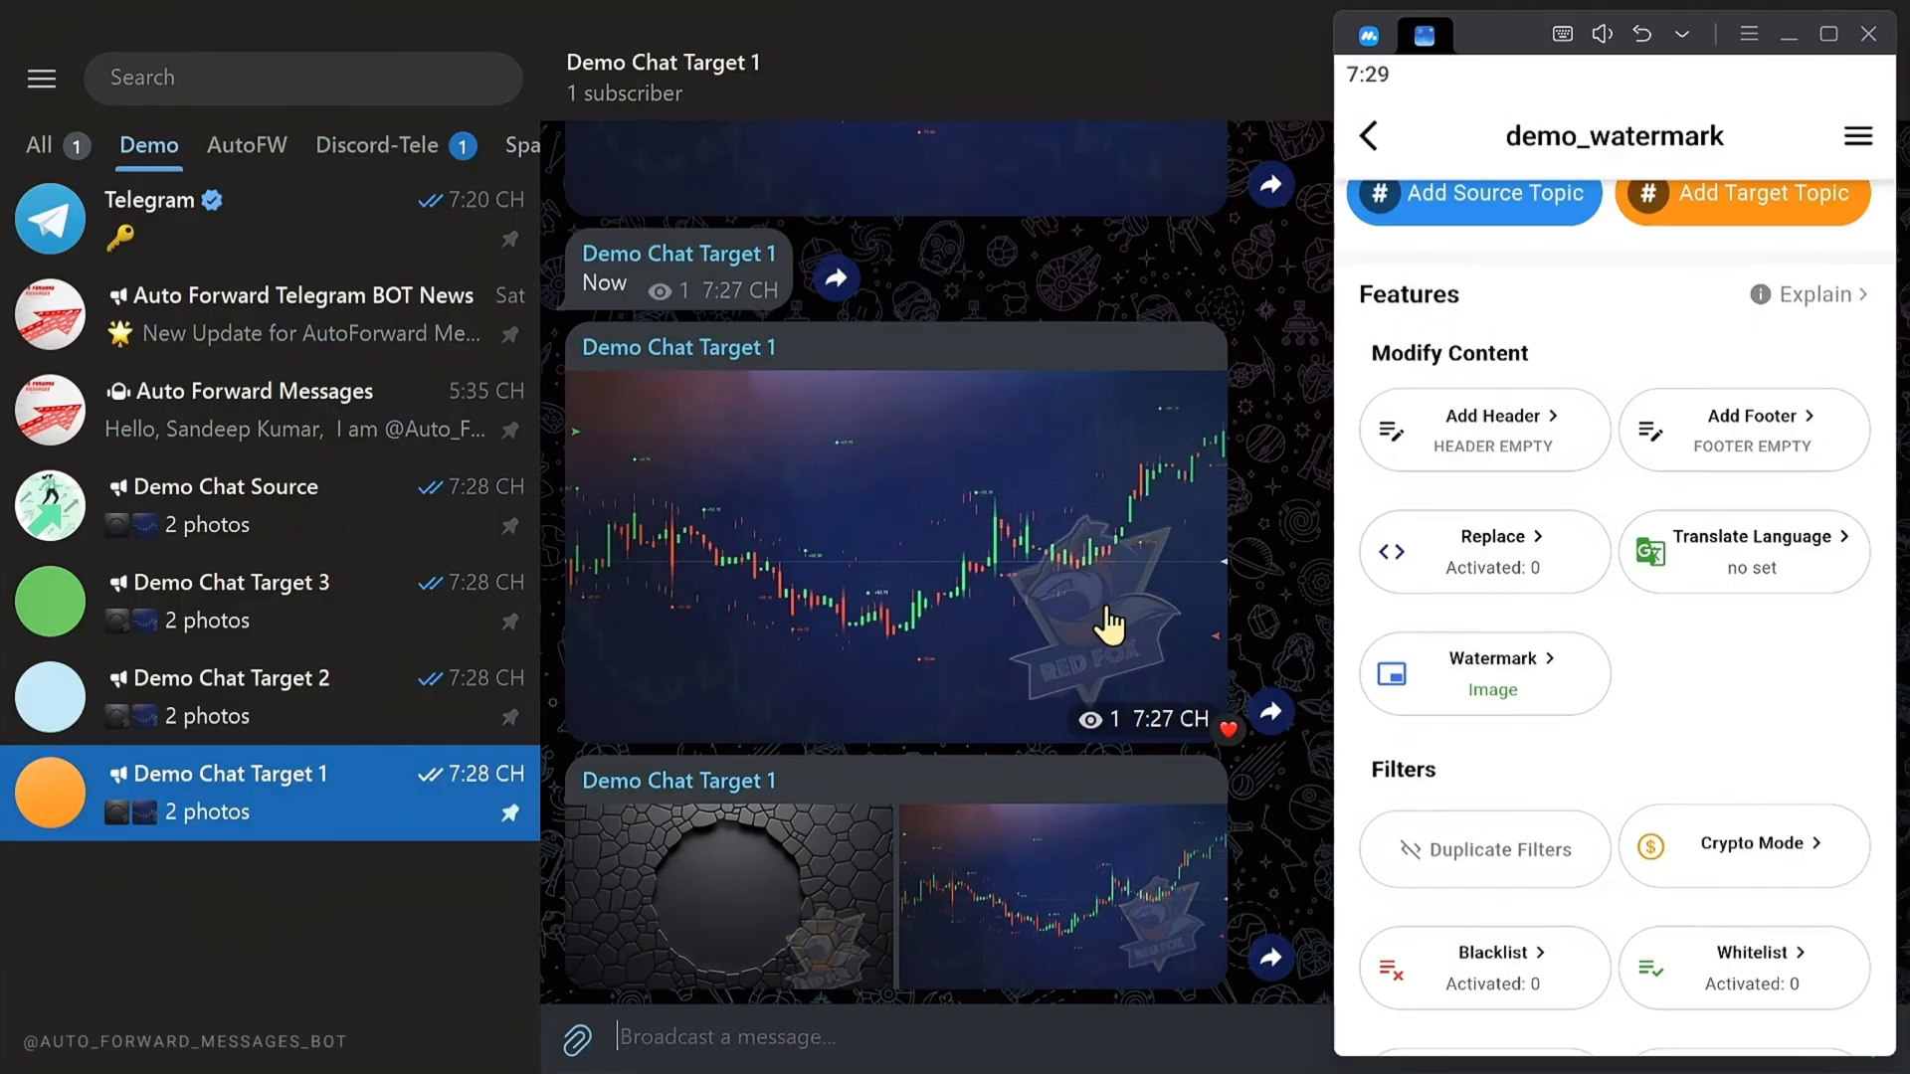
# Swap the watermark image to the AUTO WATERMARK logo and update the watermark
pyautogui.click(1484, 674)
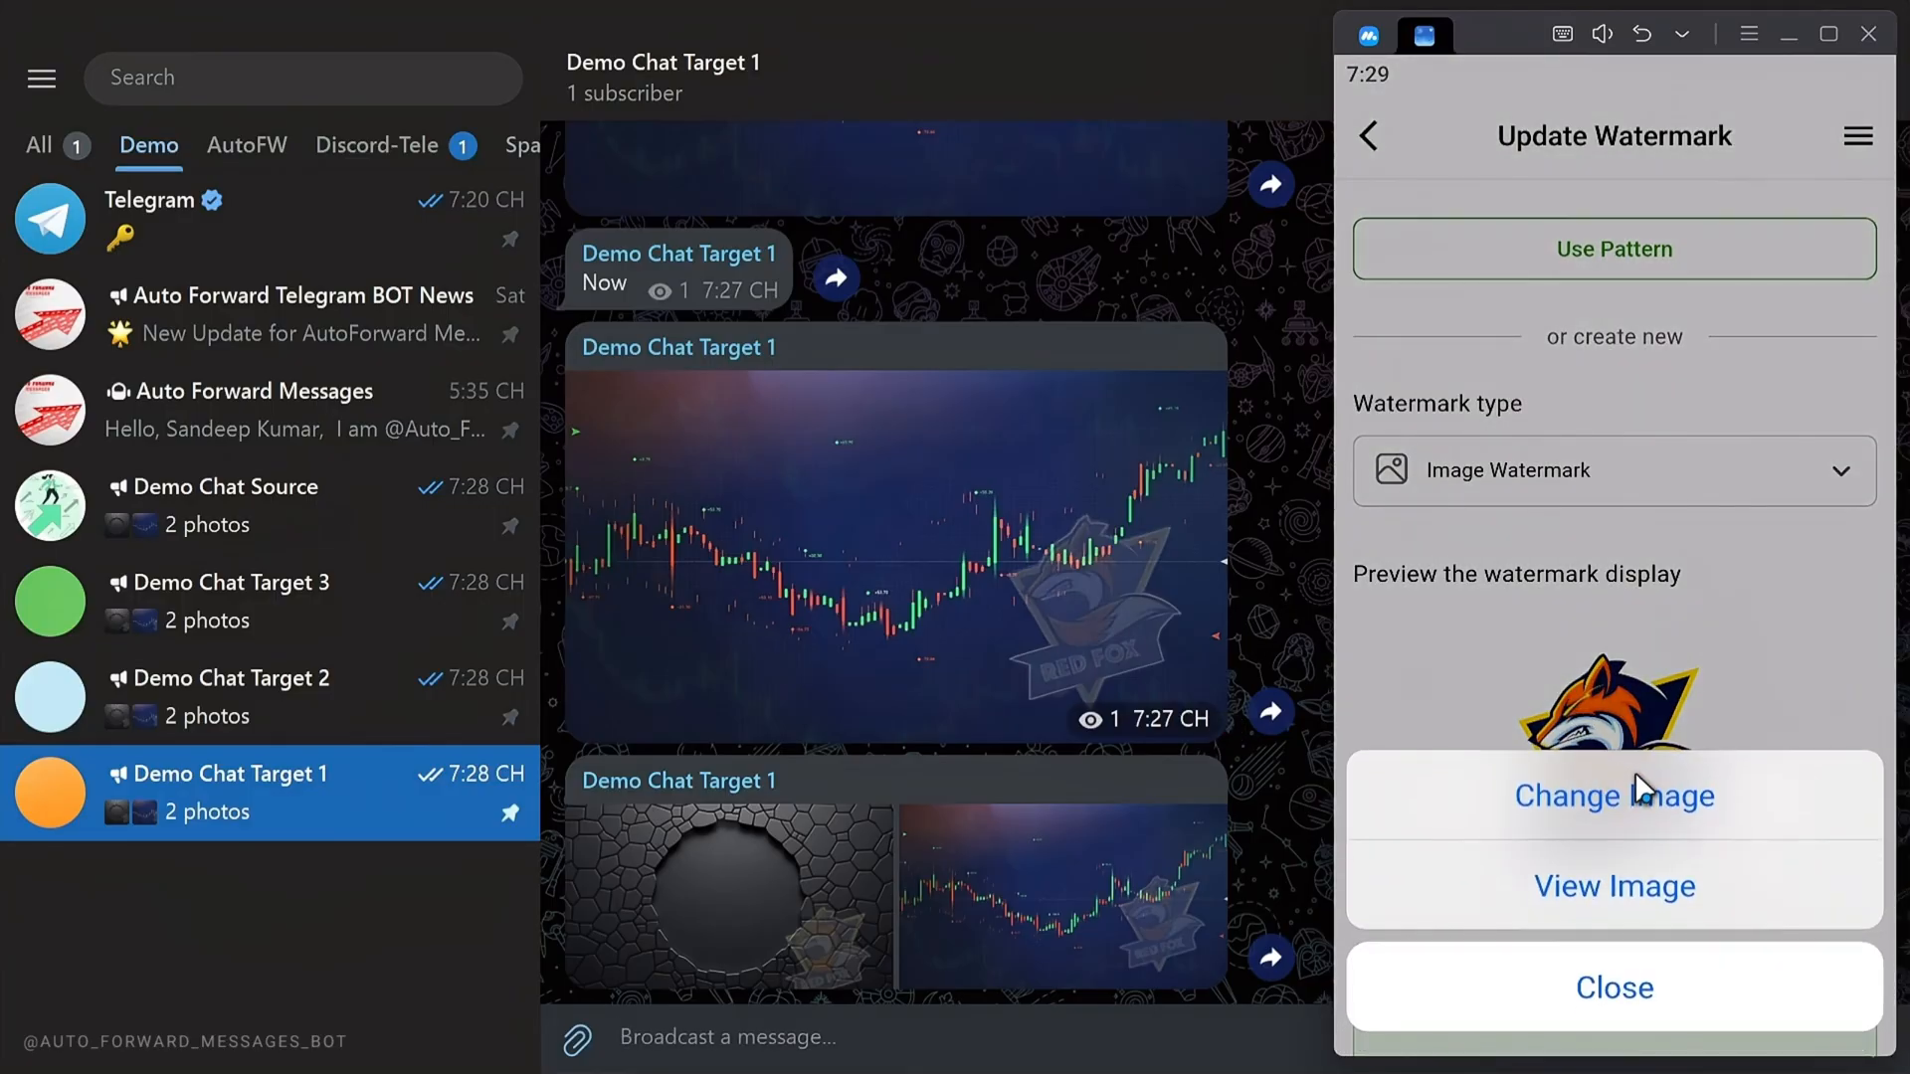
pyautogui.click(1612, 796)
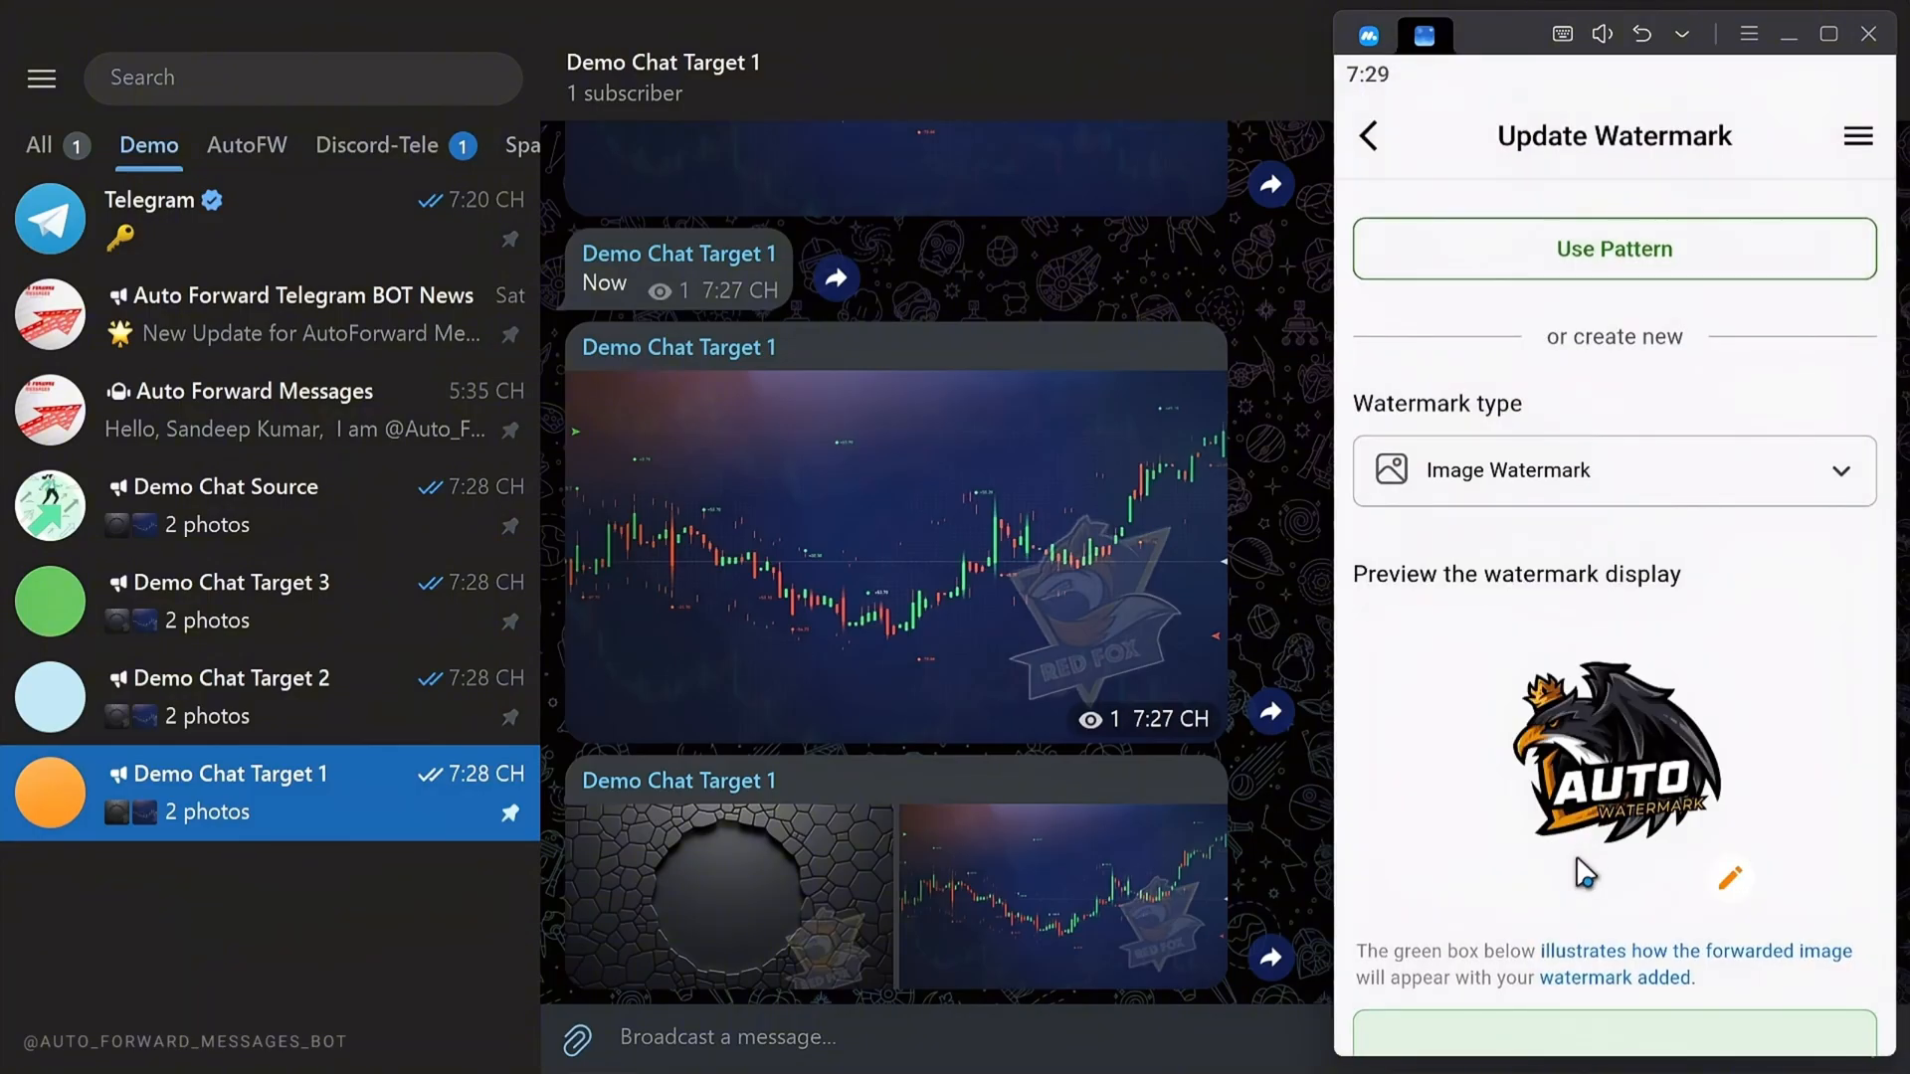
pyautogui.scroll(-3)
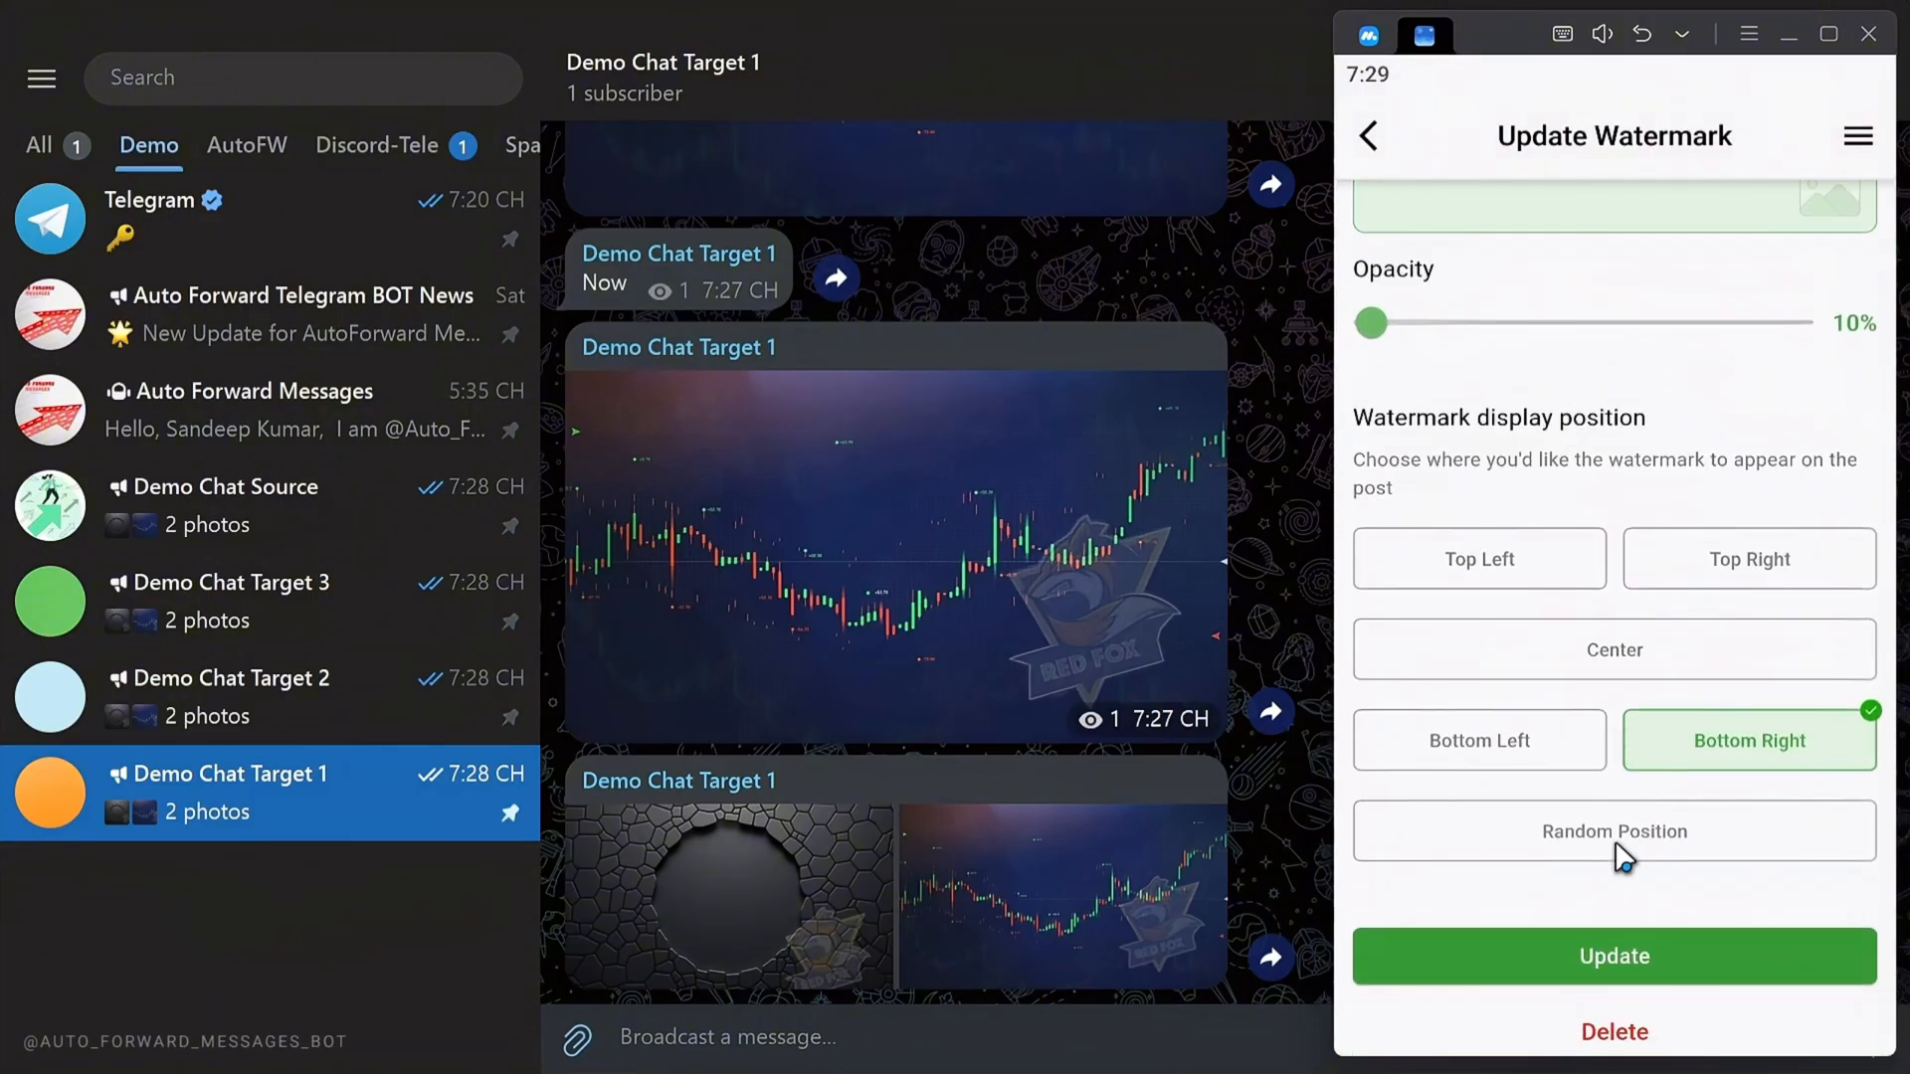
pyautogui.click(1612, 956)
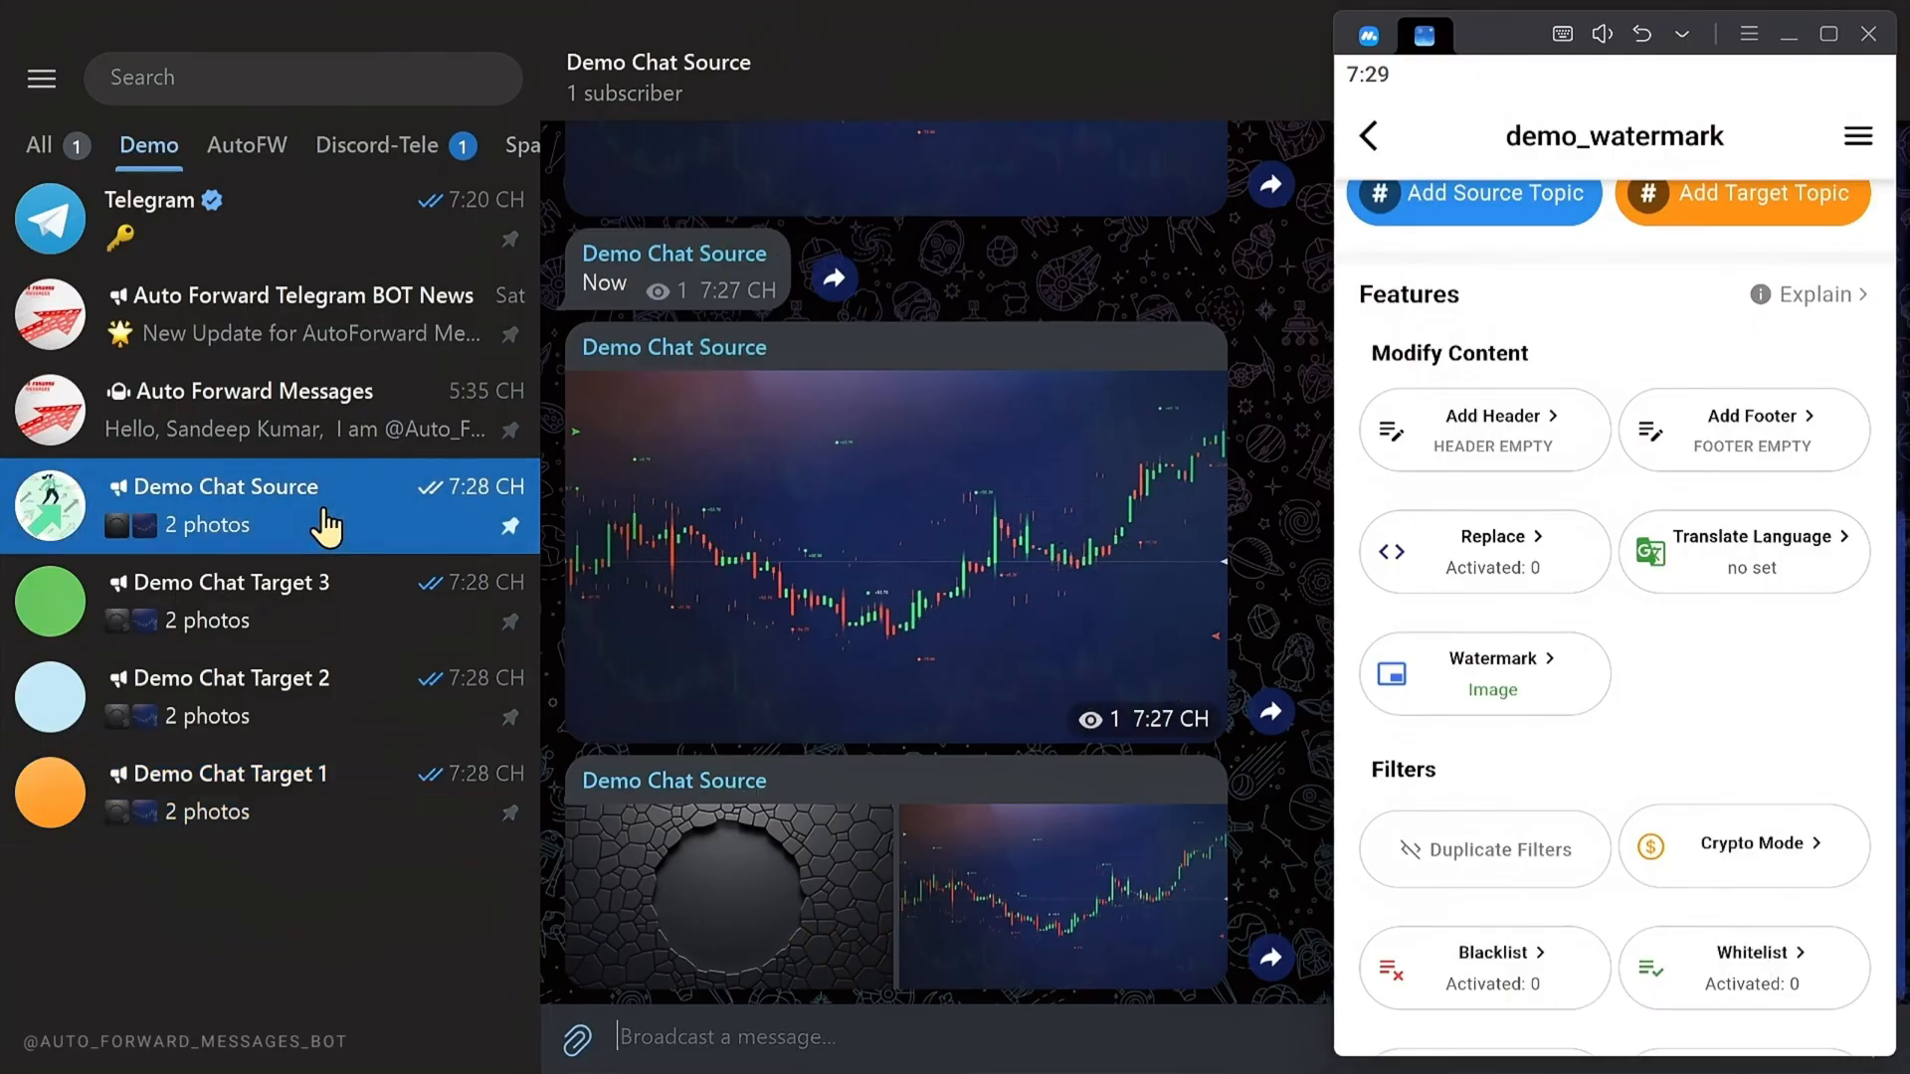
# Paste and send a chart photo in Demo Chat Source, then check Demo Chat Targets 3 and 1
pyautogui.rightClick(889, 548)
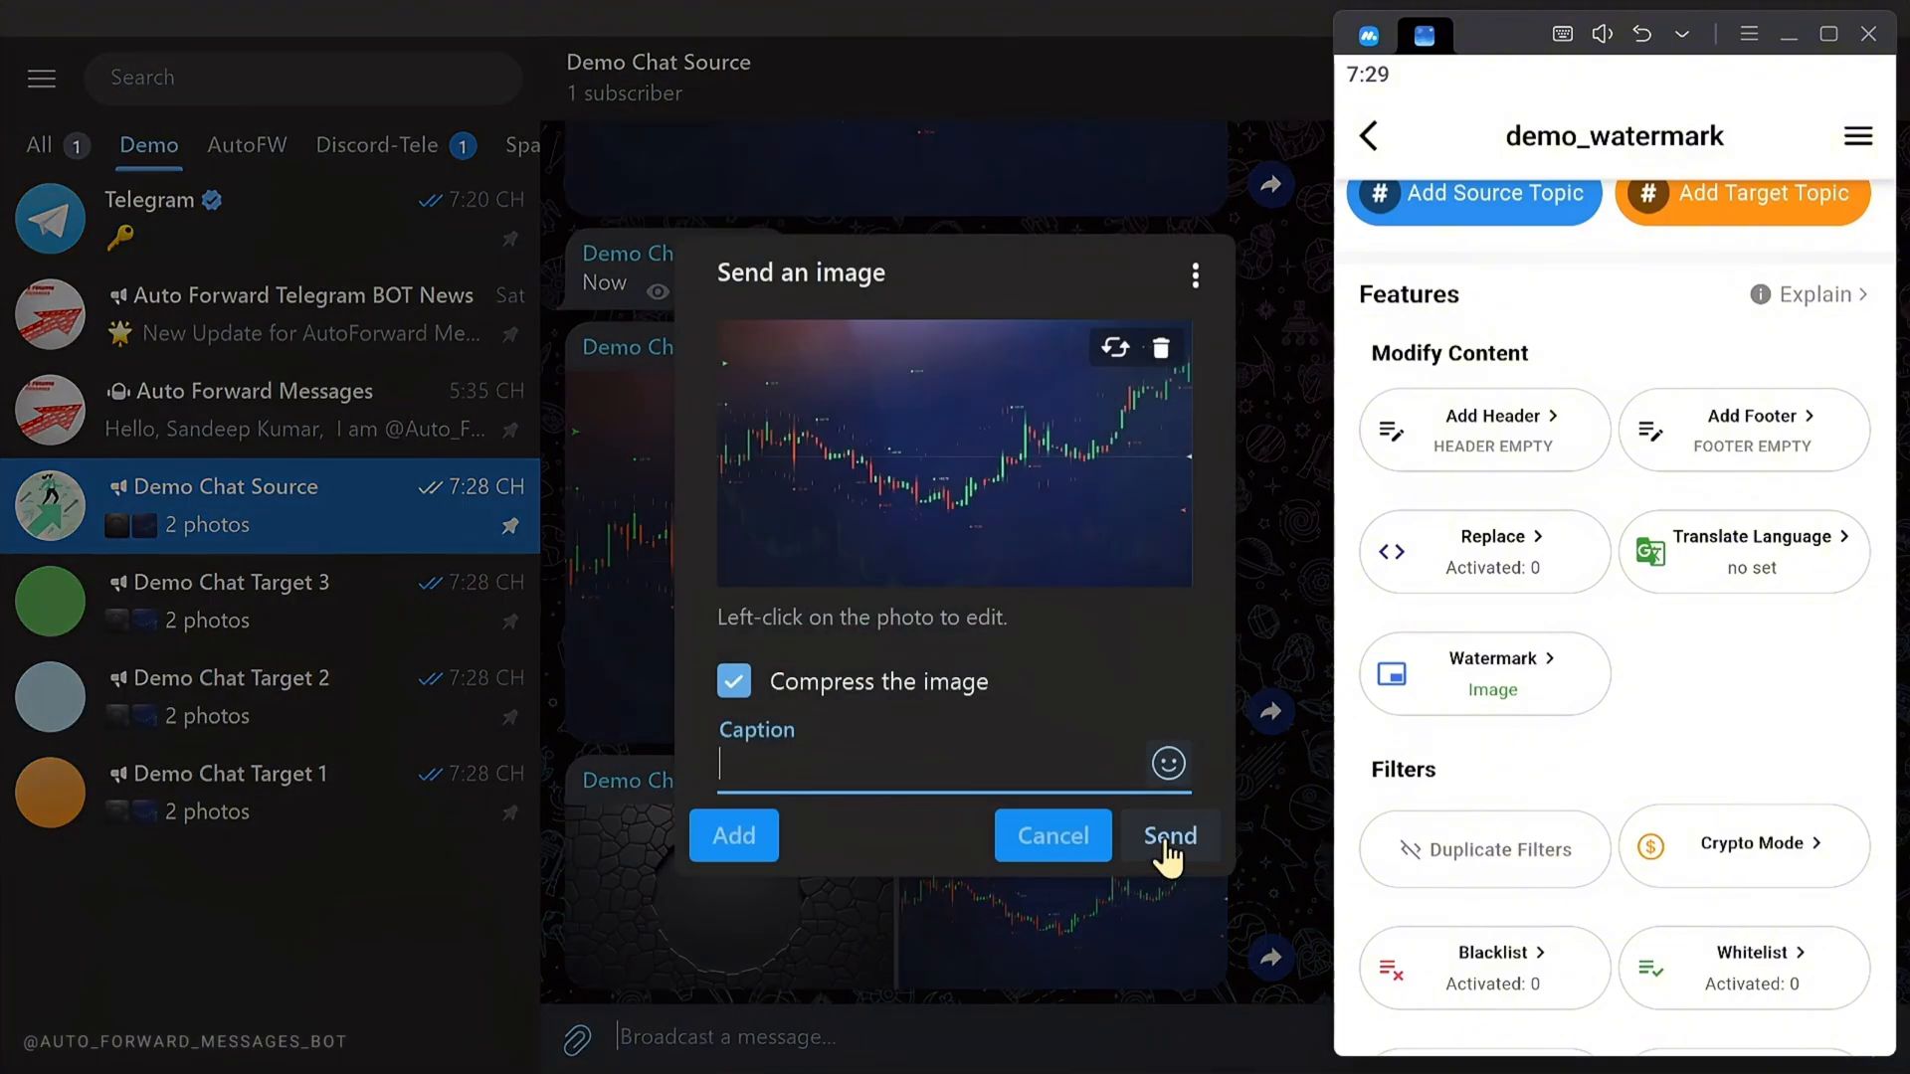
pyautogui.click(1167, 836)
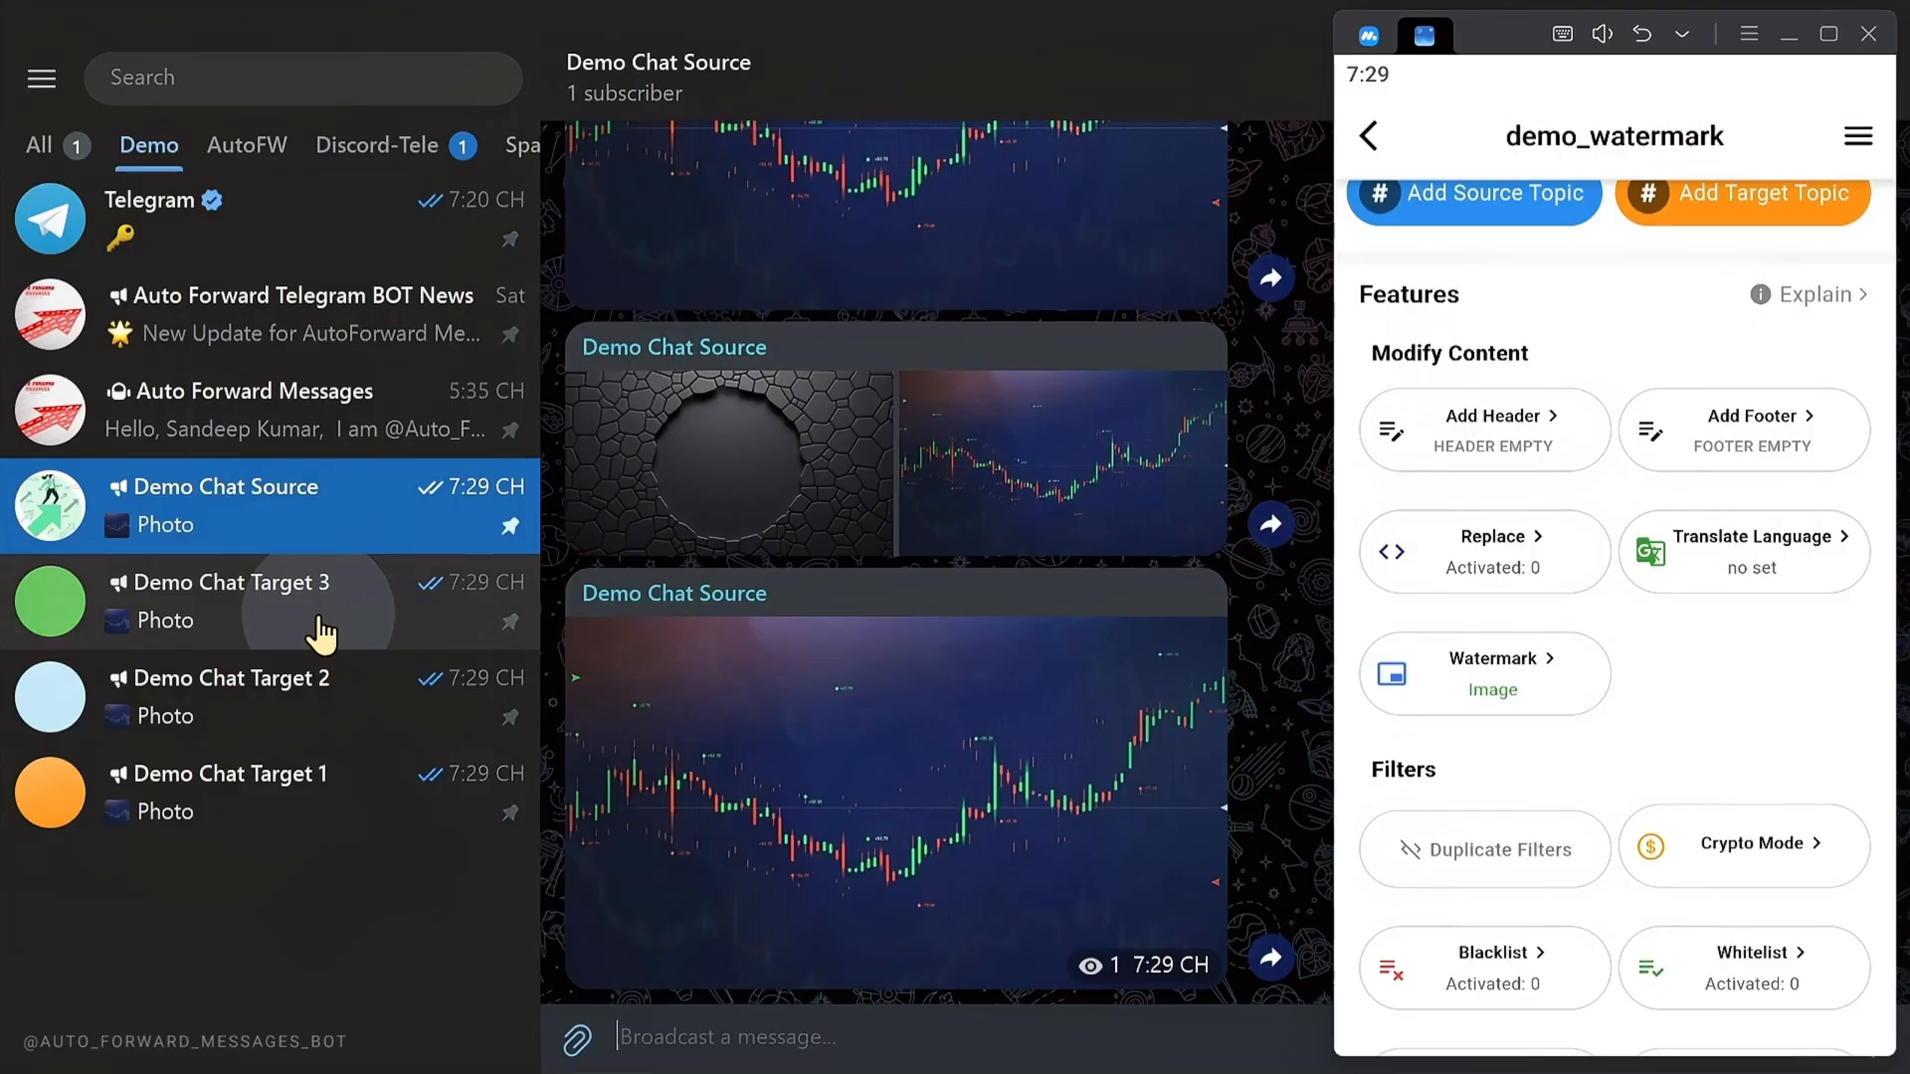
pyautogui.click(243, 601)
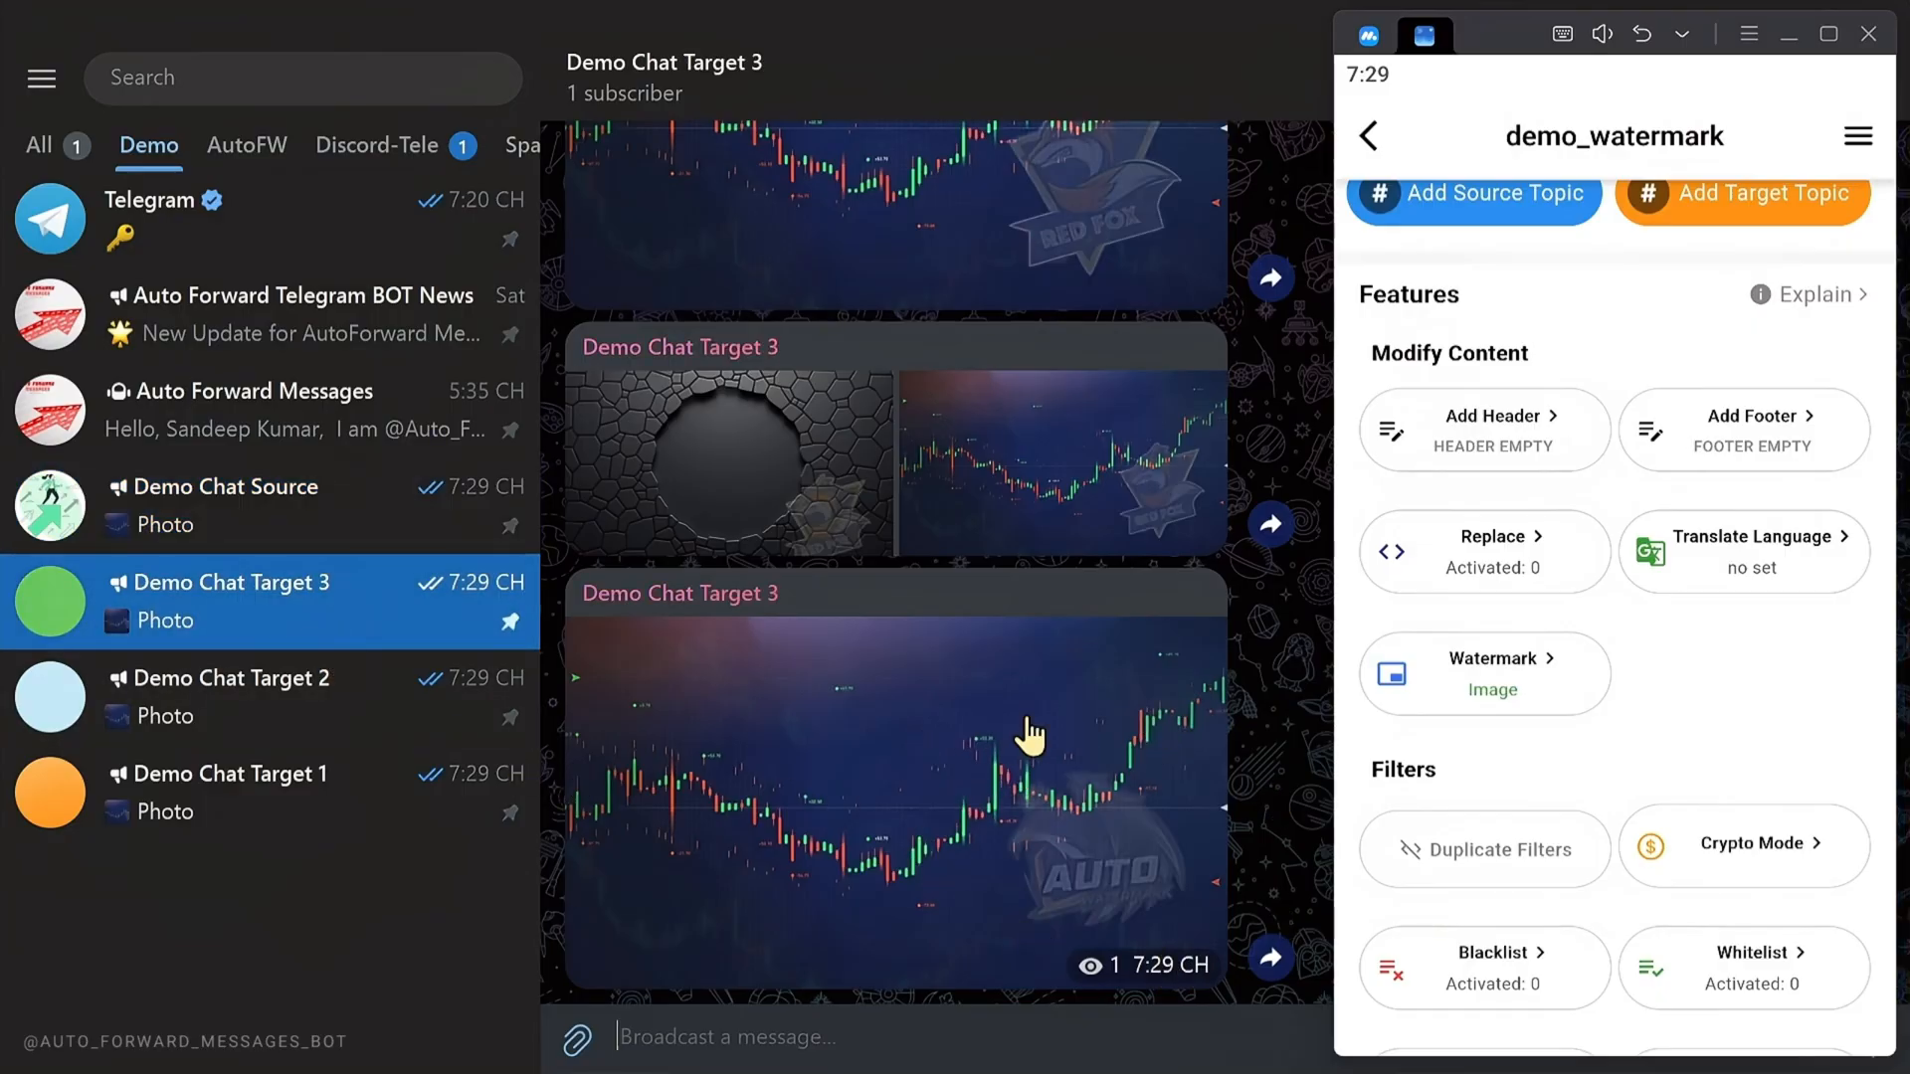
pyautogui.click(244, 792)
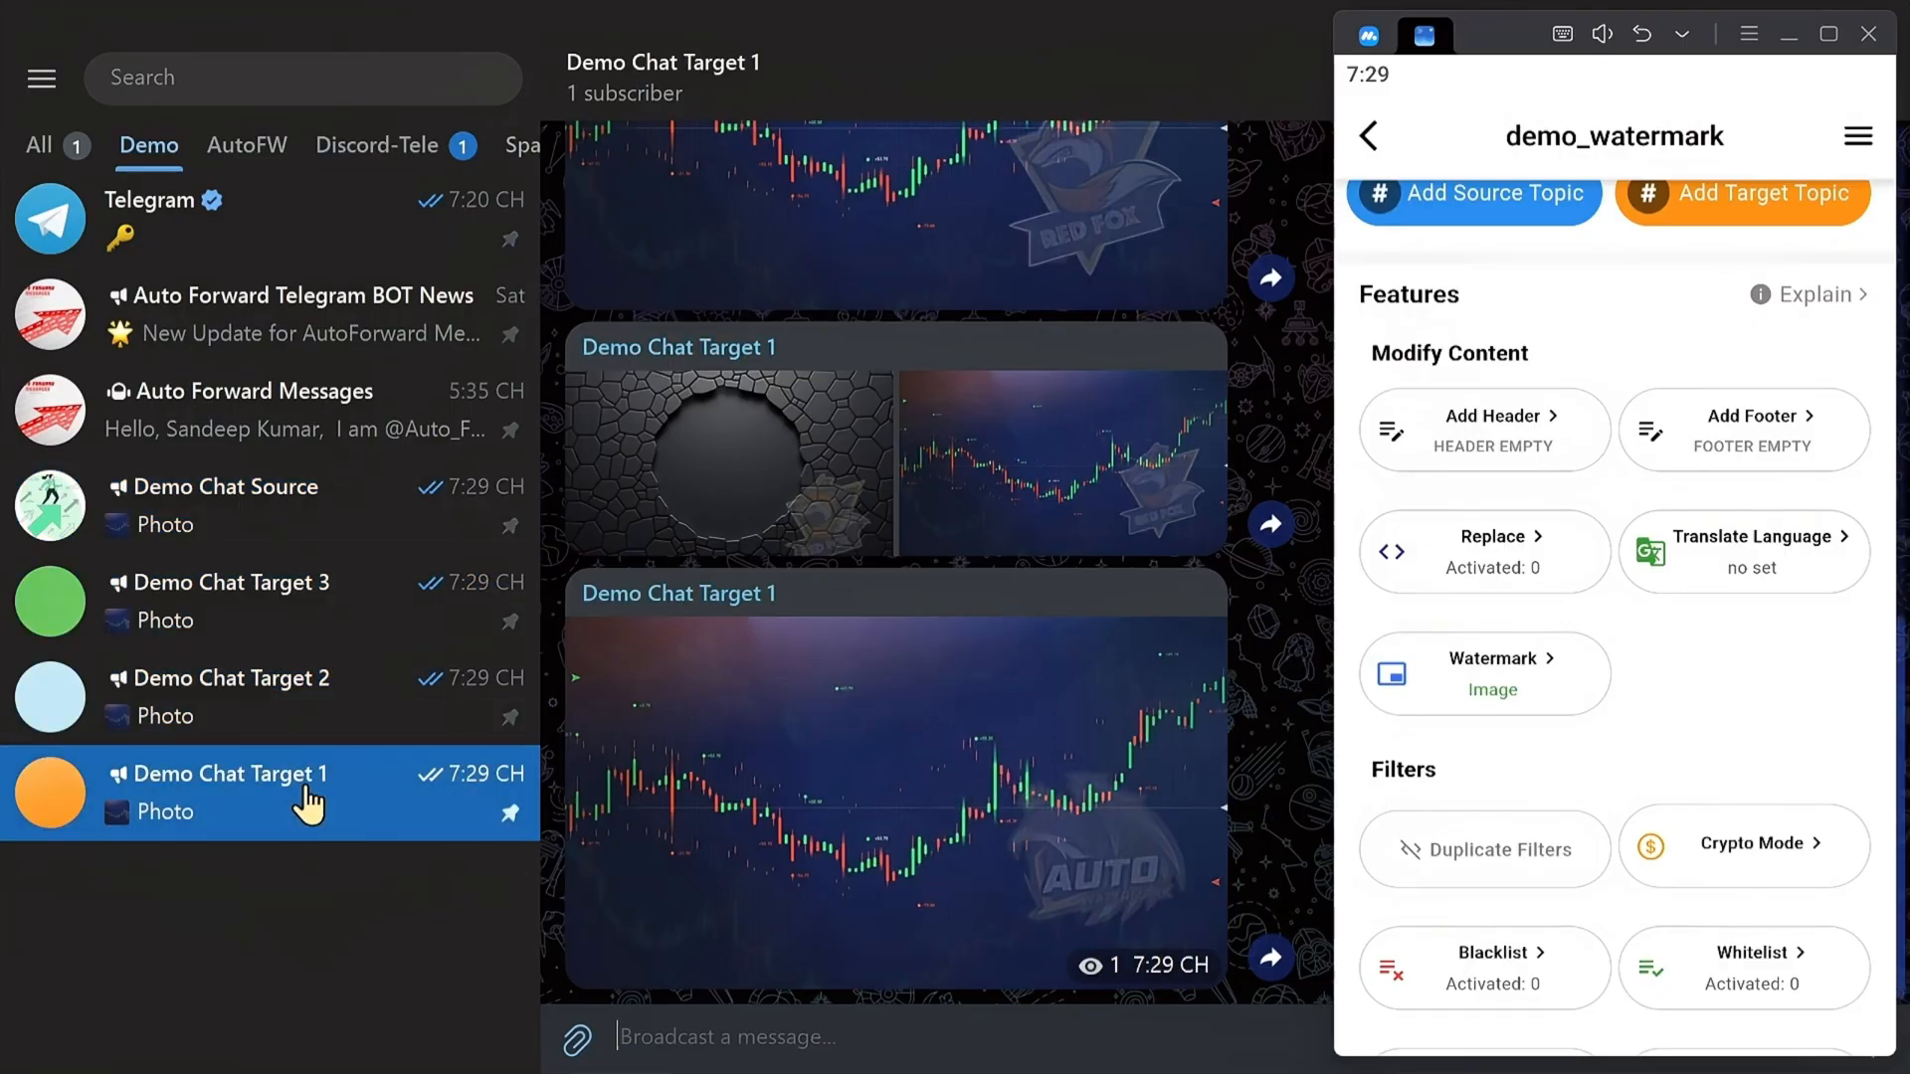